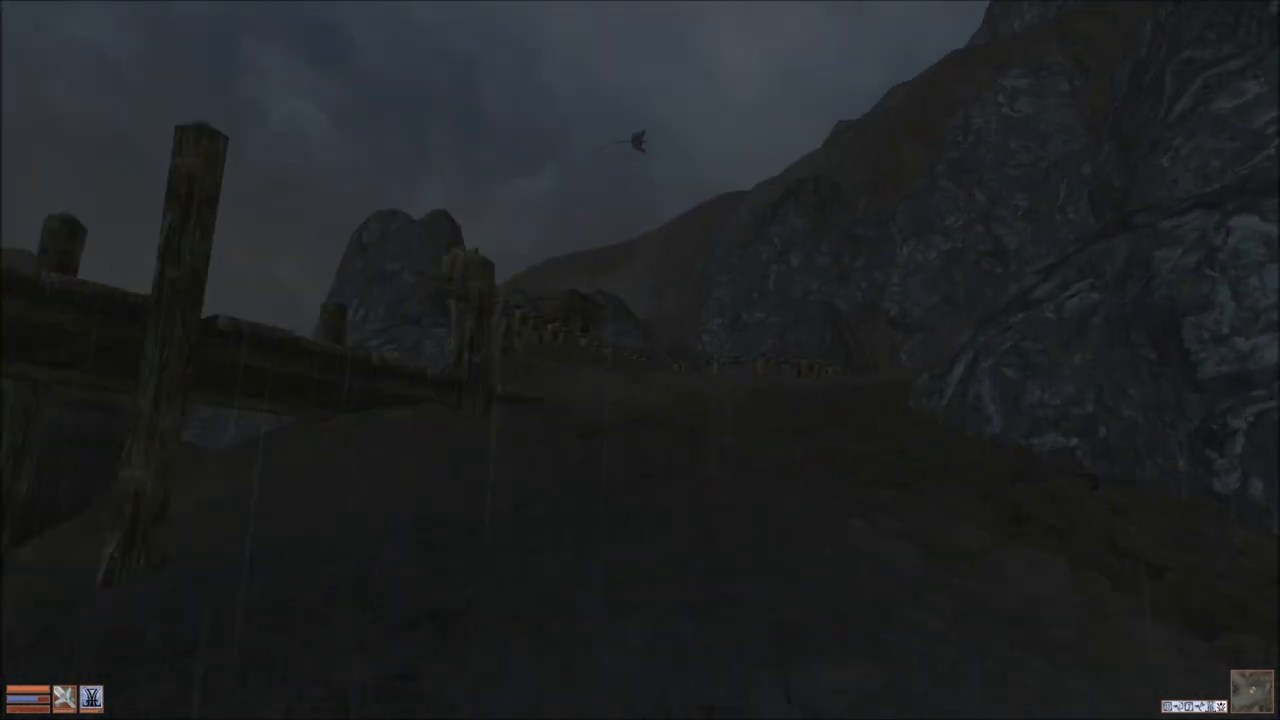
{"action": "mouse_move", "coordinate": [640, 360]}
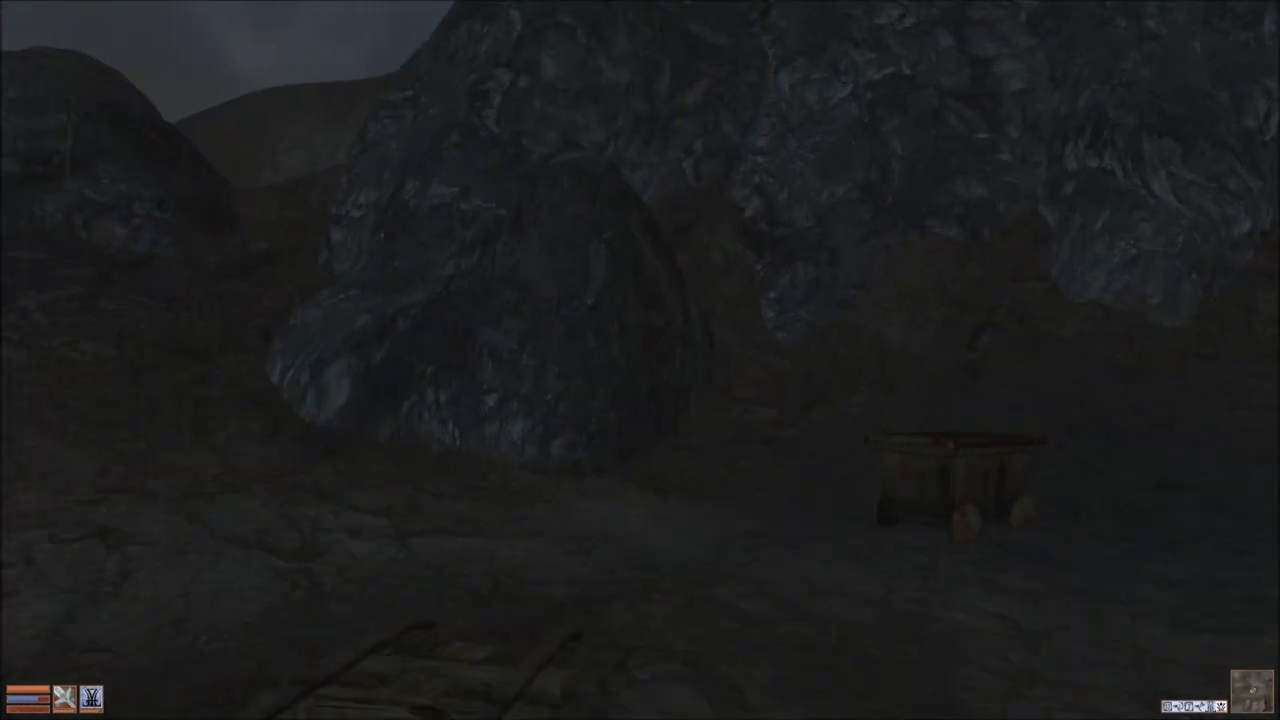
{"action": "mouse_move", "coordinate": [640, 360]}
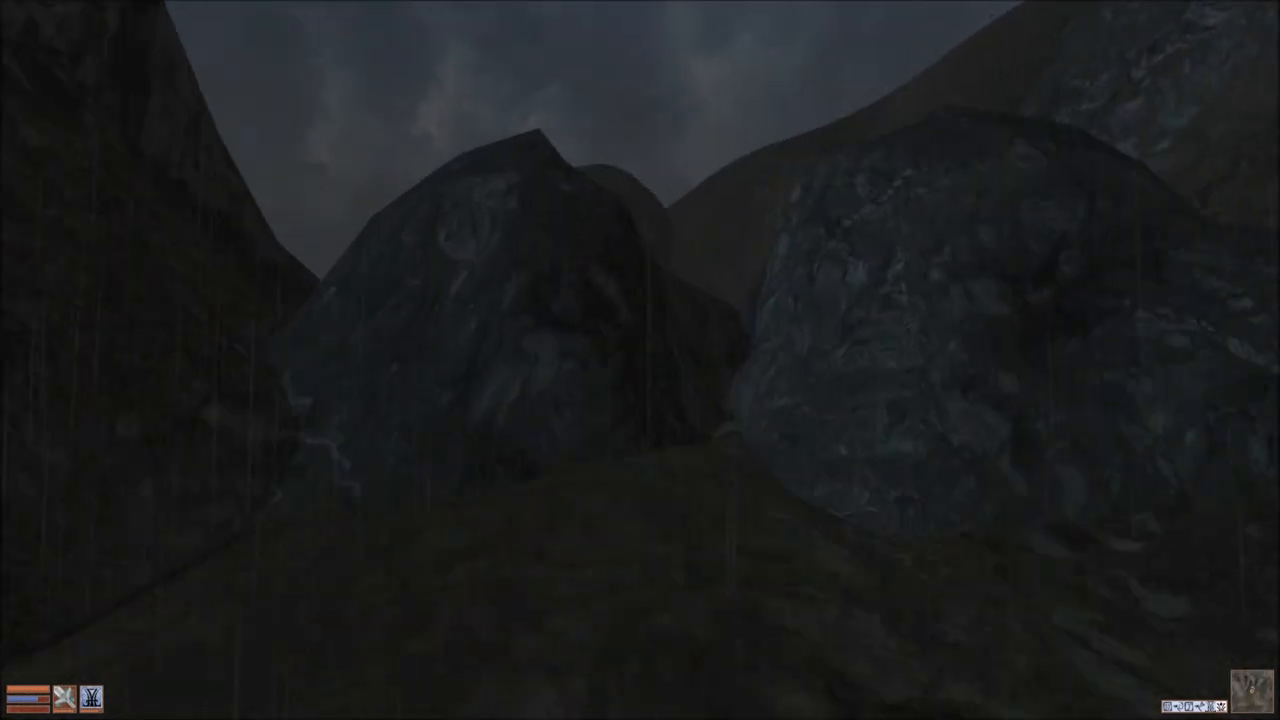
Cross the rainy mountain path and enter Caldera Mine through the Worn Cavern Door.
{"action": "key", "text": "Tab"}
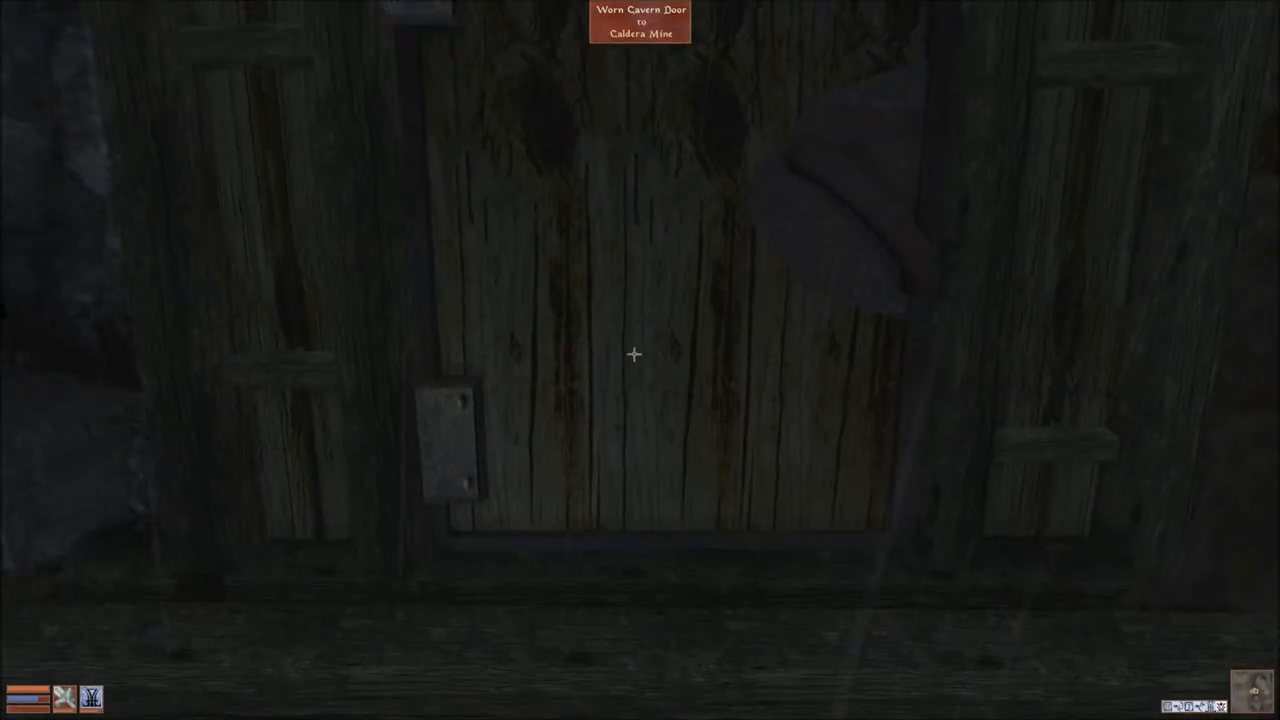
{"action": "left_click", "coordinate": [633, 353]}
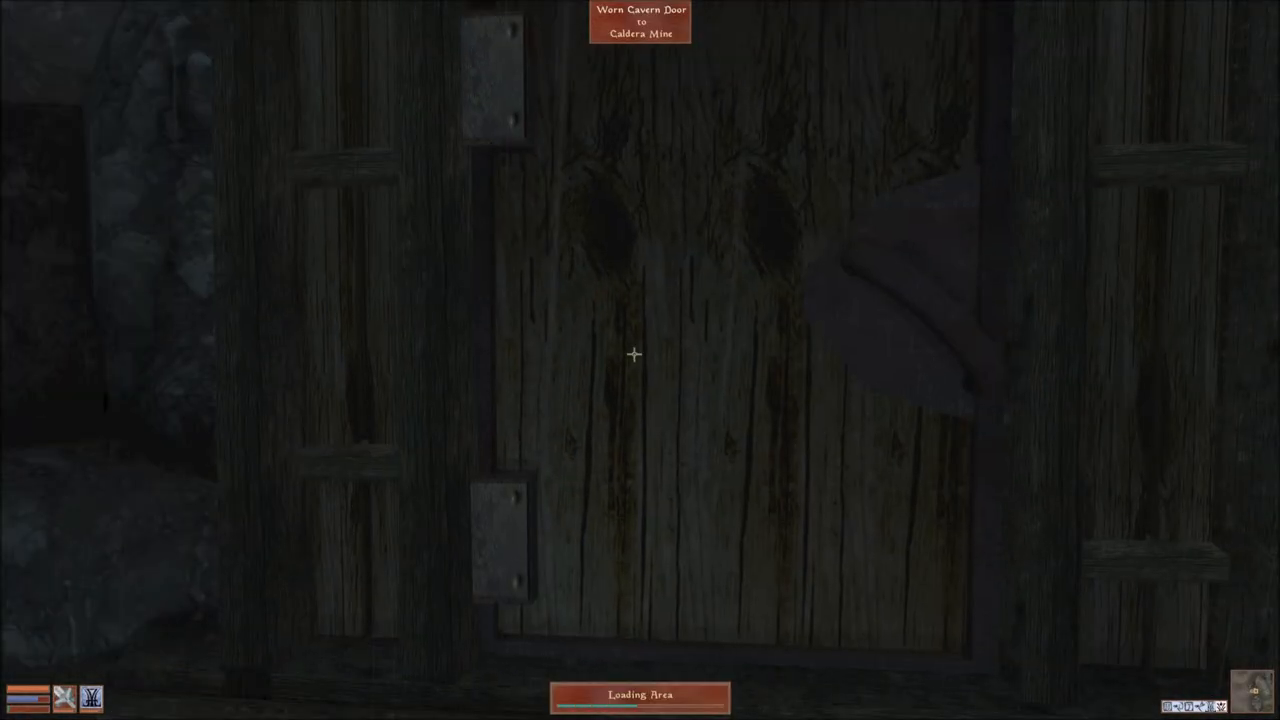
{"action": "left_click", "coordinate": [634, 354]}
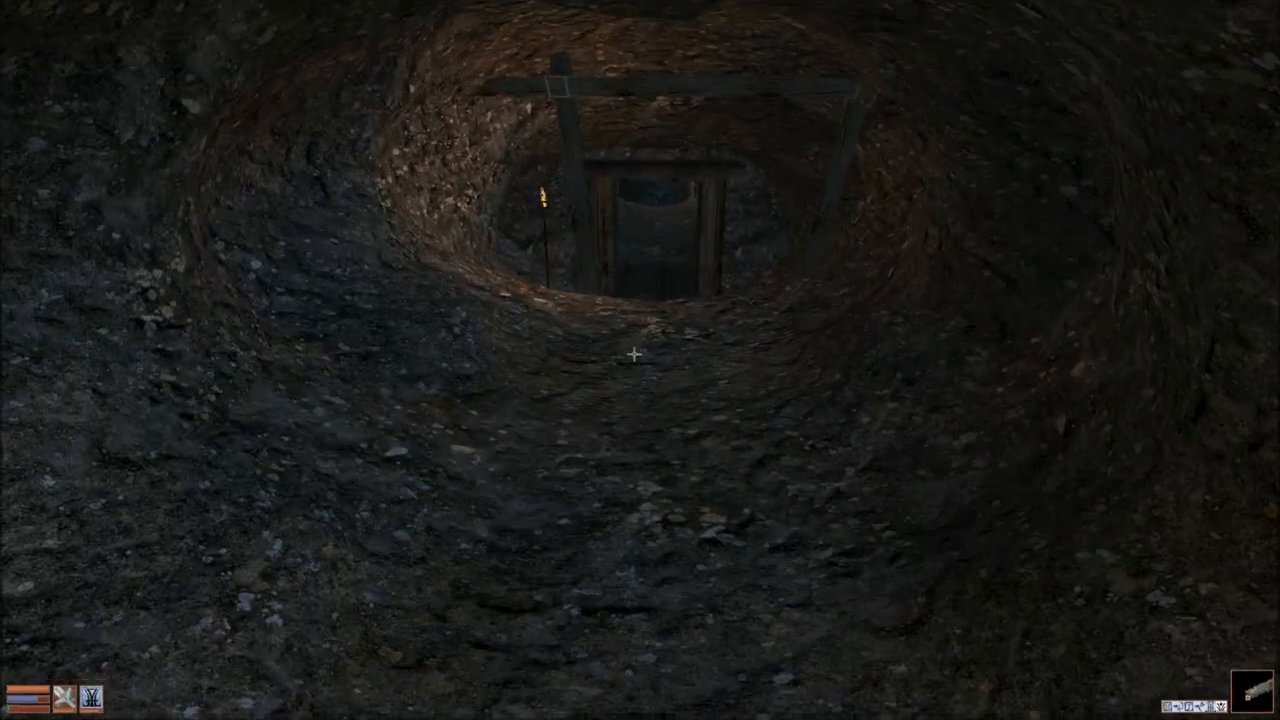
{"action": "key", "text": "w"}
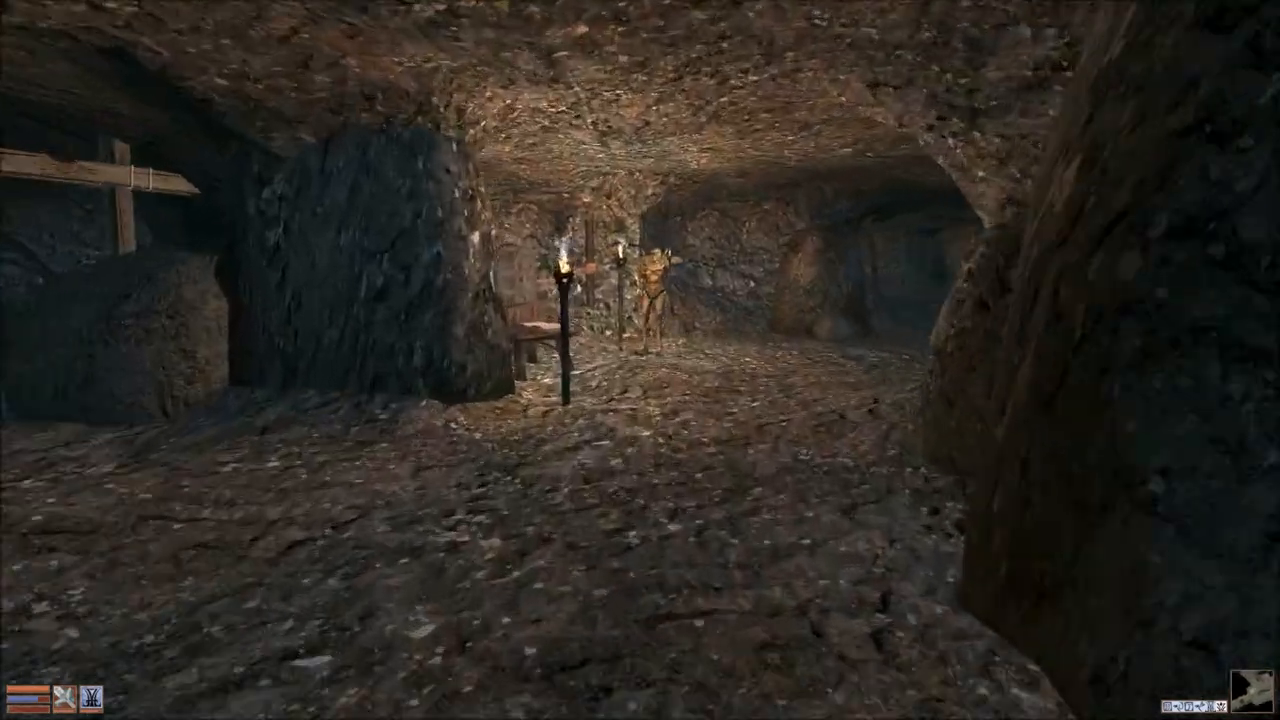
{"action": "left_click", "coordinate": [645, 290]}
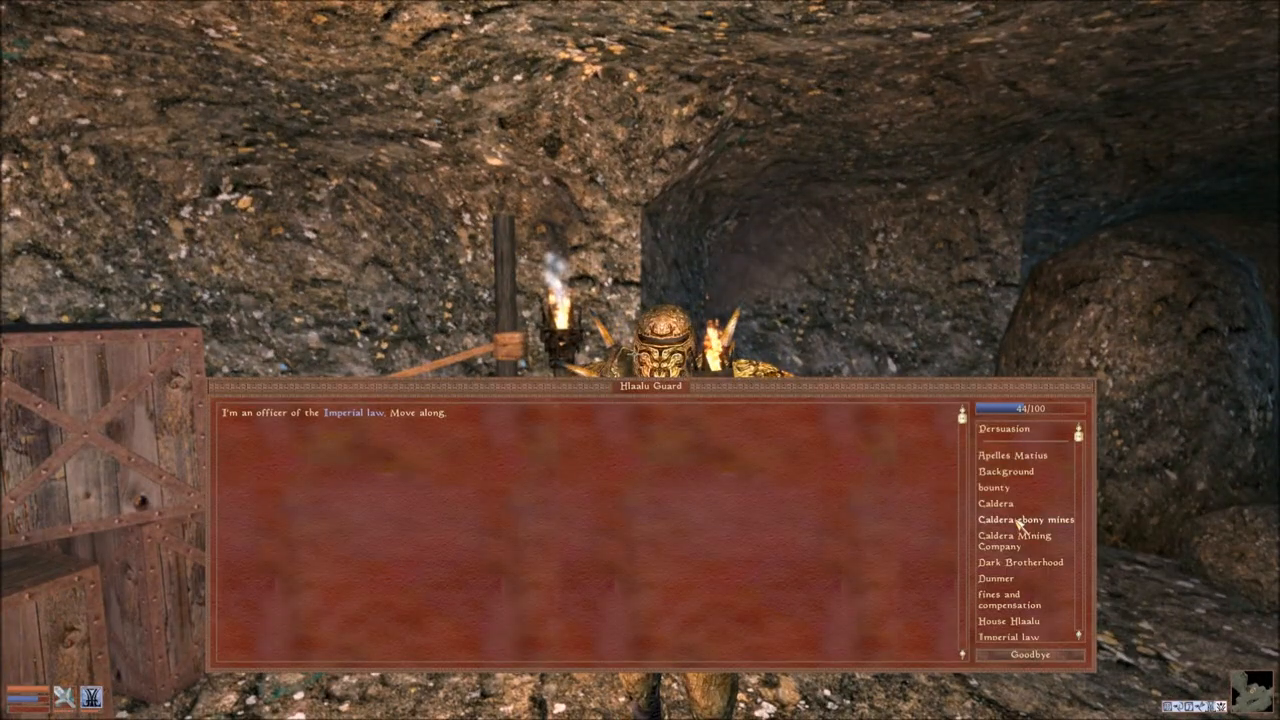
{"action": "left_click", "coordinate": [1025, 519]}
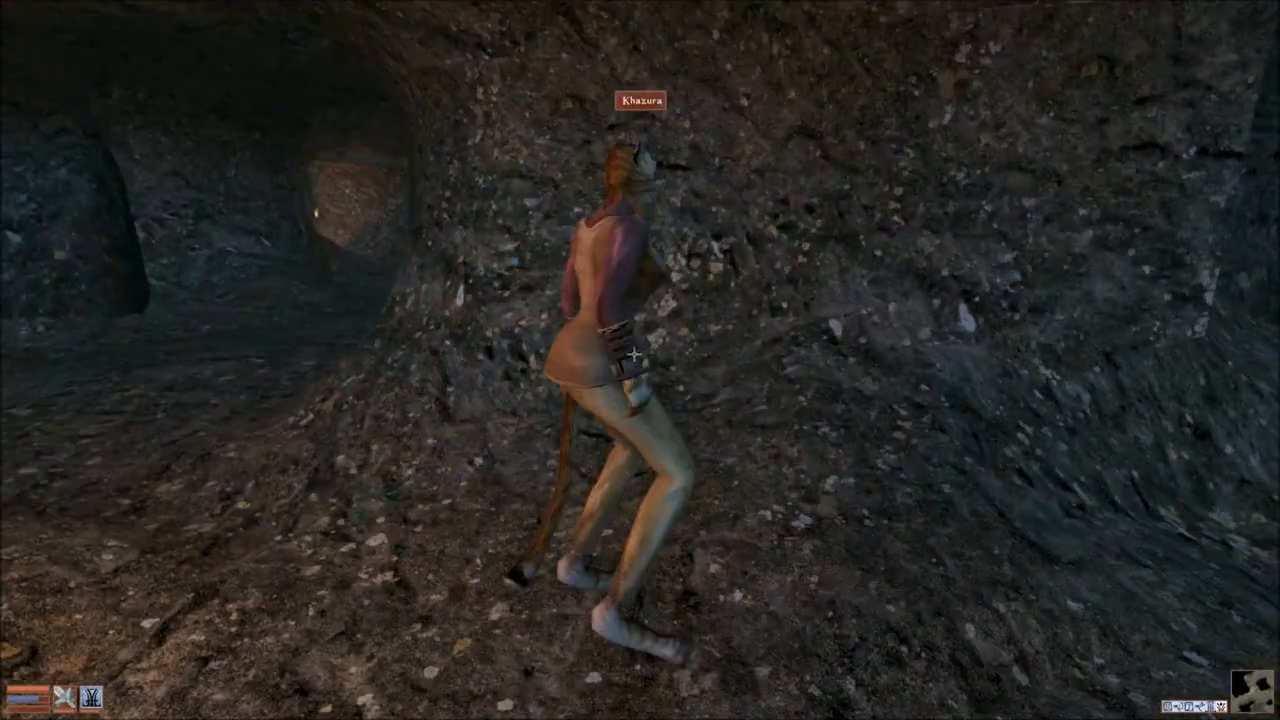
{"action": "left_click", "coordinate": [620, 300]}
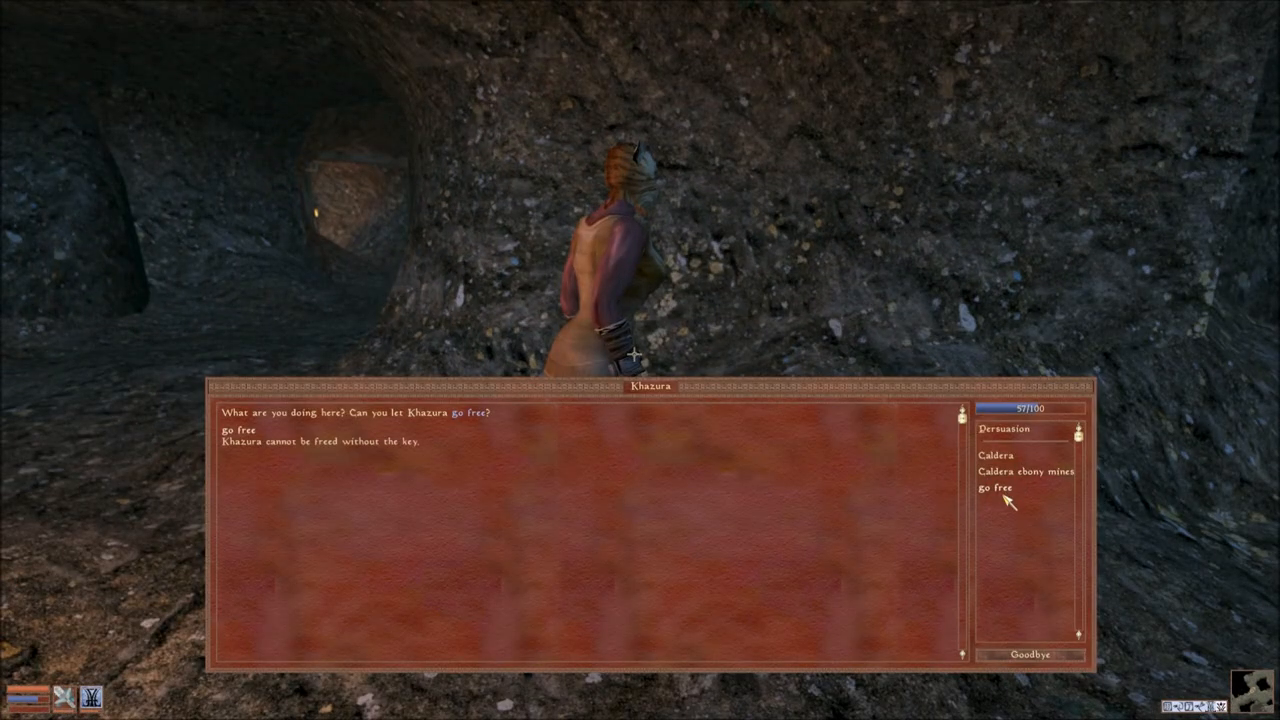
{"action": "left_click", "coordinate": [1024, 471]}
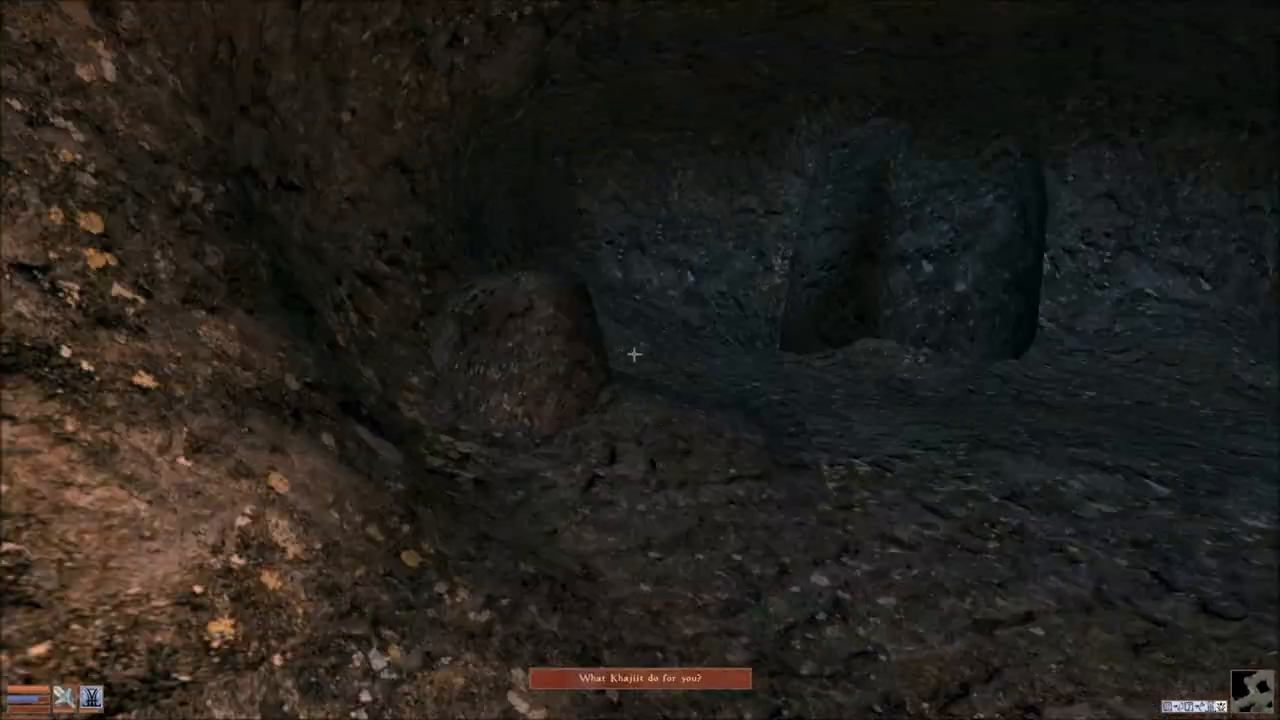
{"action": "mouse_move", "coordinate": [640, 360]}
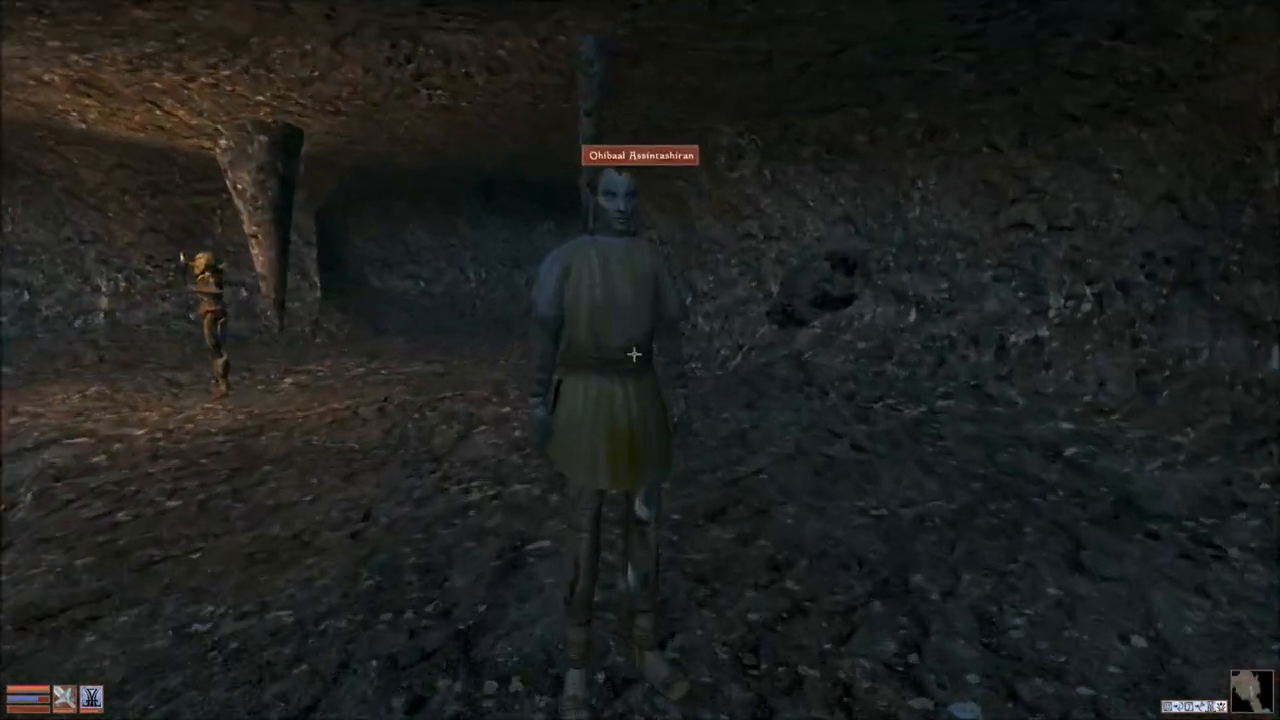
{"action": "left_click", "coordinate": [633, 300]}
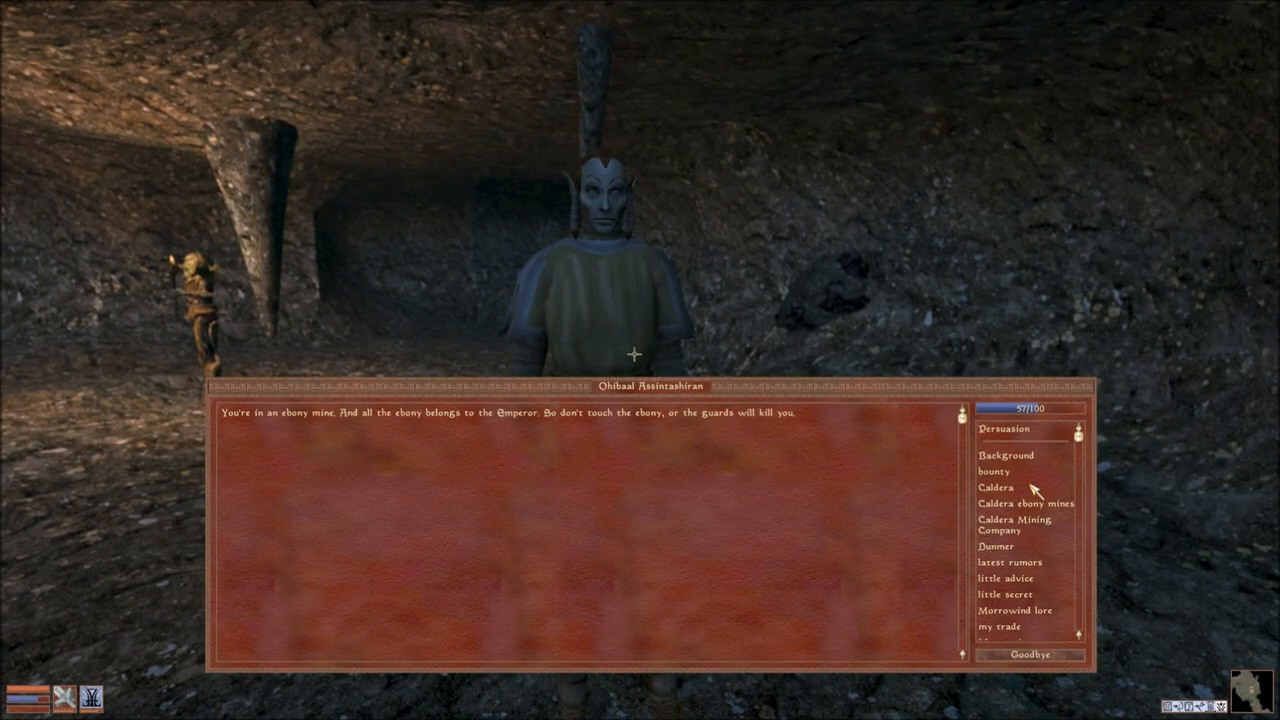
{"action": "left_click", "coordinate": [1024, 503]}
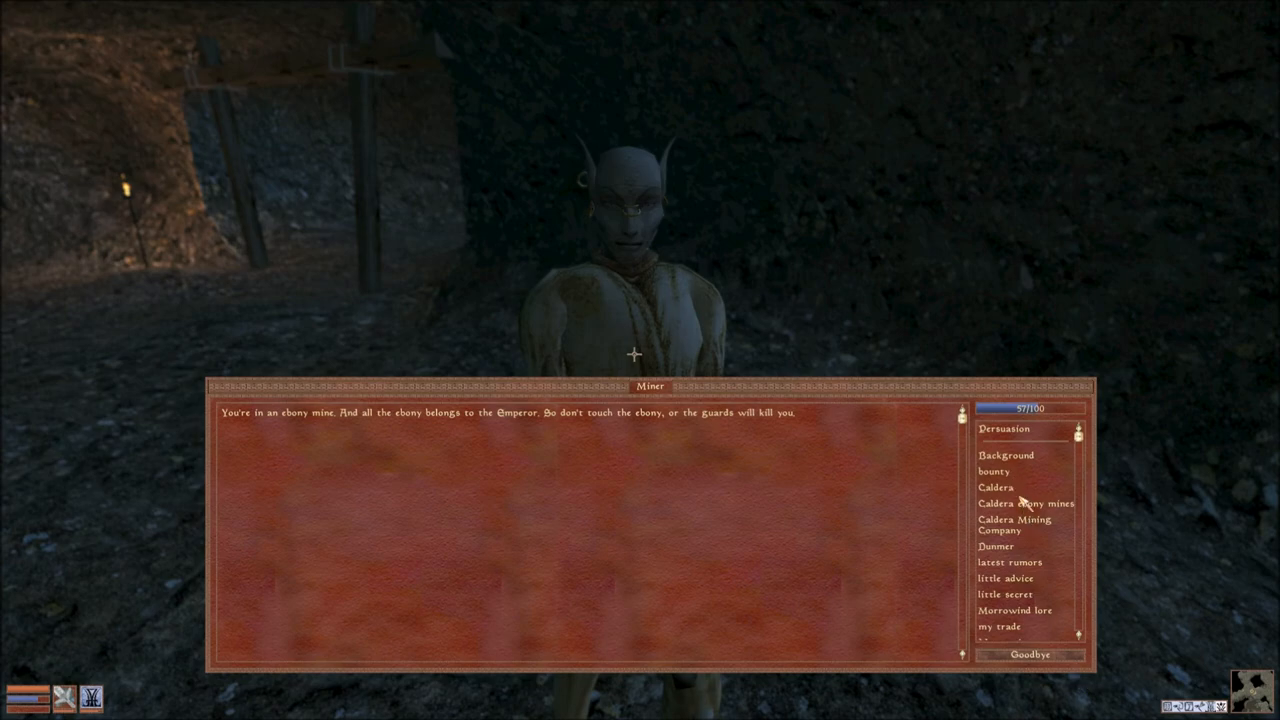
{"action": "left_click", "coordinate": [1025, 503]}
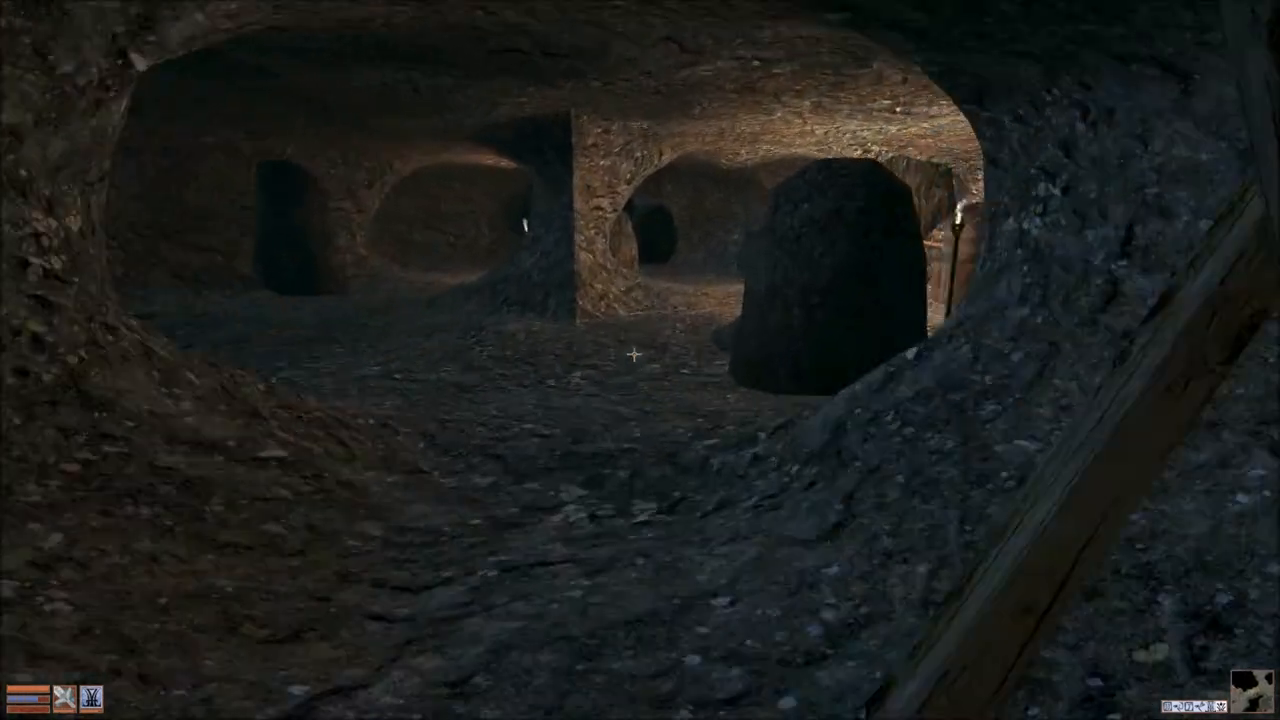
{"action": "mouse_move", "coordinate": [640, 360]}
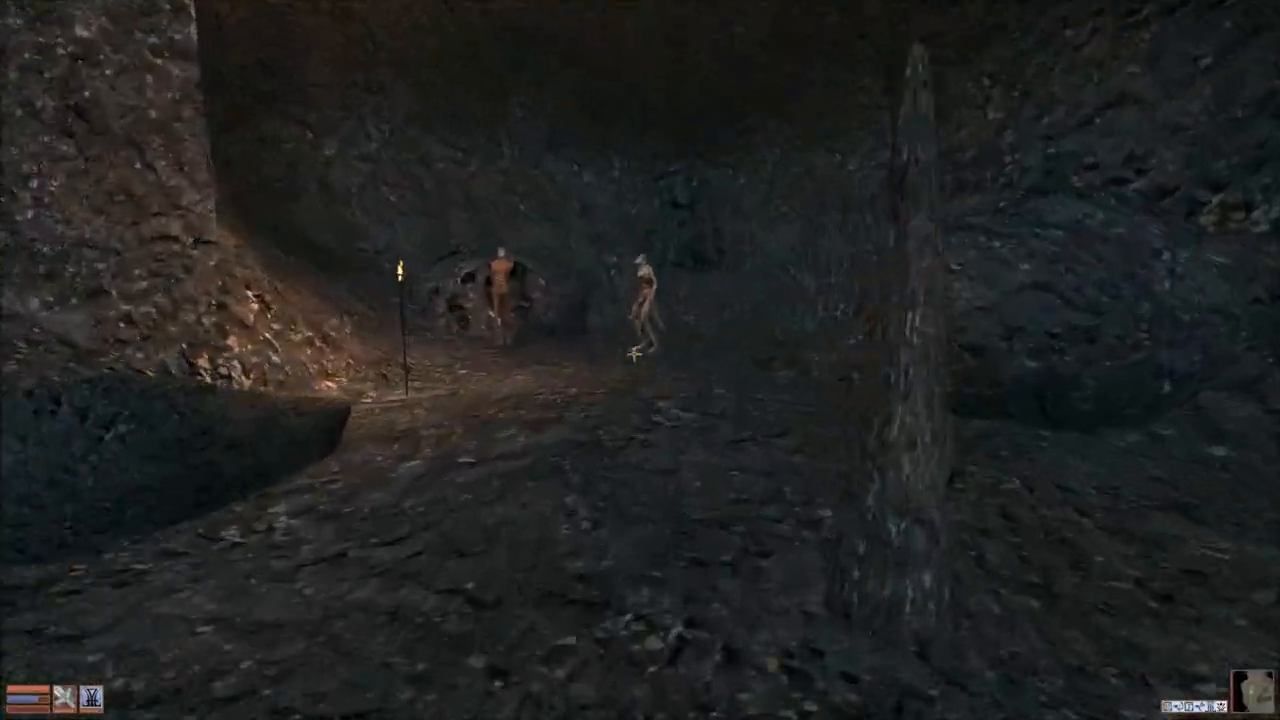
{"action": "mouse_move", "coordinate": [640, 360]}
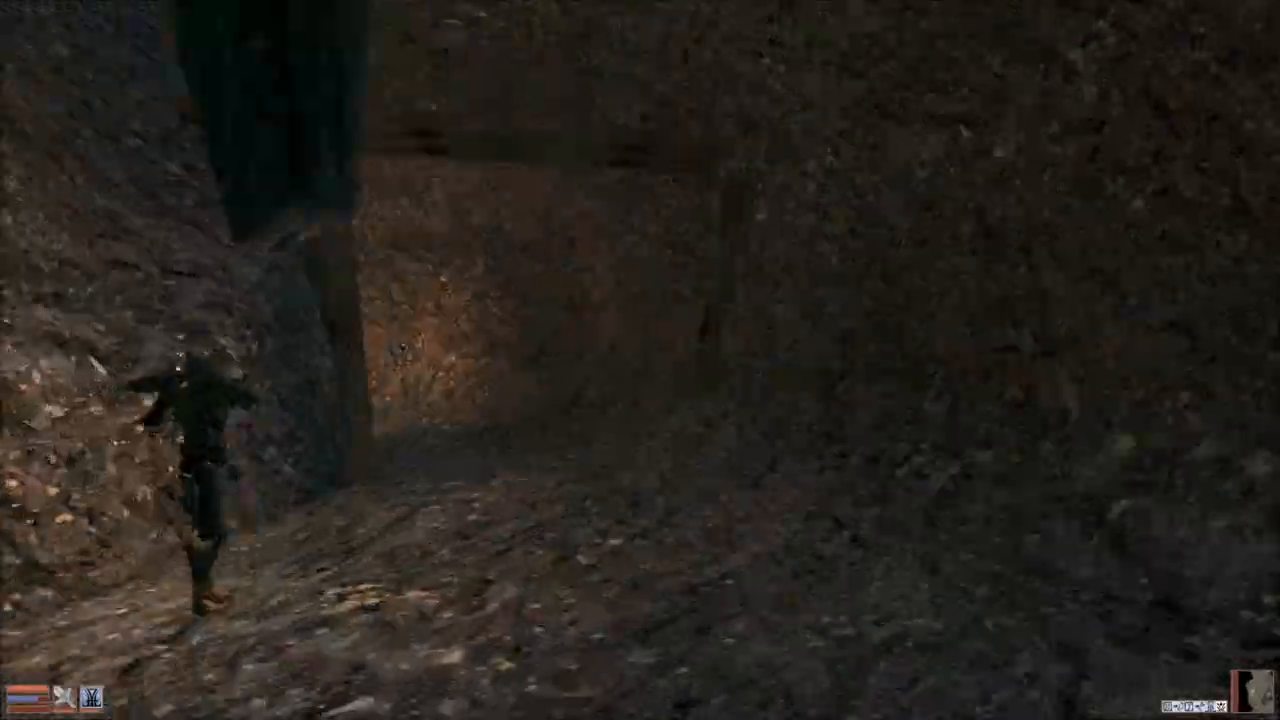
{"action": "mouse_move", "coordinate": [640, 360]}
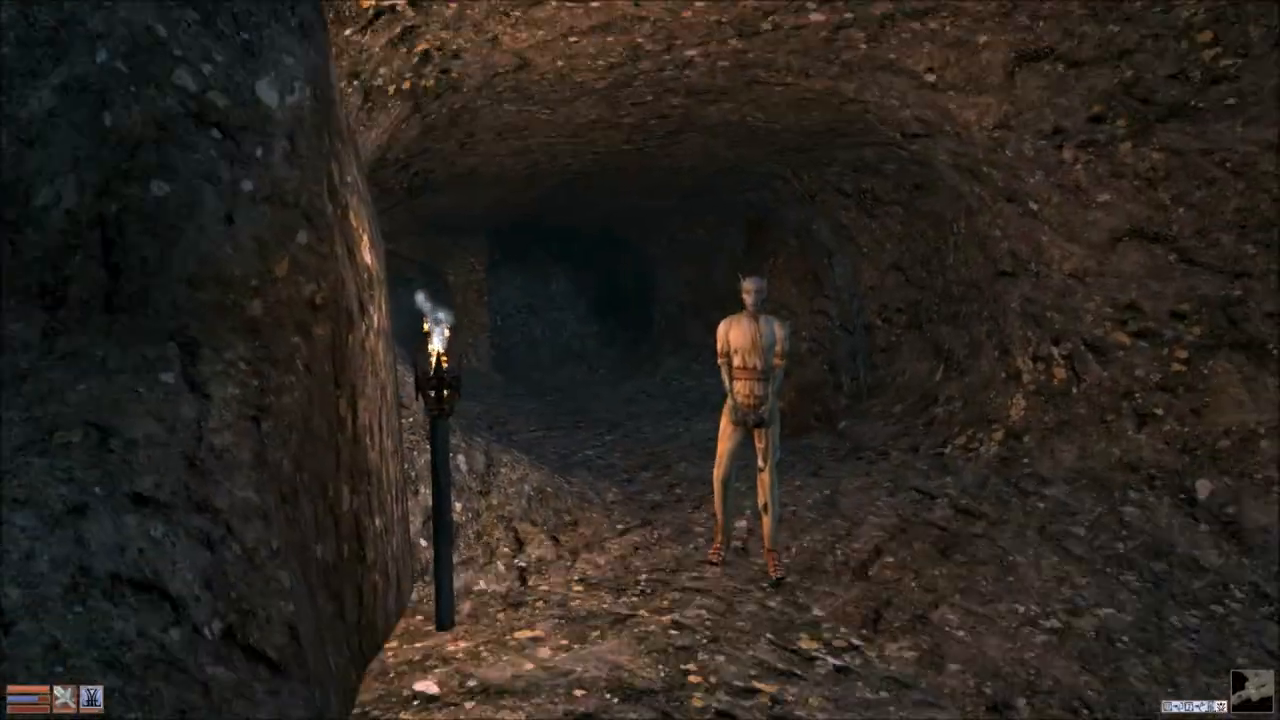
{"action": "mouse_move", "coordinate": [640, 360]}
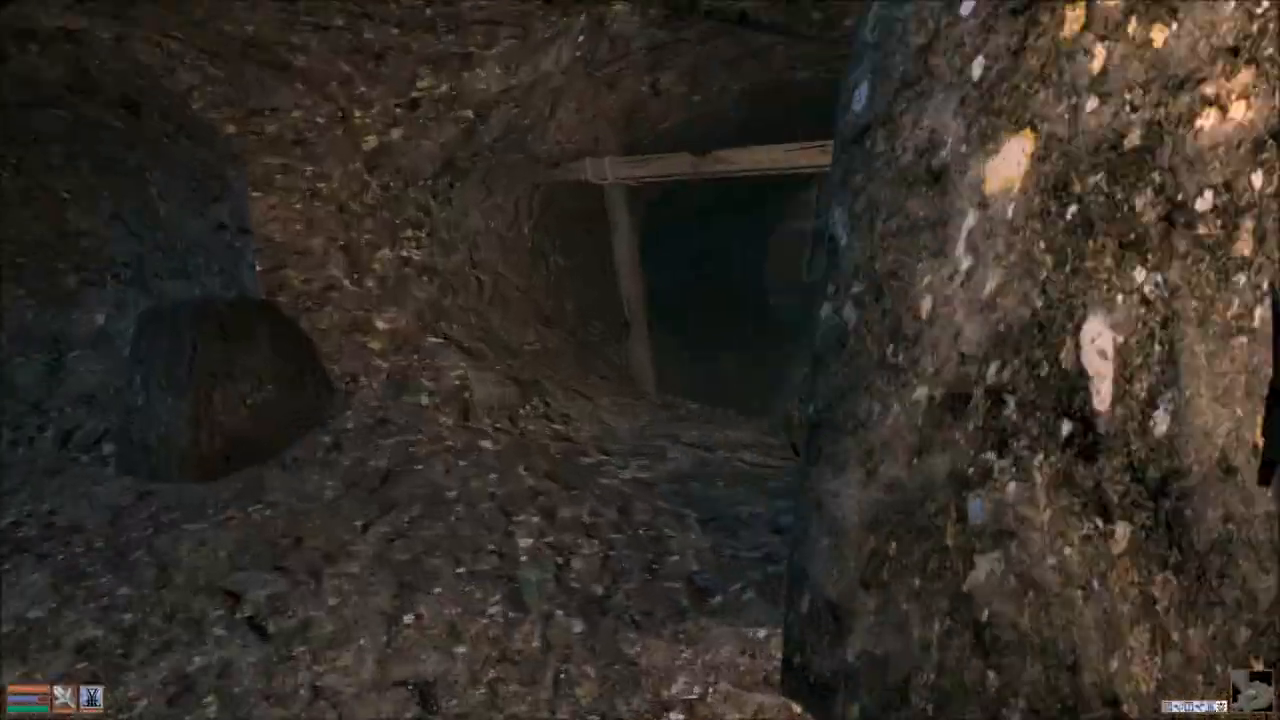
Walk the deeper mine tunnels past the miners to the Caldera Mining Bunkhouse door.
{"action": "key", "text": "tab"}
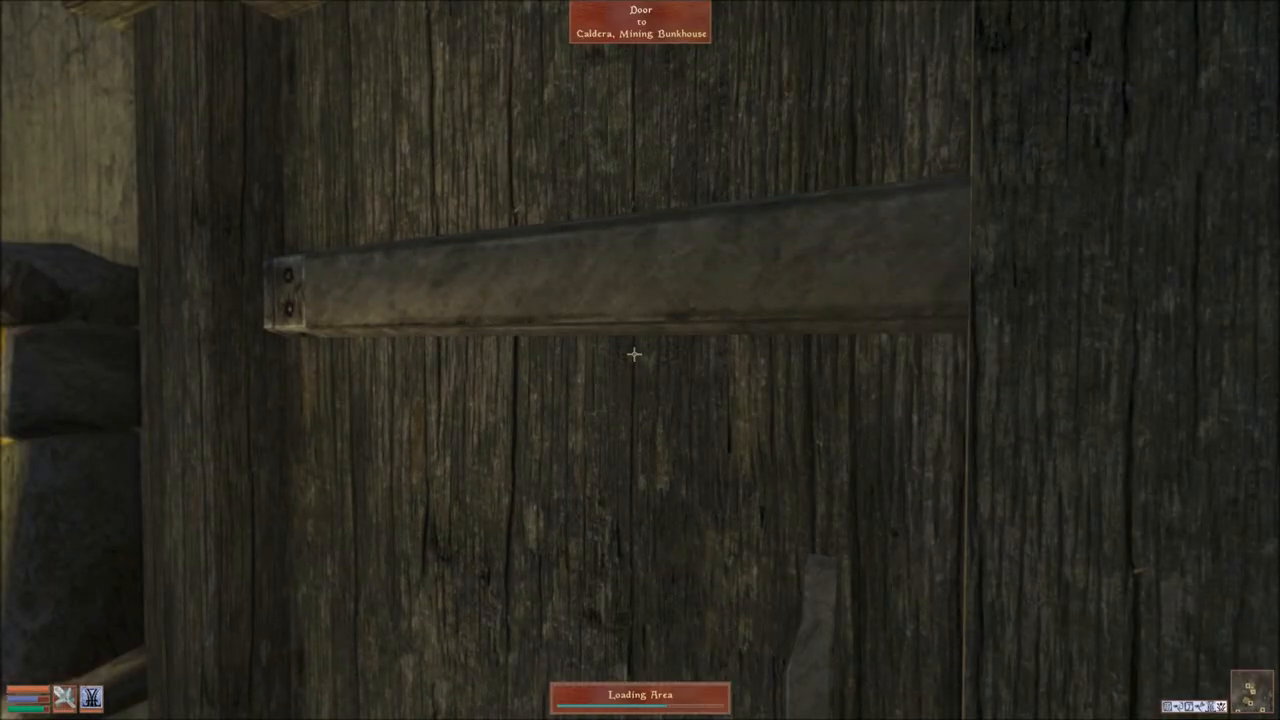
Enter the Mining Company Office, kill Stlennius Vibato and take his 112 gold.
{"action": "left_click", "coordinate": [632, 353]}
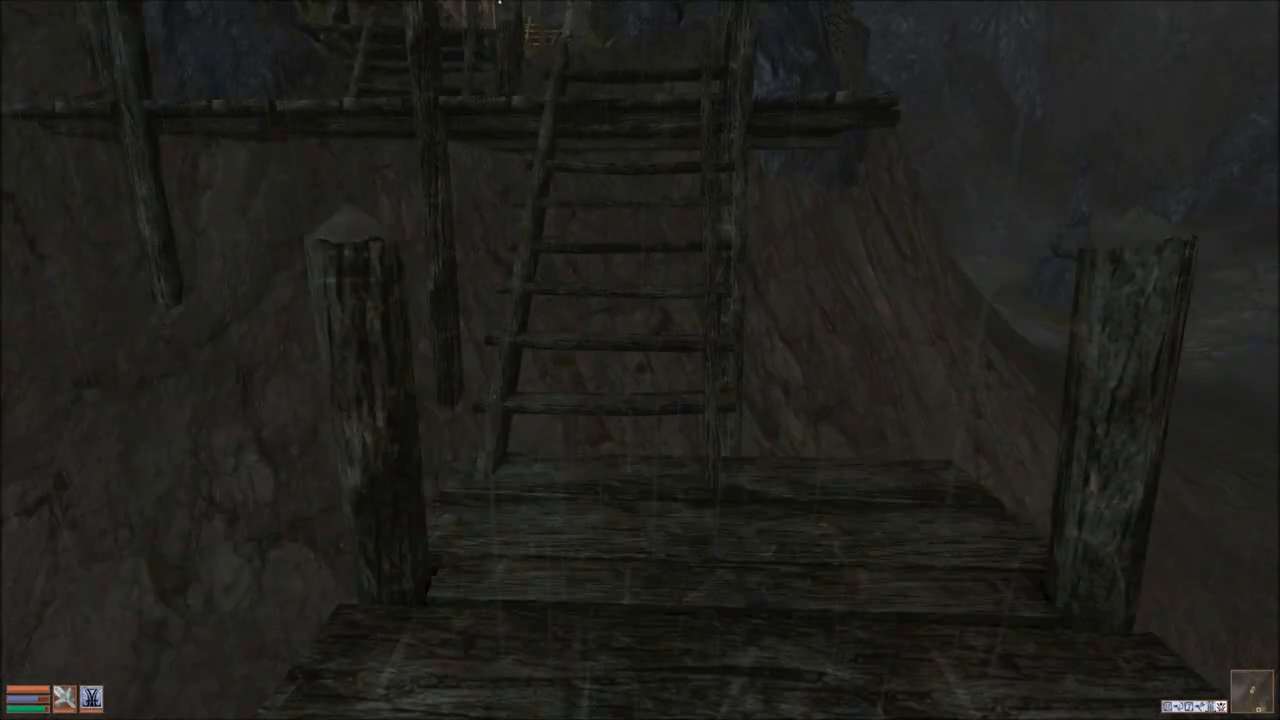
{"action": "mouse_move", "coordinate": [640, 360]}
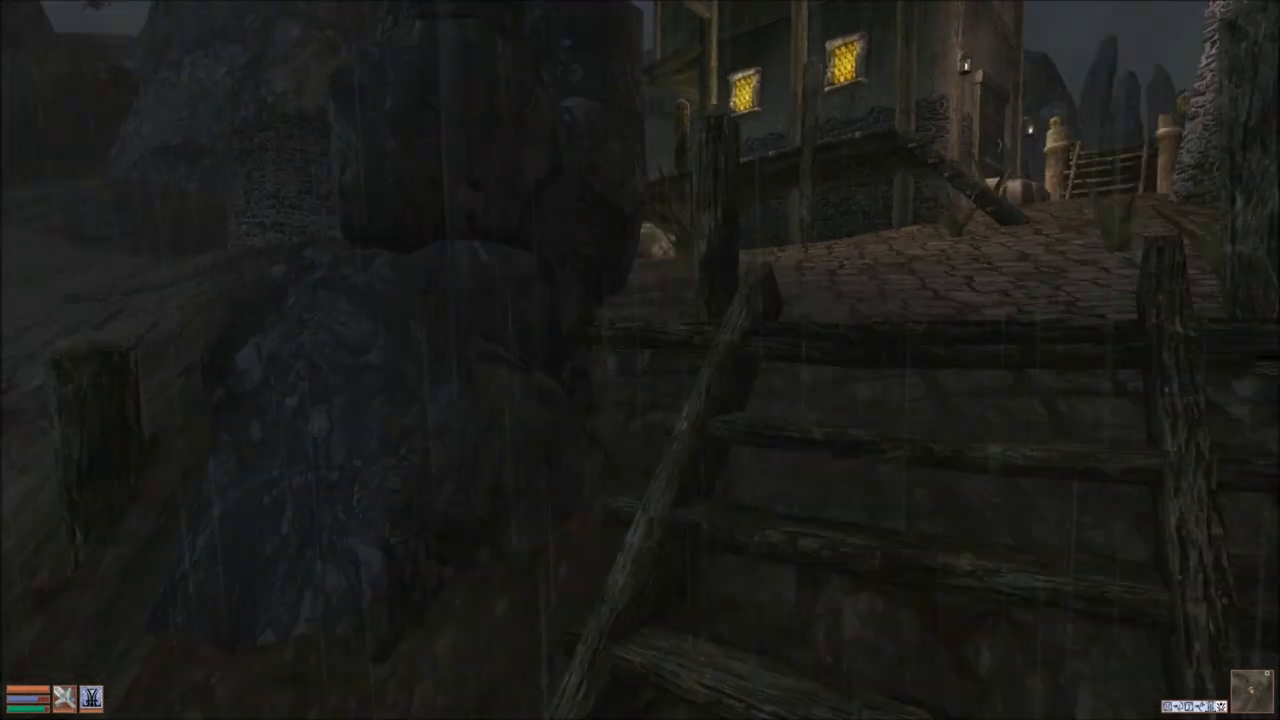
{"action": "mouse_move", "coordinate": [640, 360]}
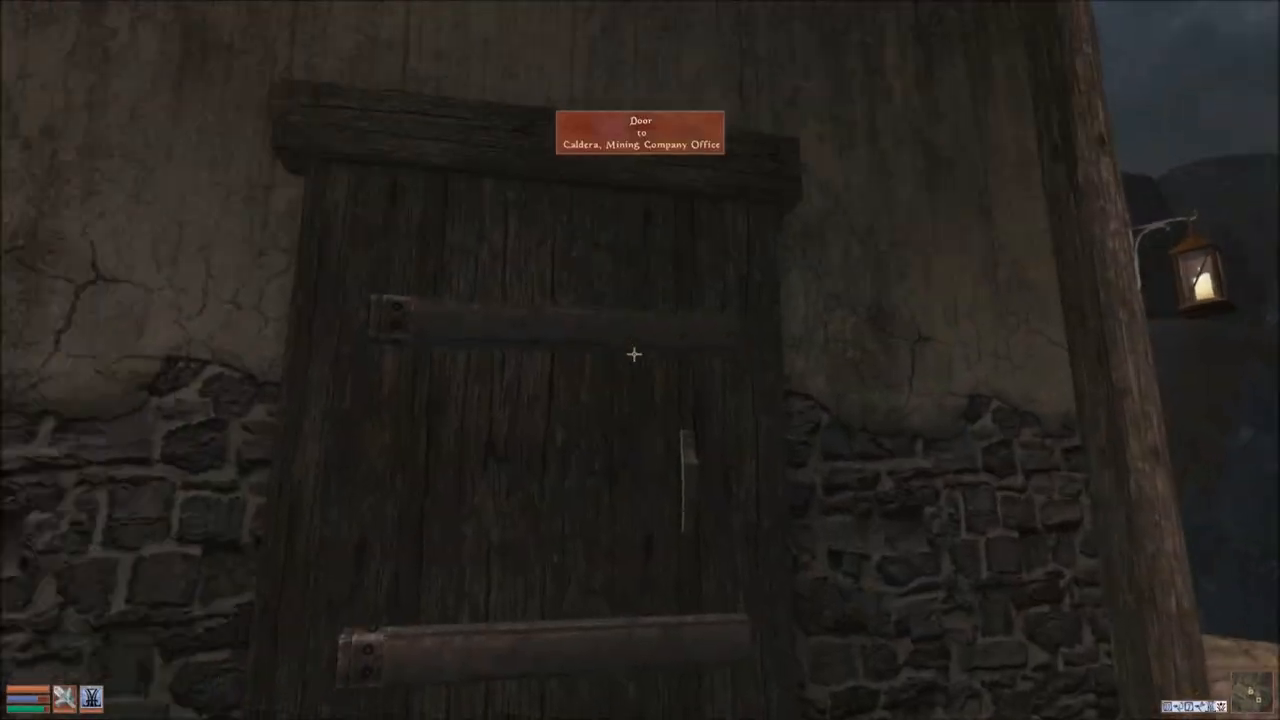
{"action": "left_click", "coordinate": [634, 354]}
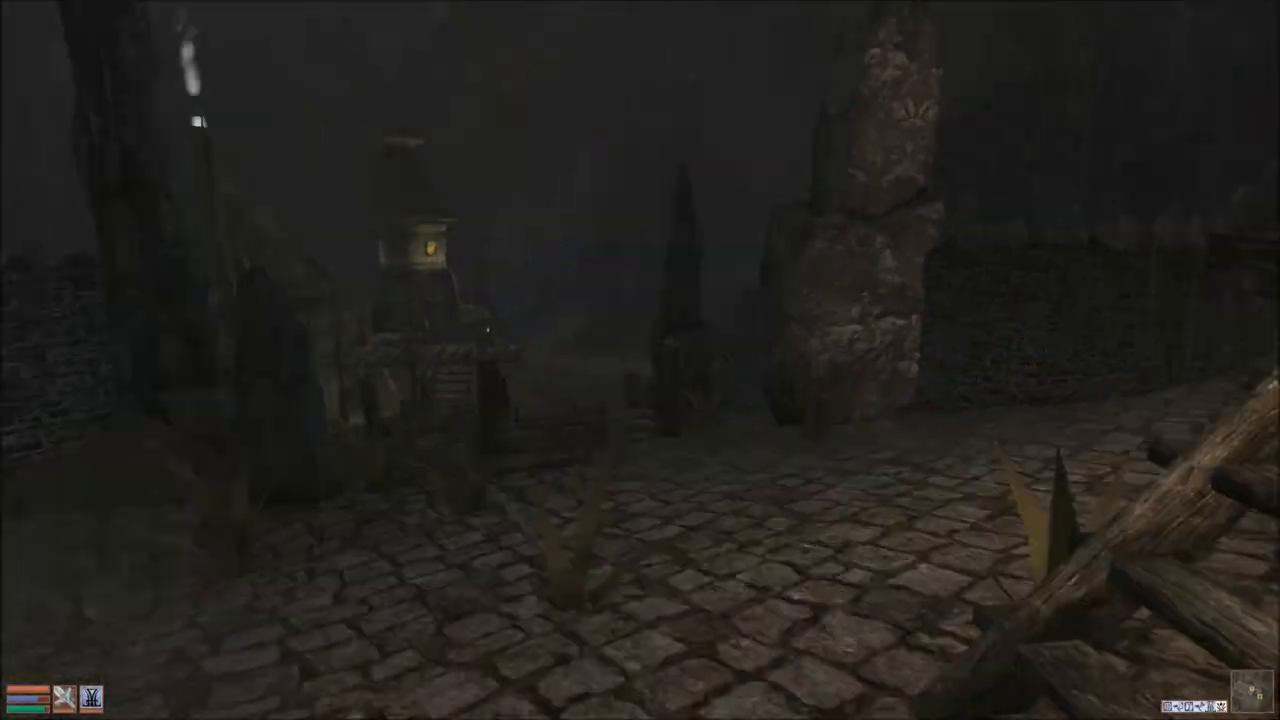
{"action": "mouse_move", "coordinate": [640, 360]}
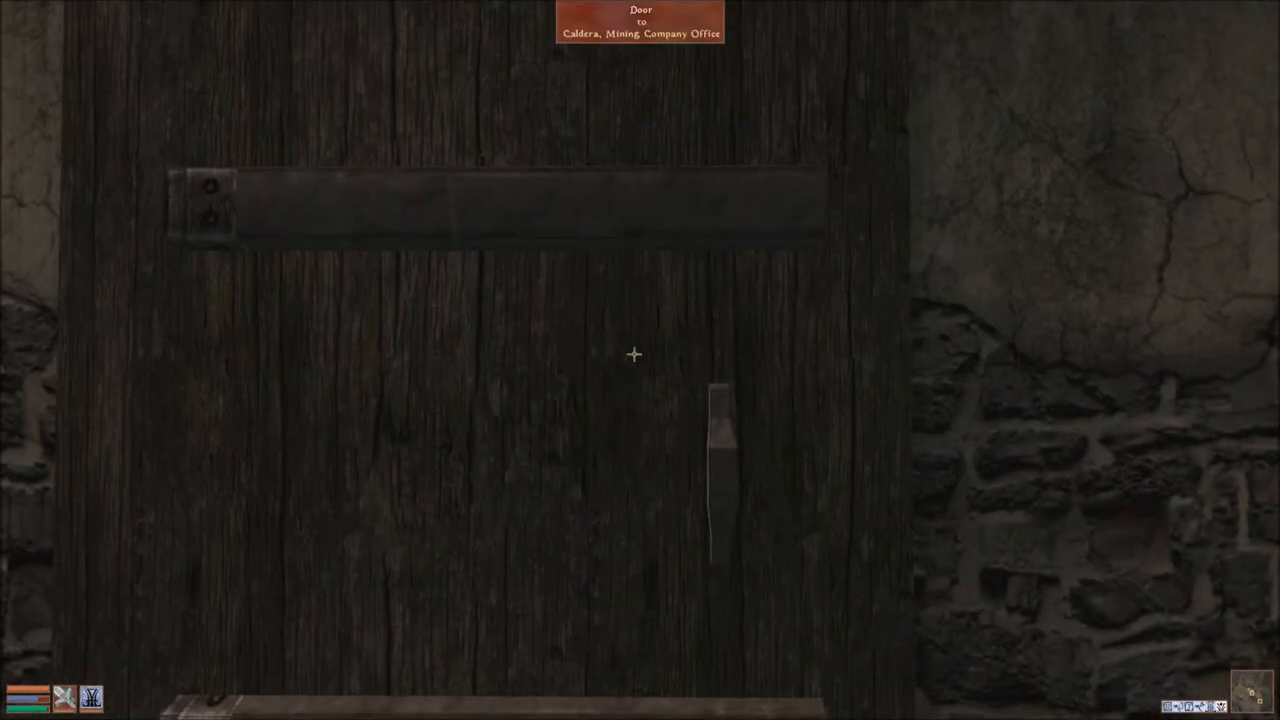
{"action": "left_click", "coordinate": [633, 353]}
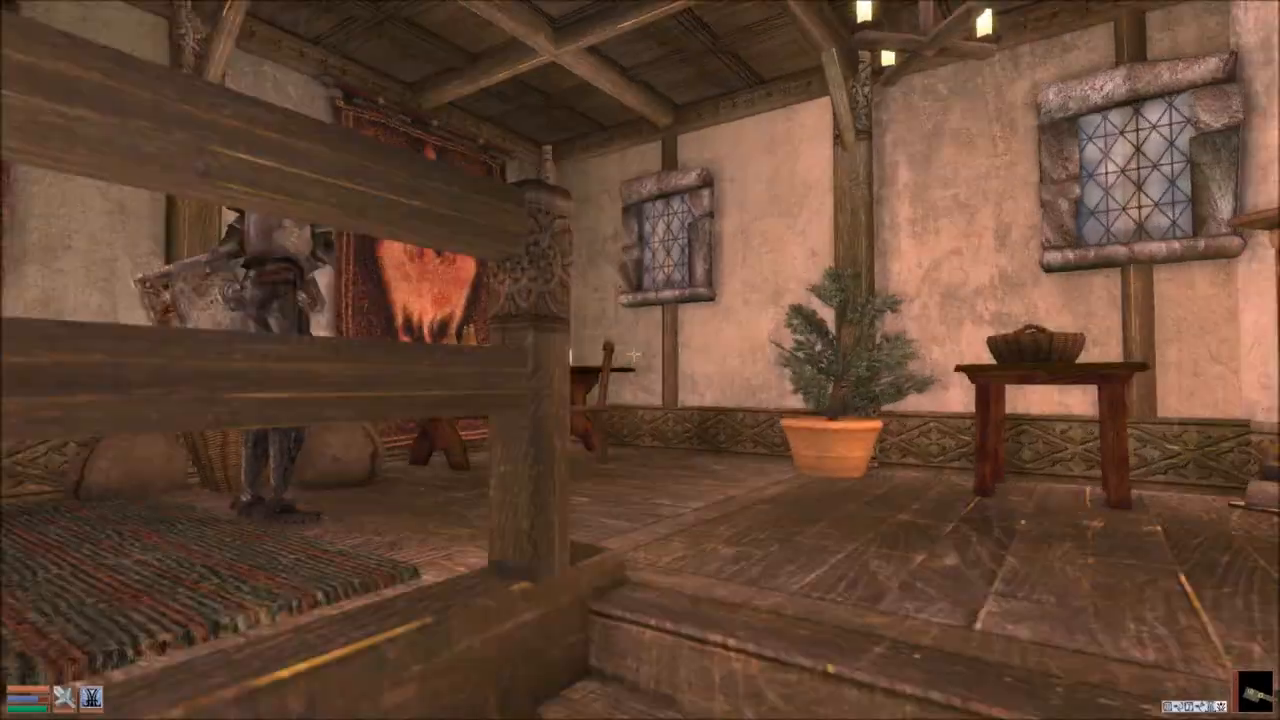
{"action": "mouse_move", "coordinate": [640, 360]}
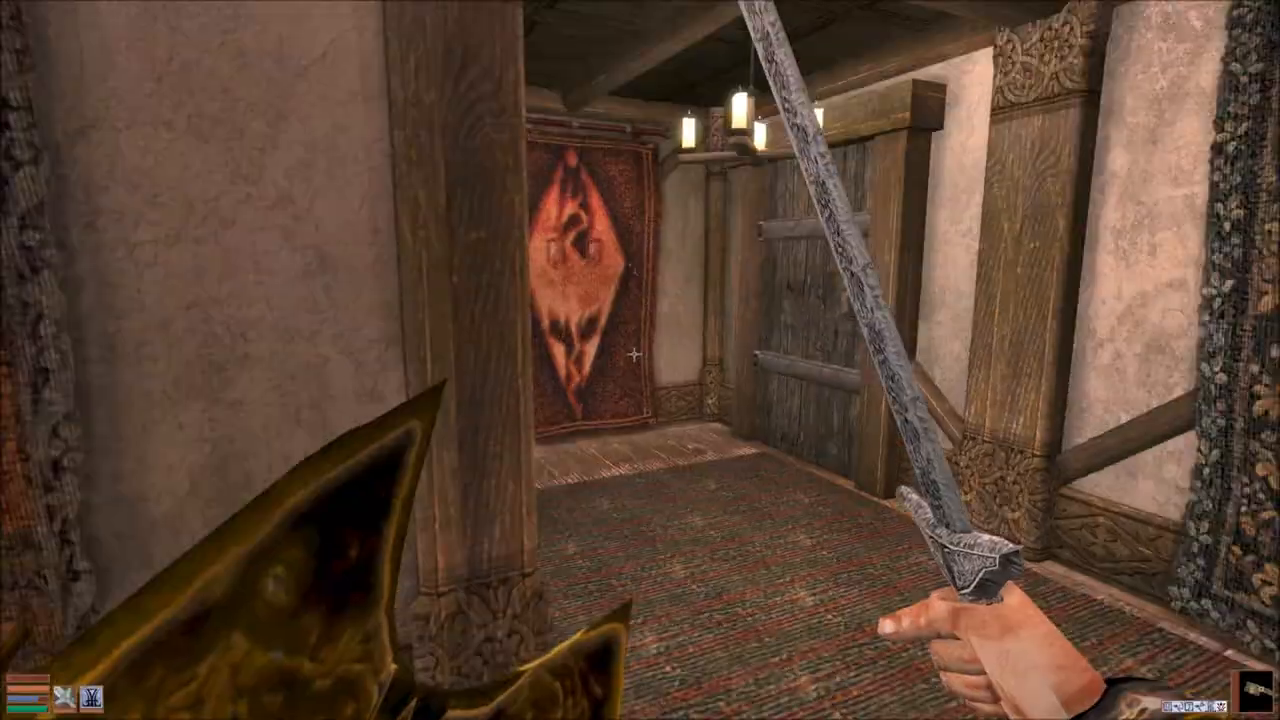
{"action": "mouse_move", "coordinate": [640, 360]}
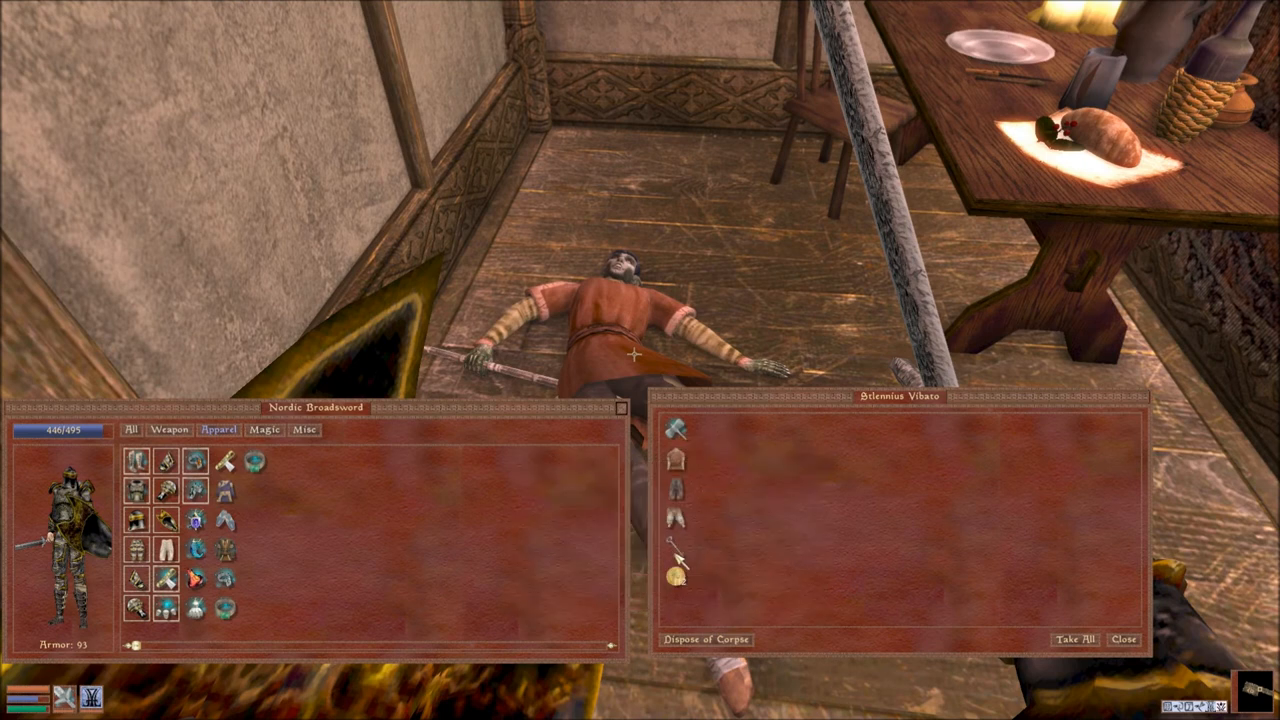
{"action": "left_click", "coordinate": [677, 573]}
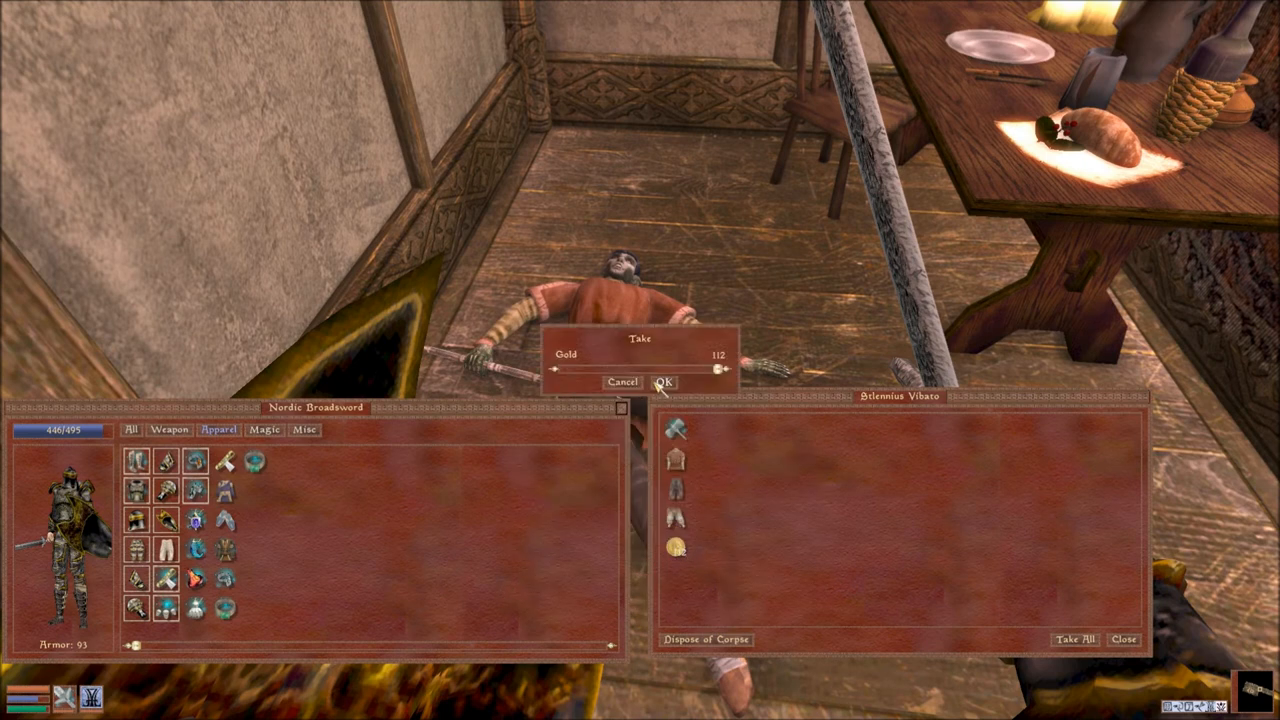
{"action": "left_click", "coordinate": [663, 382]}
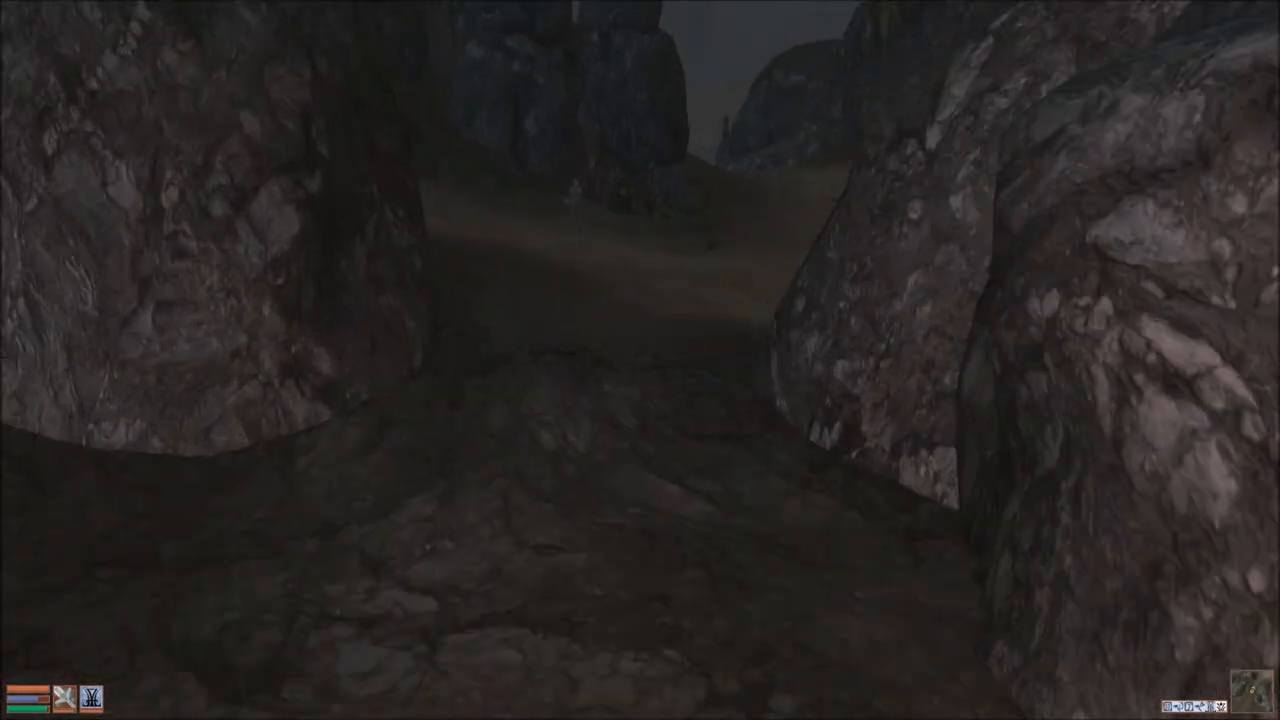
{"action": "mouse_move", "coordinate": [640, 360]}
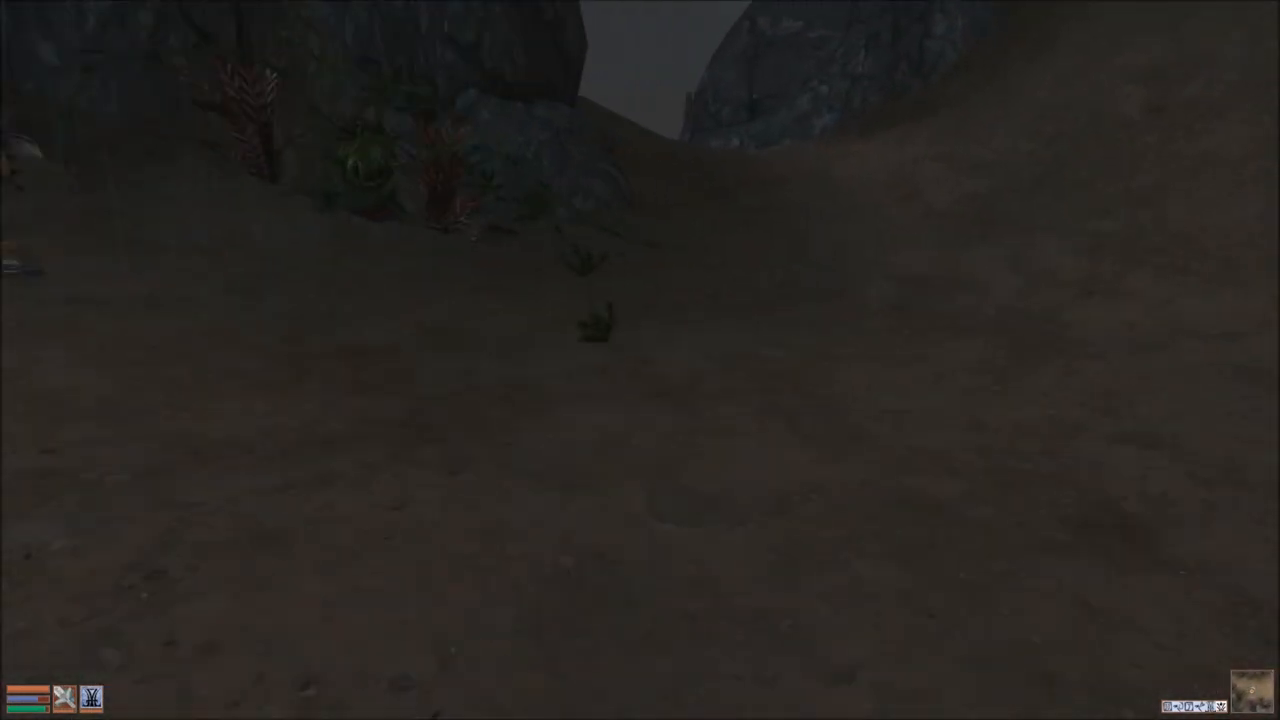
{"action": "mouse_move", "coordinate": [640, 360]}
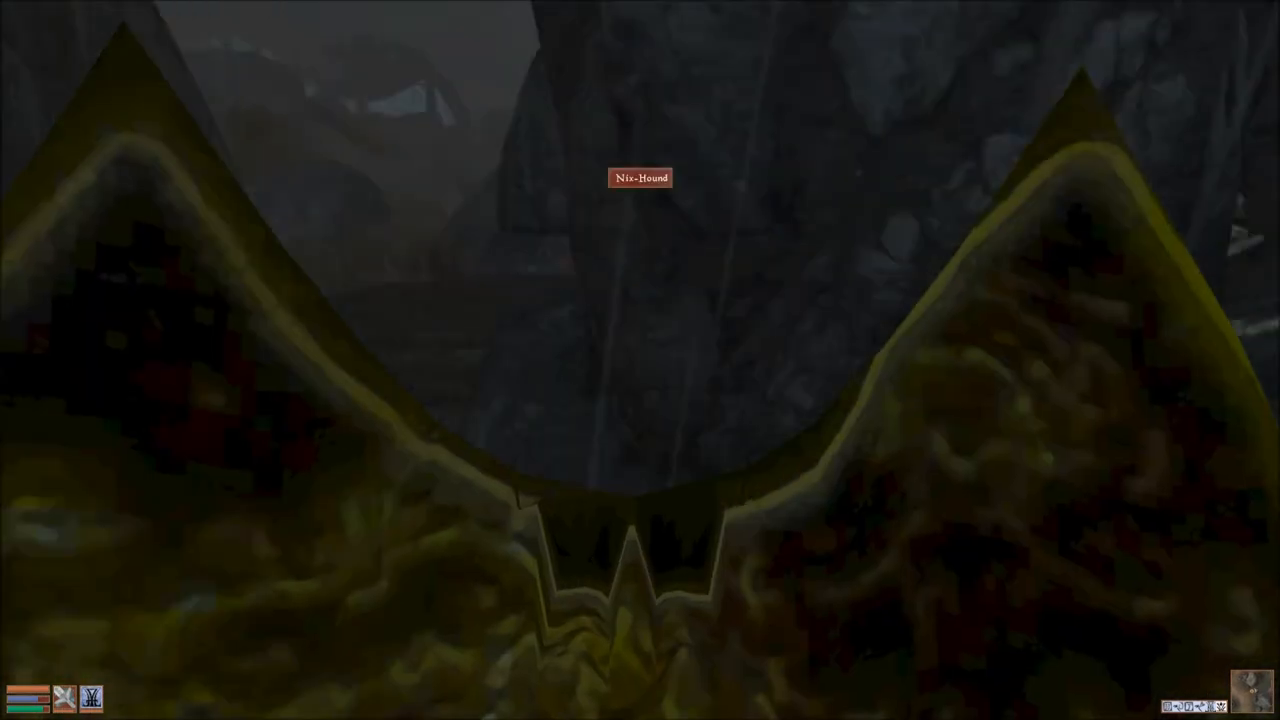
{"action": "mouse_move", "coordinate": [640, 360]}
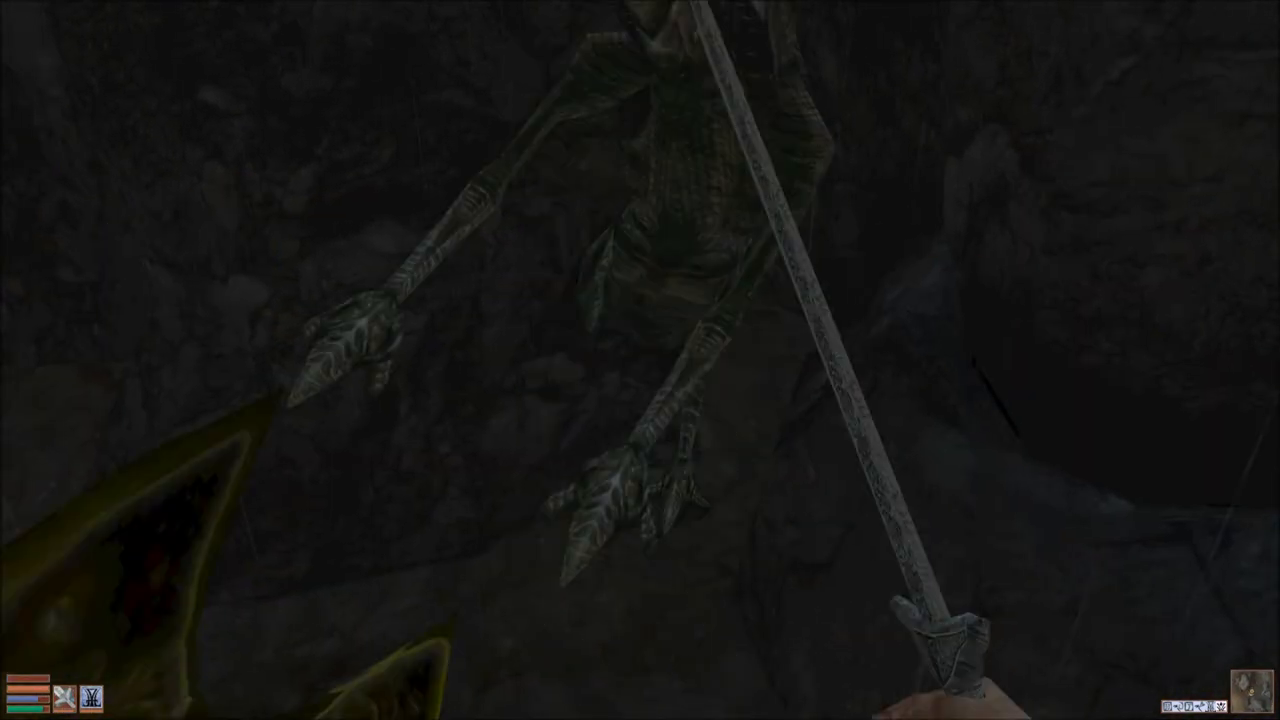
Fight the Nix-Hound at close range with the sword.
{"action": "left_click", "coordinate": [633, 300]}
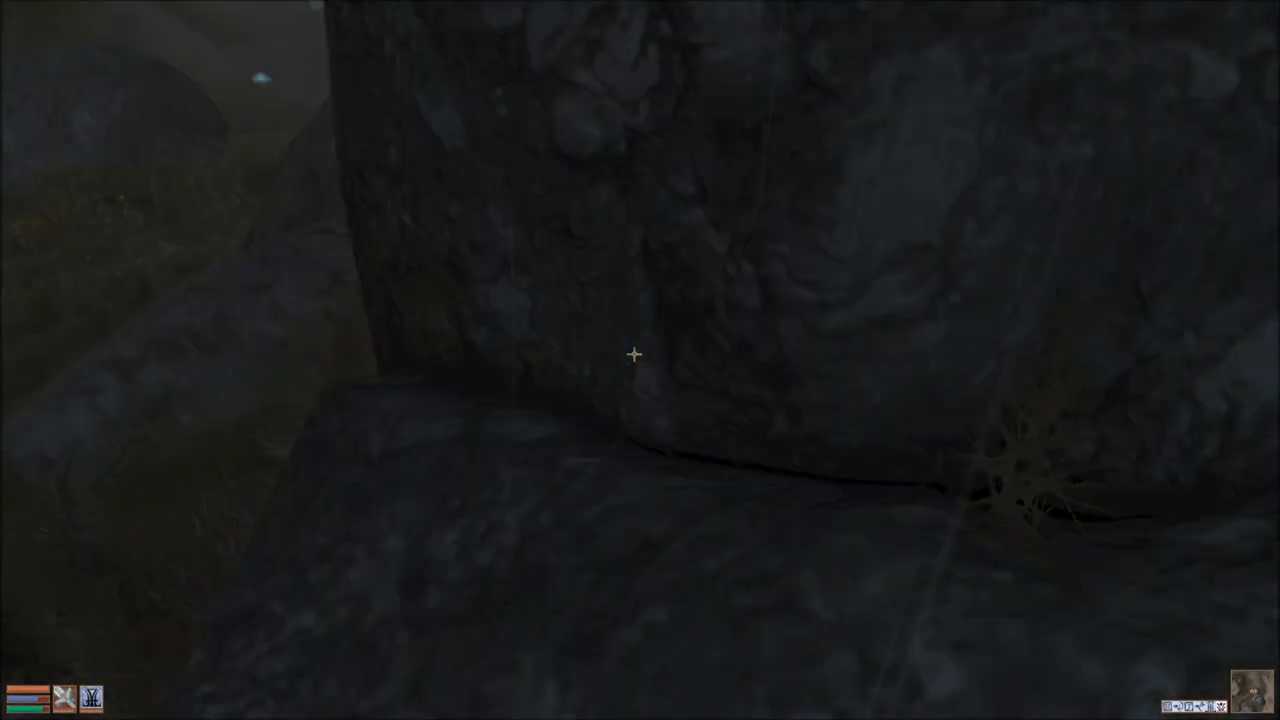
{"action": "mouse_move", "coordinate": [640, 360]}
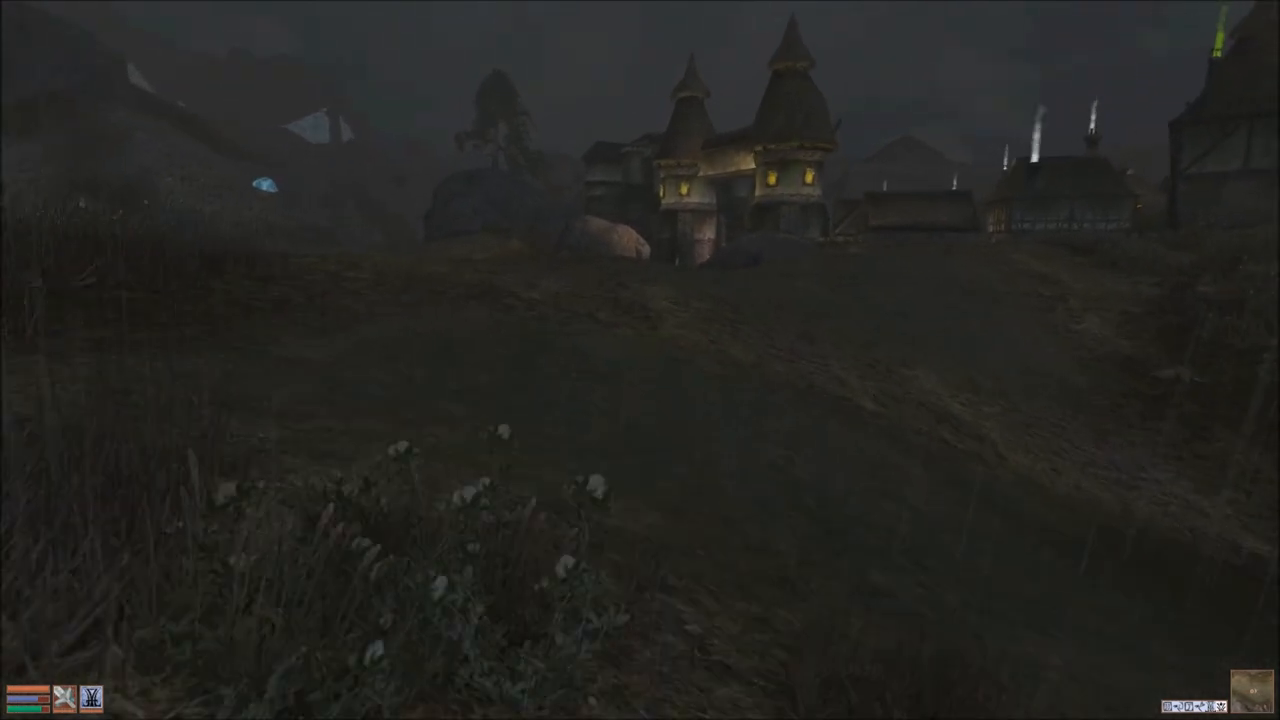
{"action": "mouse_move", "coordinate": [640, 360]}
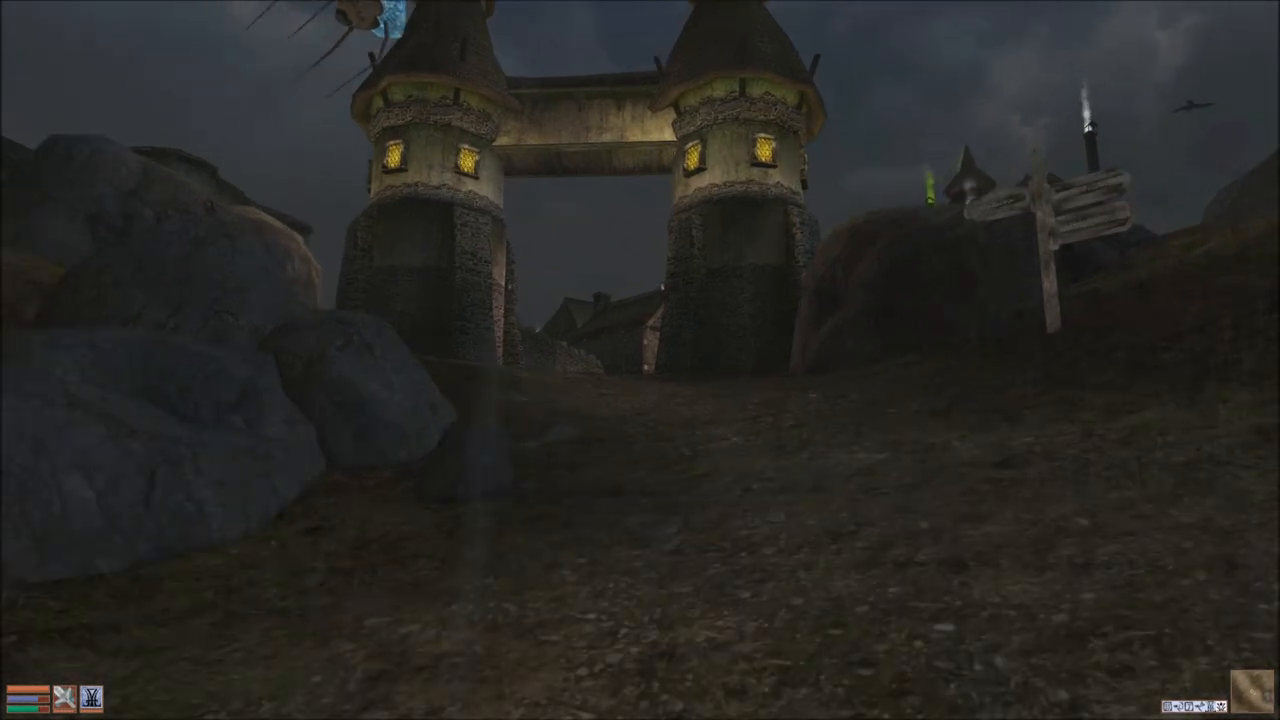
Walk through Caldera's streets into the stone tower and attack the woman upstairs.
{"action": "key", "text": "w"}
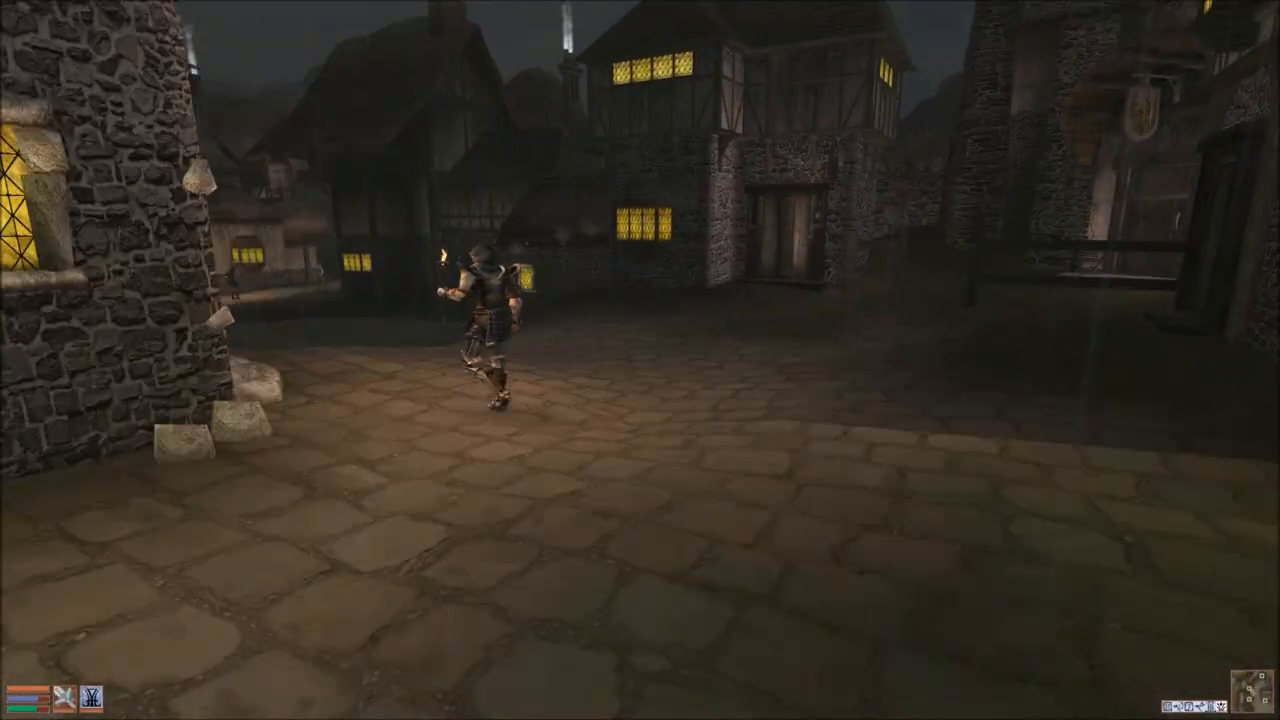
{"action": "mouse_move", "coordinate": [640, 360]}
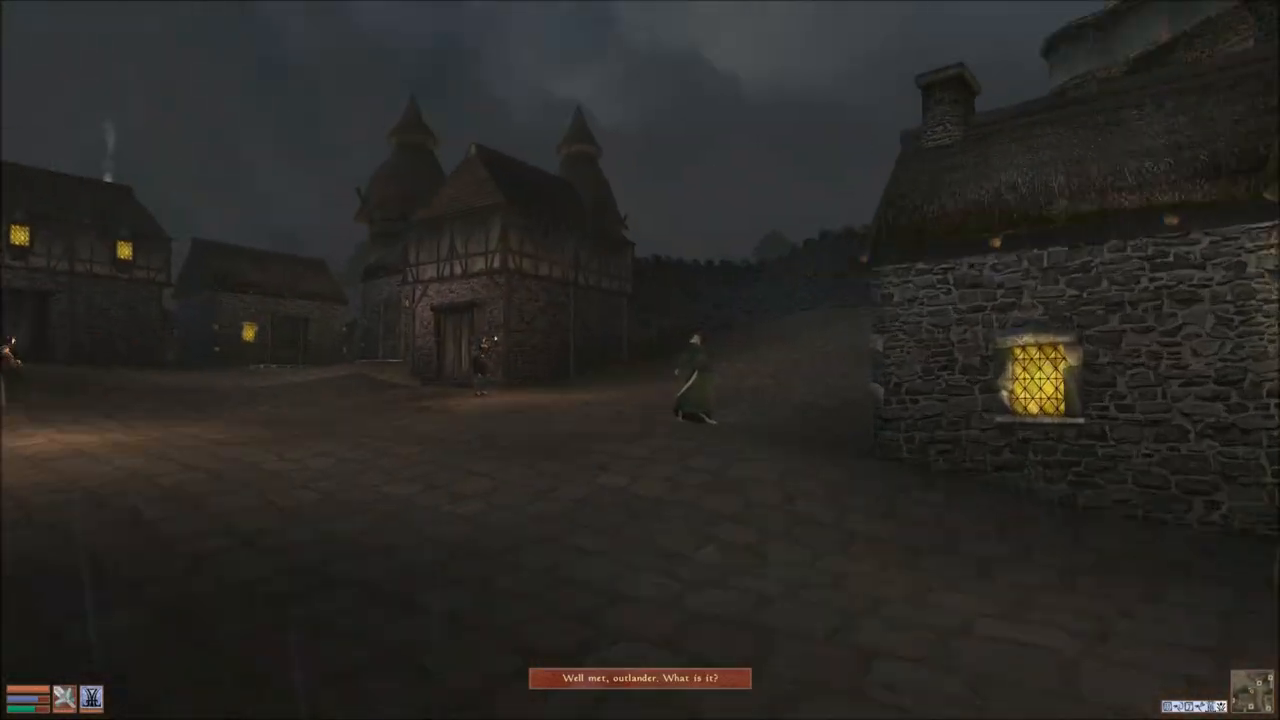
{"action": "mouse_move", "coordinate": [640, 360]}
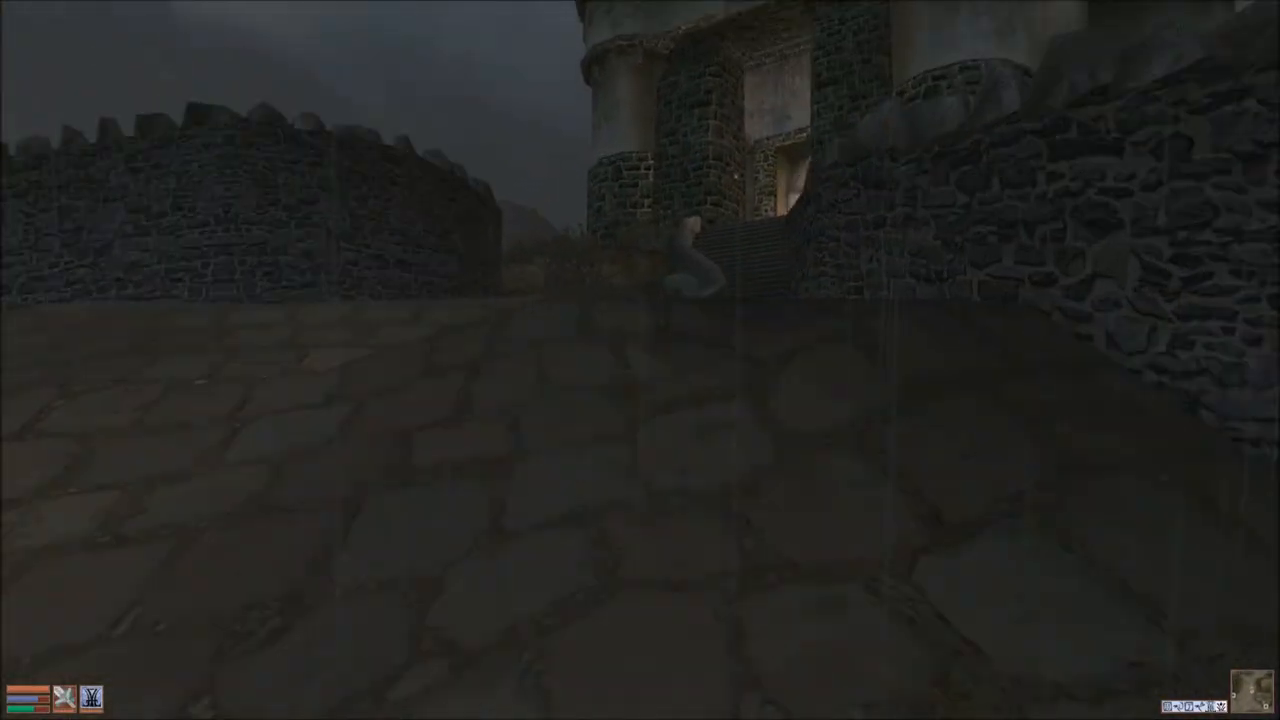
{"action": "key", "text": "W"}
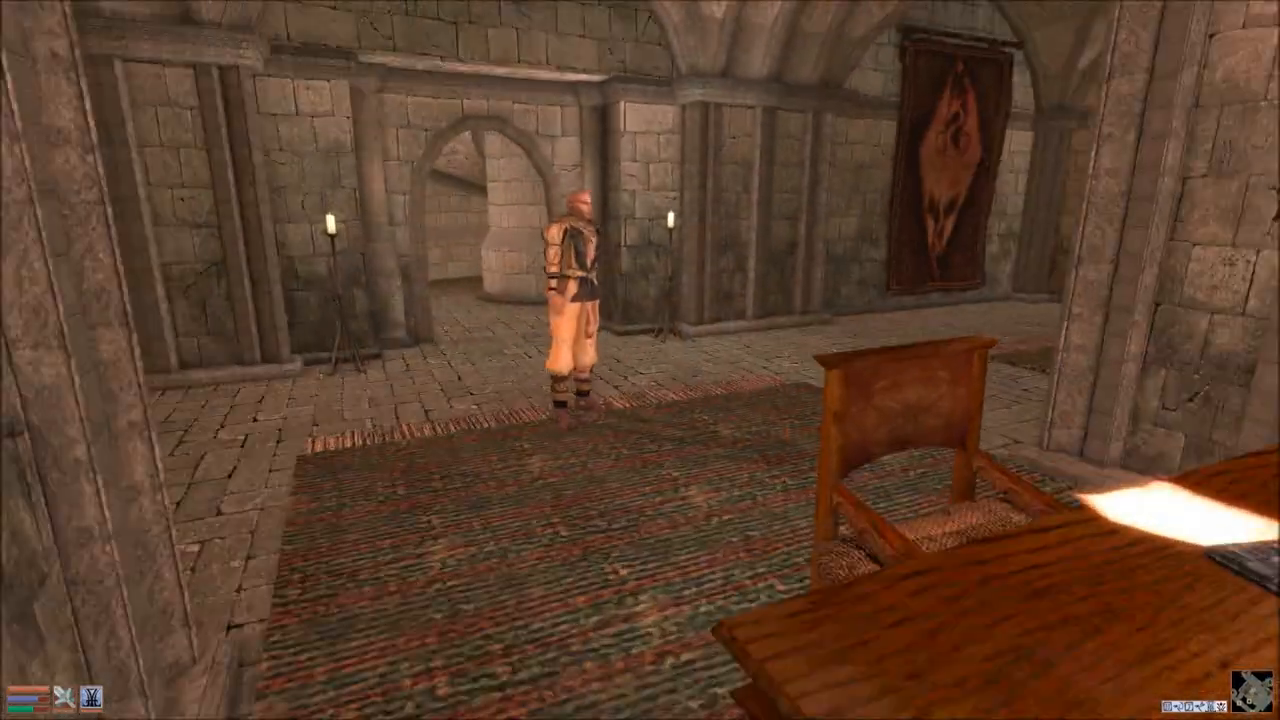
{"action": "left_click", "coordinate": [570, 290]}
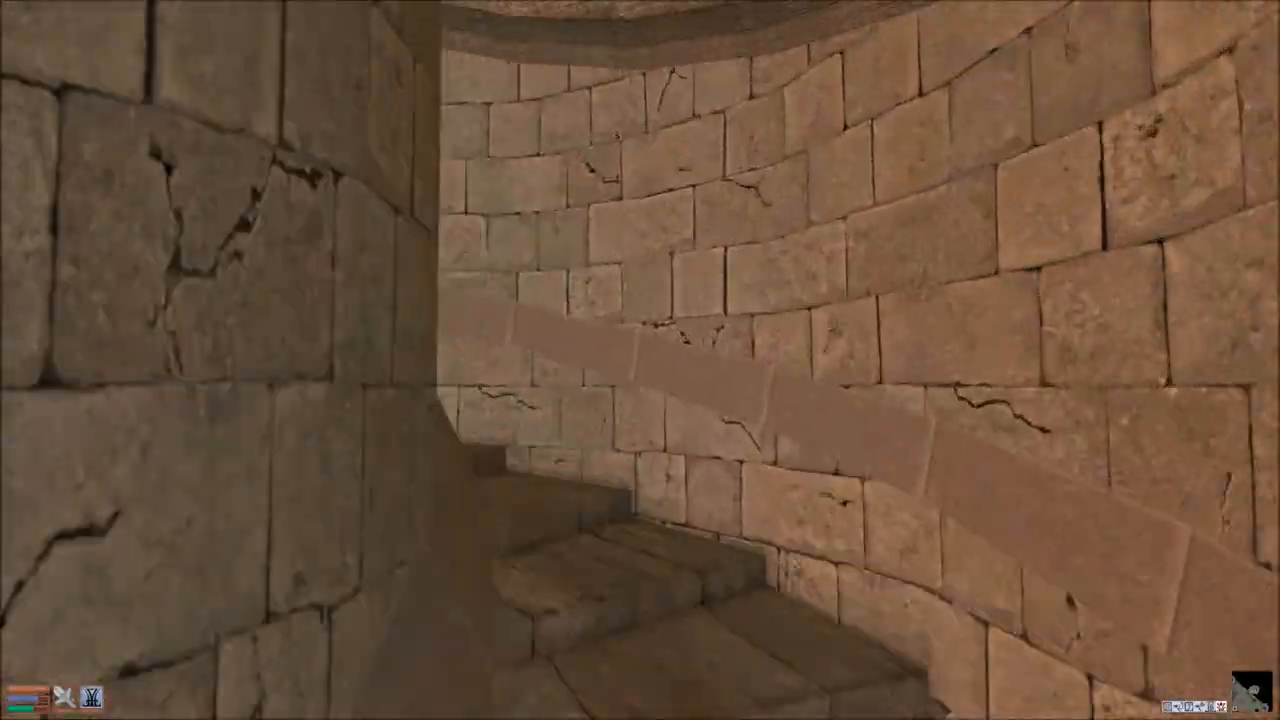
{"action": "mouse_move", "coordinate": [640, 360]}
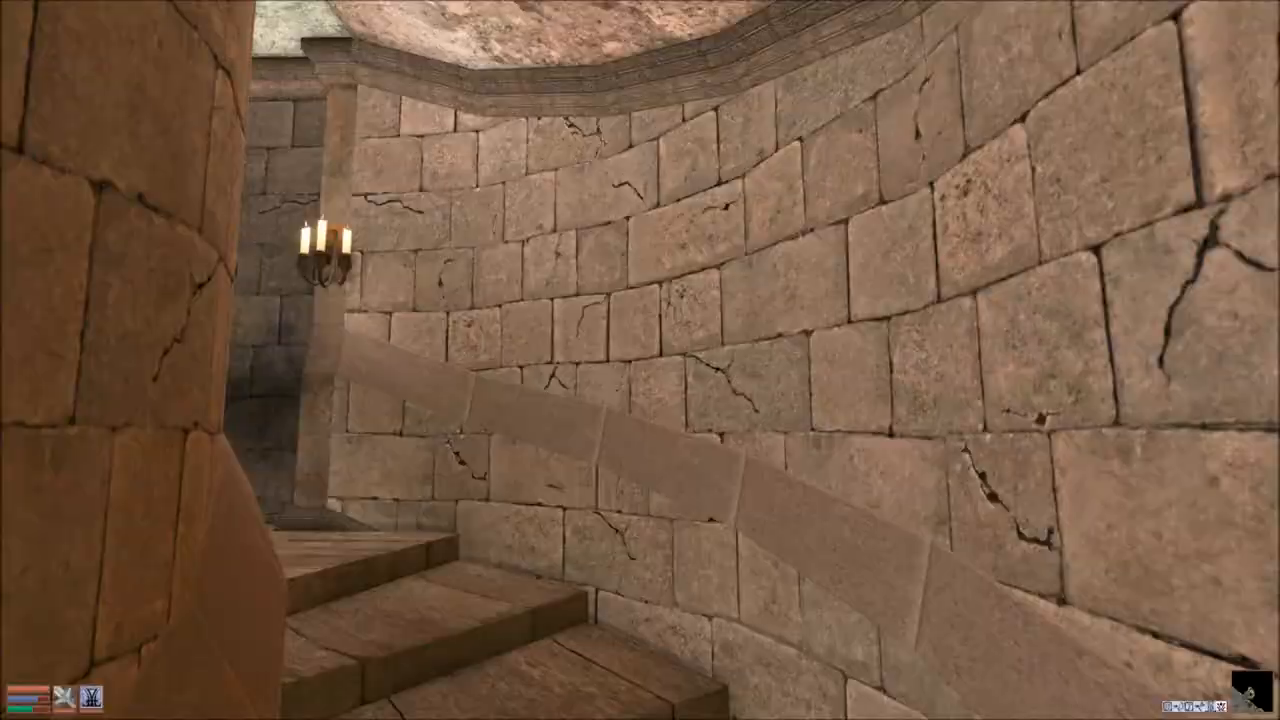
{"action": "mouse_move", "coordinate": [640, 360]}
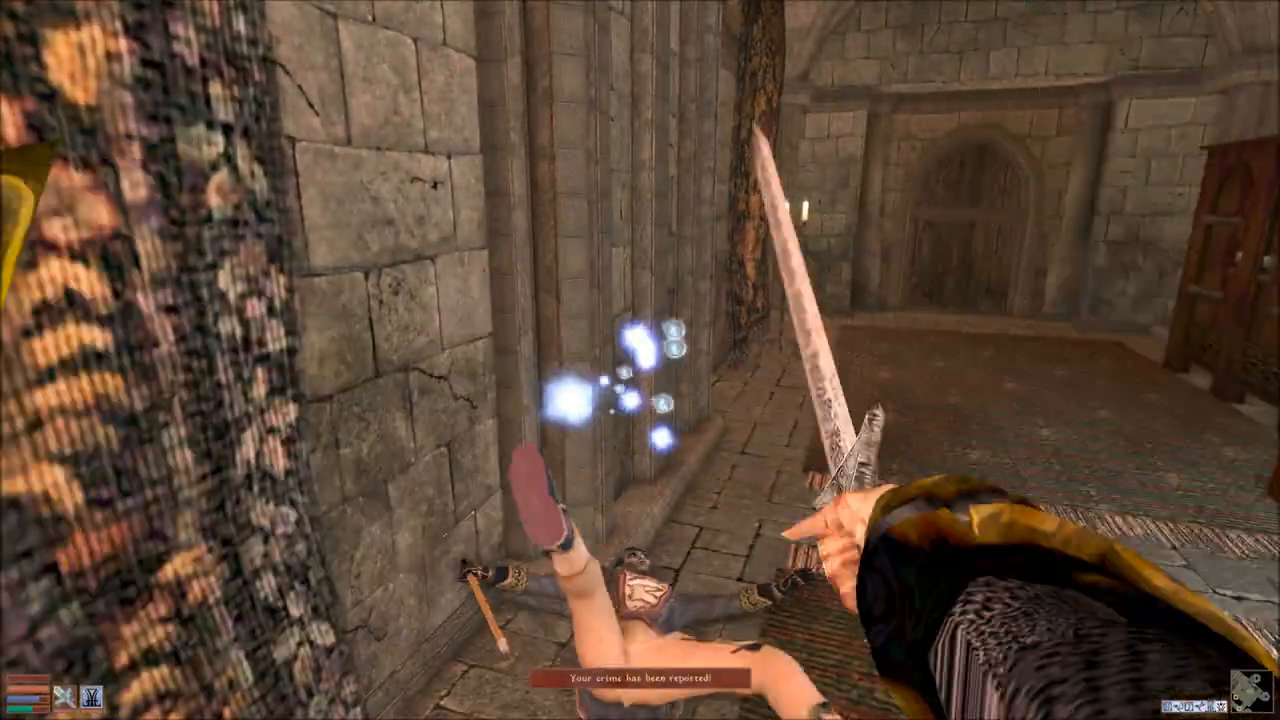
{"action": "mouse_move", "coordinate": [640, 360]}
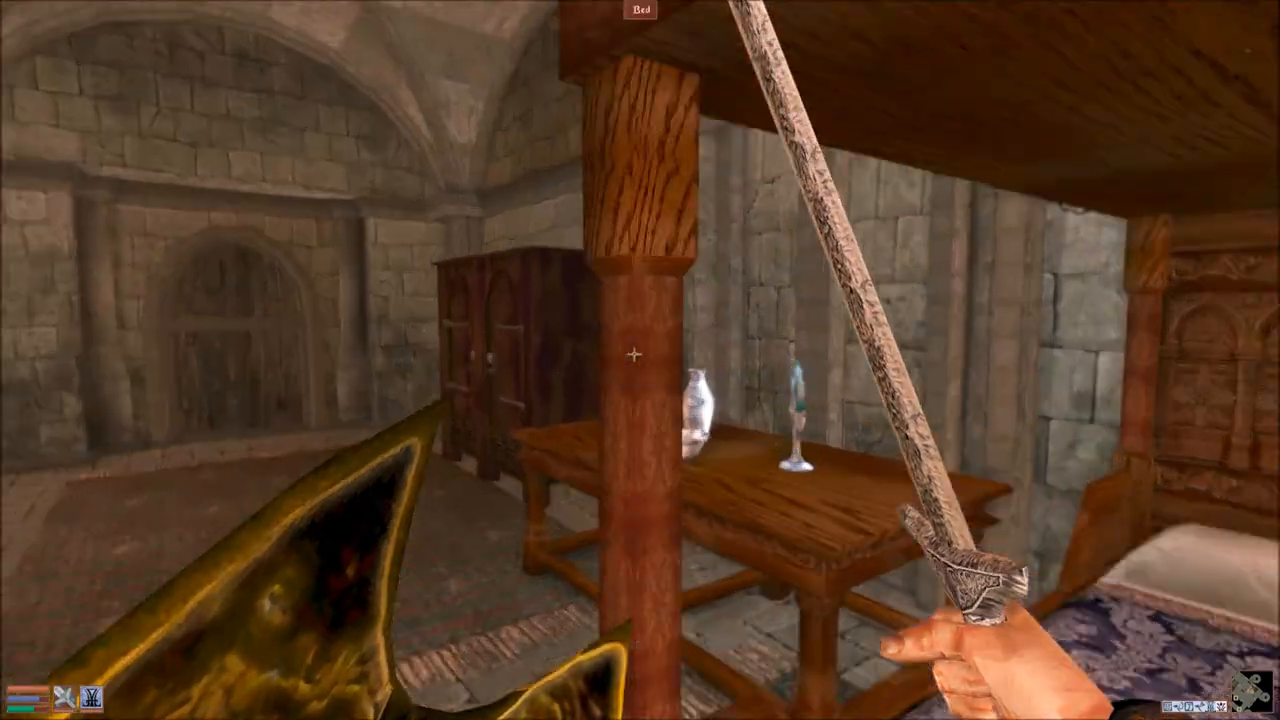
{"action": "mouse_move", "coordinate": [640, 360]}
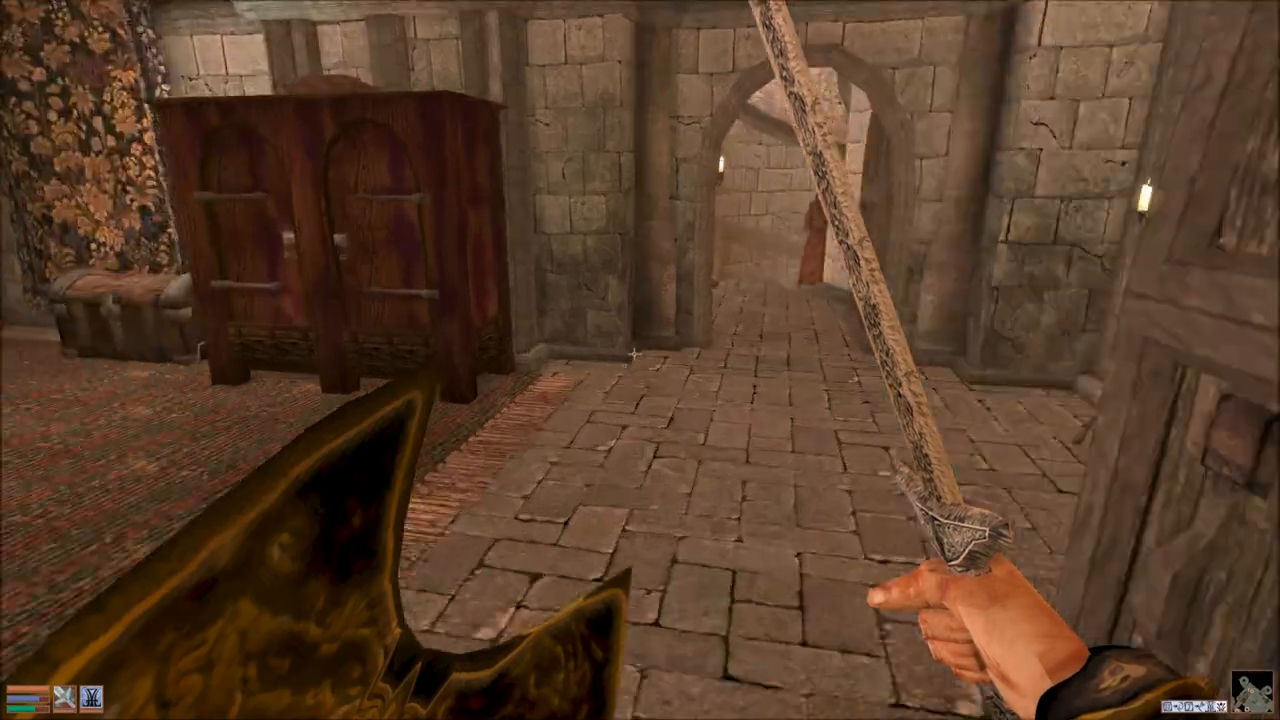
{"action": "mouse_move", "coordinate": [640, 360]}
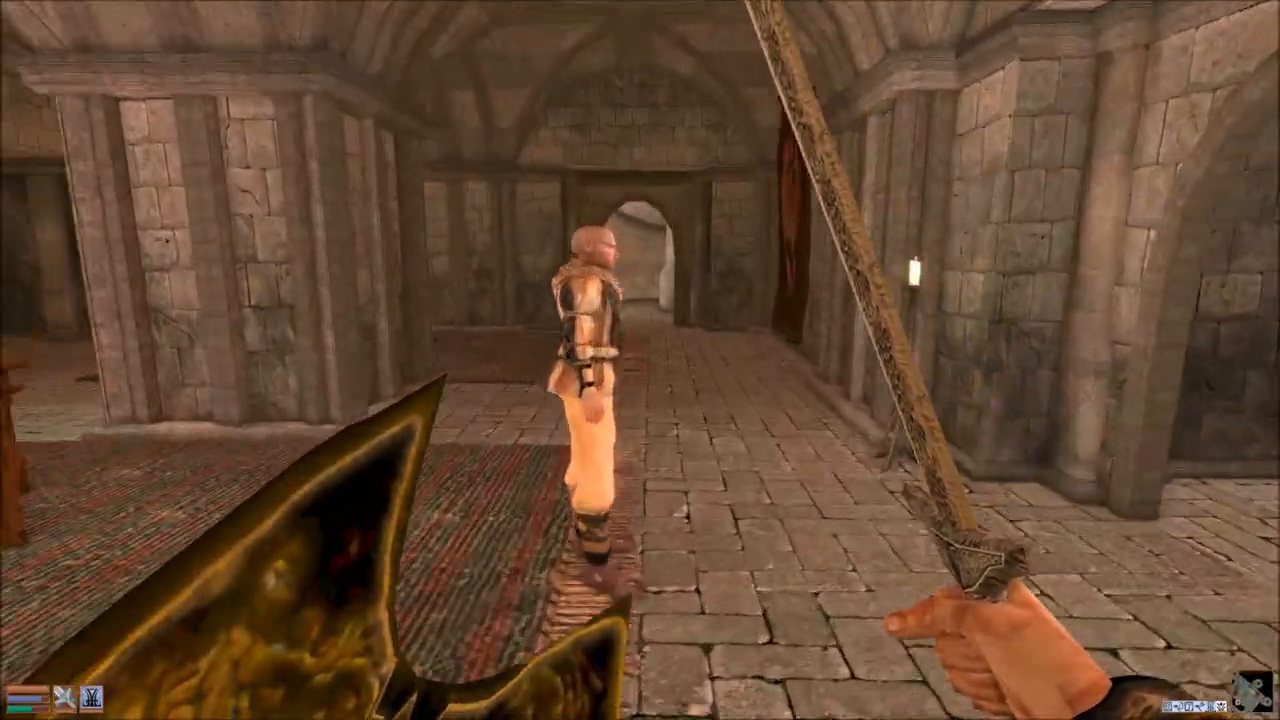
{"action": "mouse_move", "coordinate": [640, 360]}
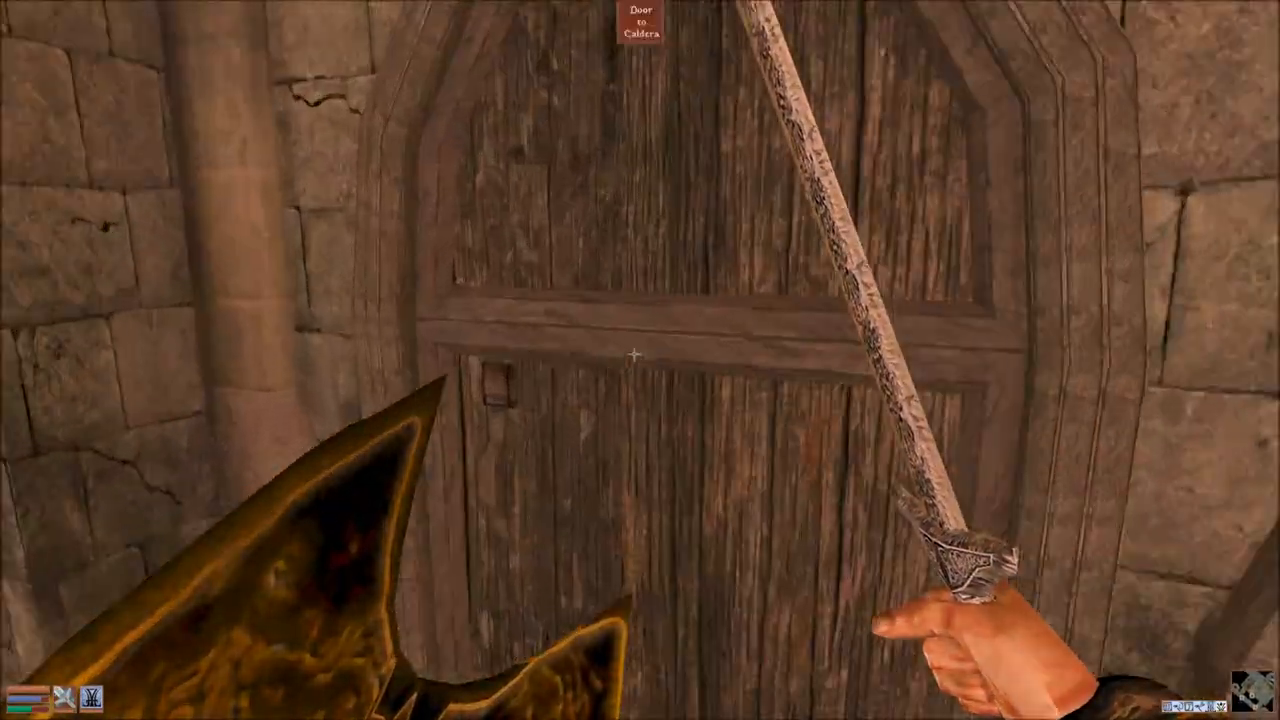
Enter Caldera's Mages Guild and have guide Emelia Duronia teleport you to another guild hall.
{"action": "left_click", "coordinate": [635, 353]}
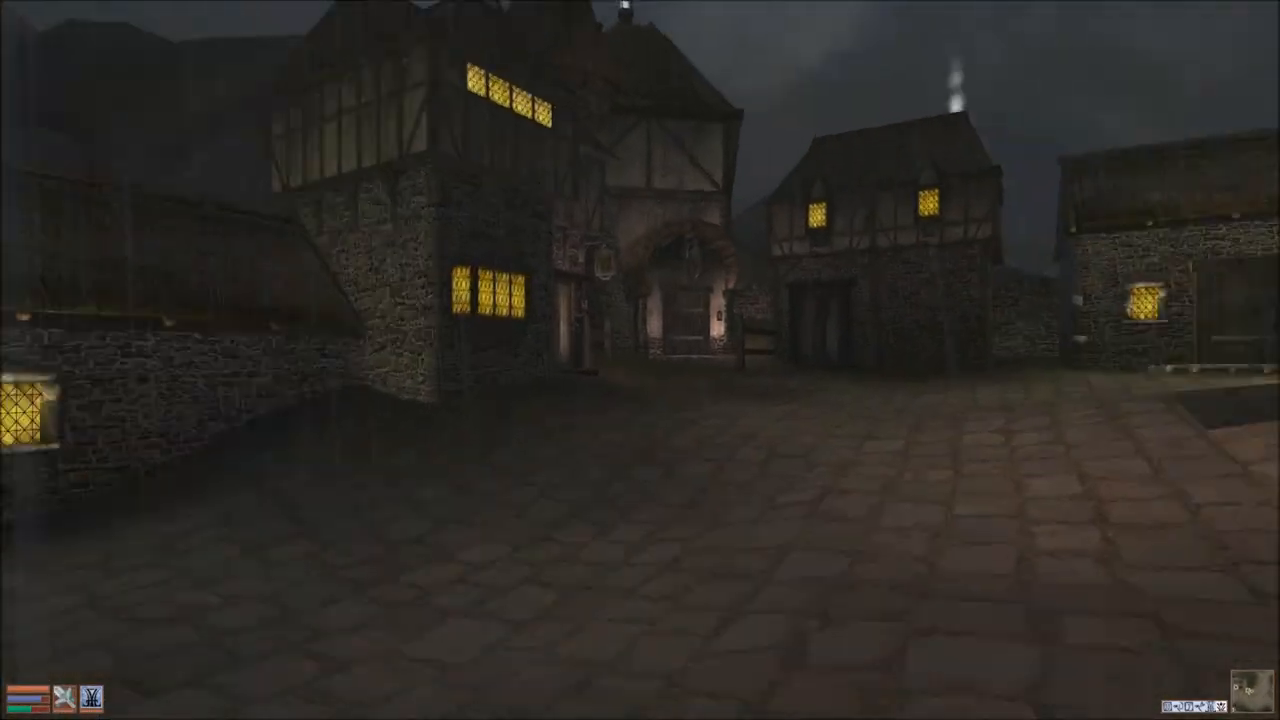
{"action": "key", "text": "W"}
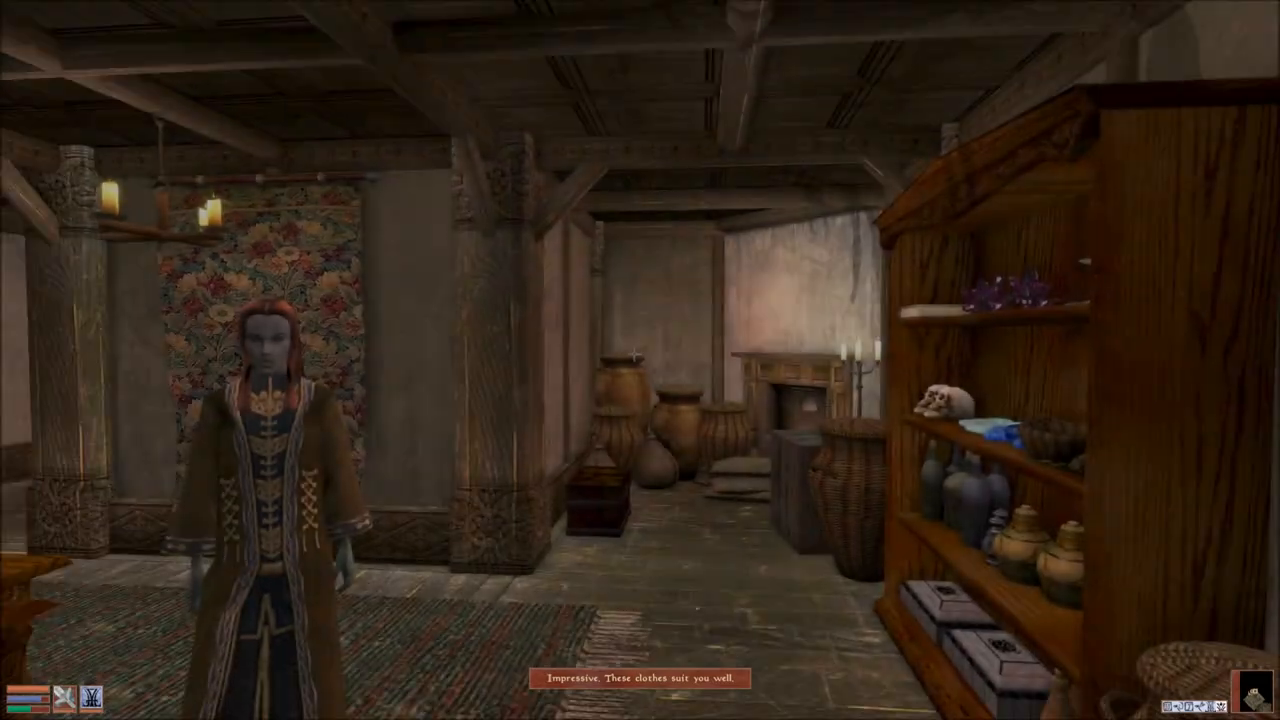
{"action": "mouse_move", "coordinate": [640, 360]}
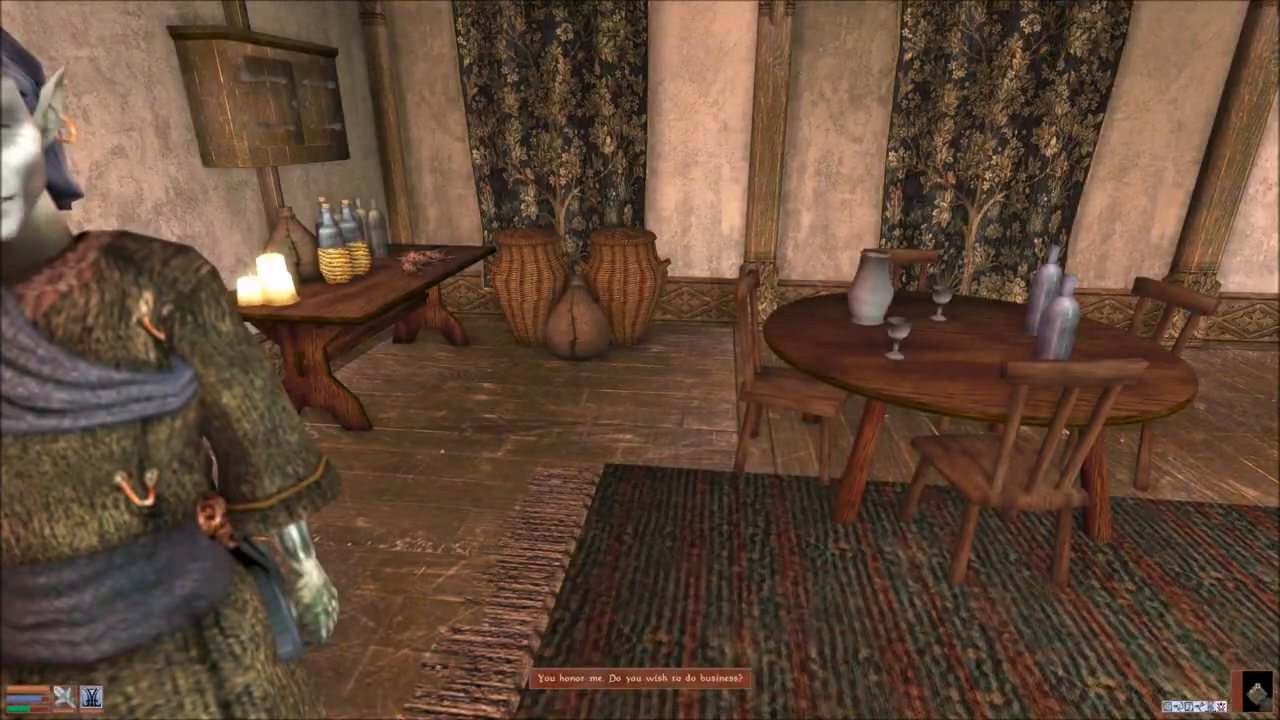
{"action": "key", "text": "j"}
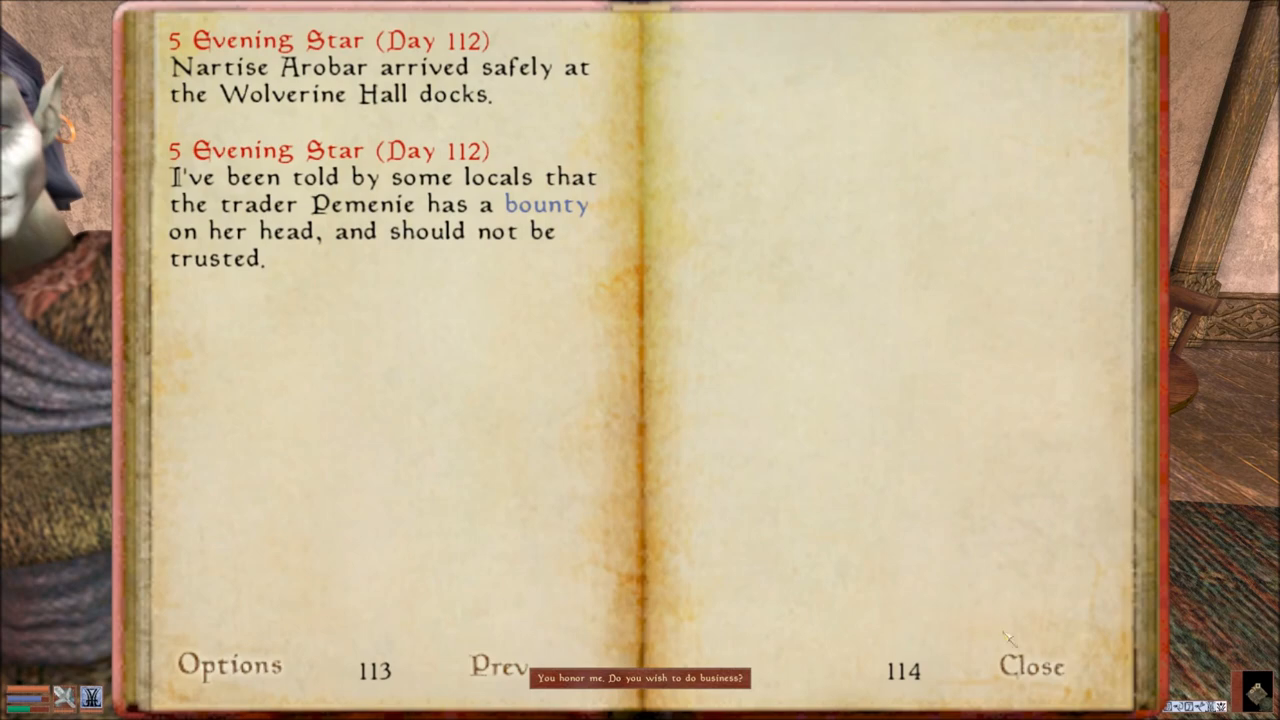
{"action": "left_click", "coordinate": [1031, 665]}
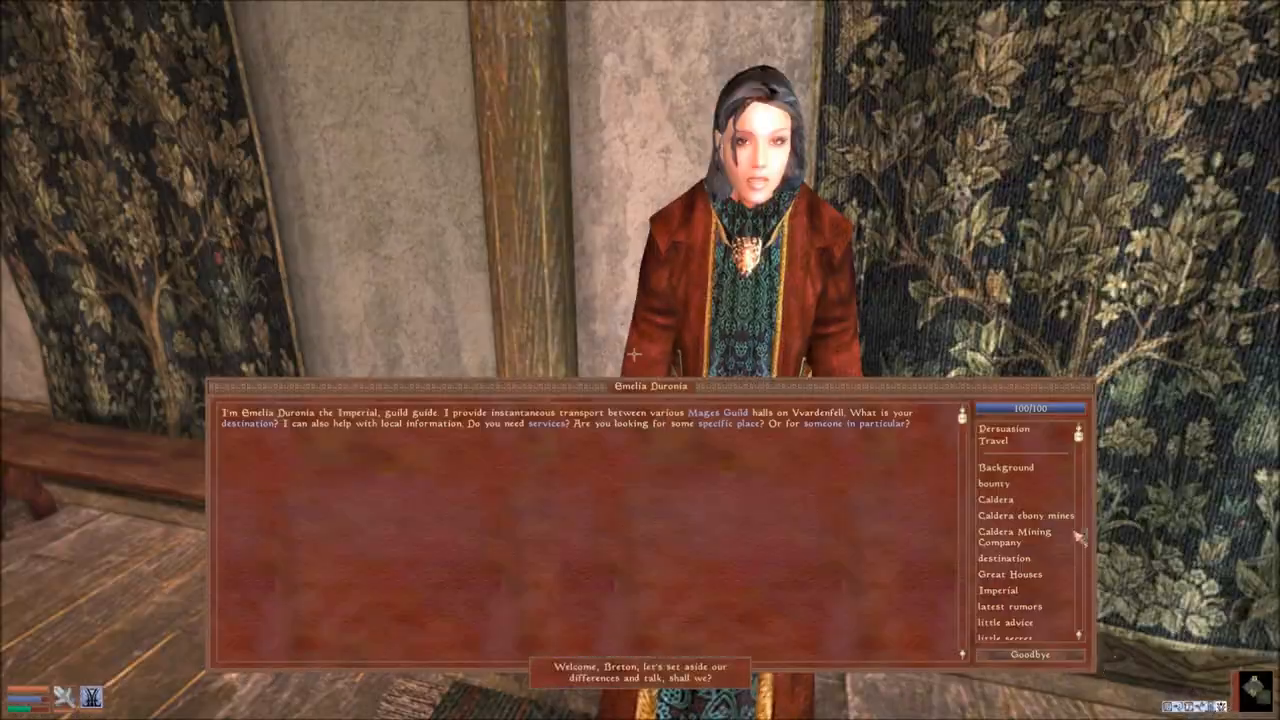
{"action": "left_click", "coordinate": [992, 441]}
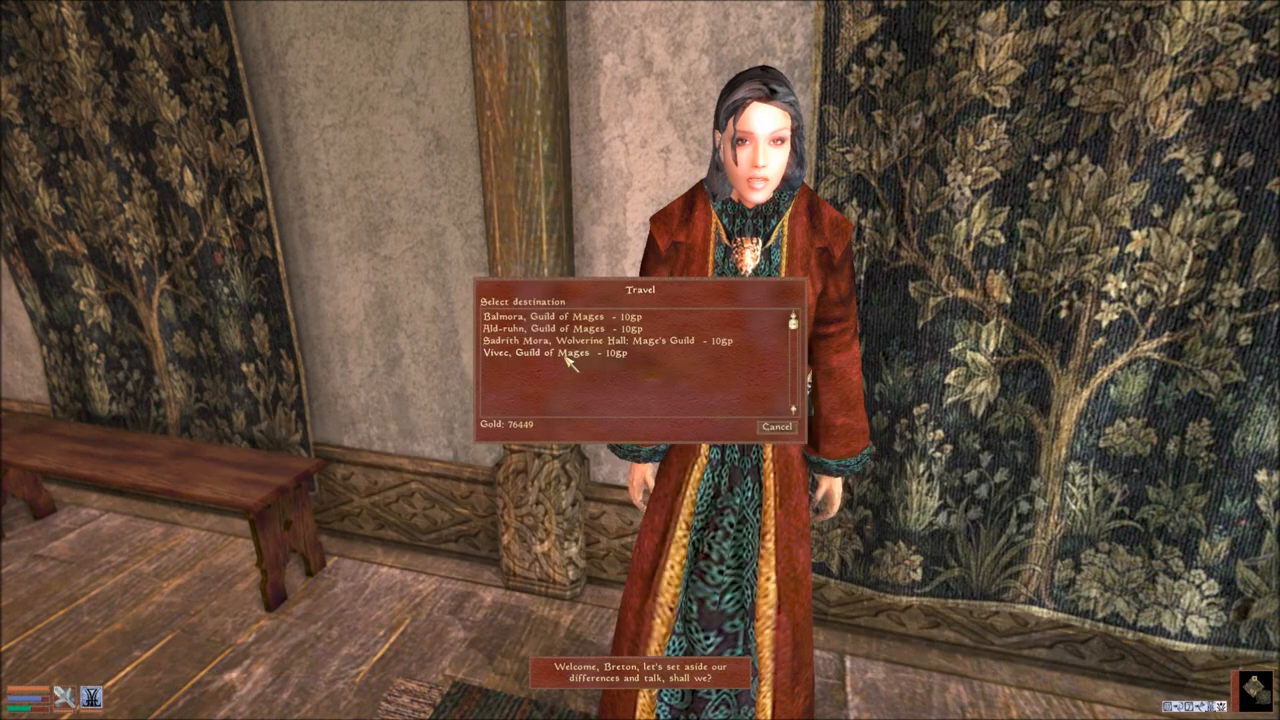
{"action": "left_click", "coordinate": [560, 354]}
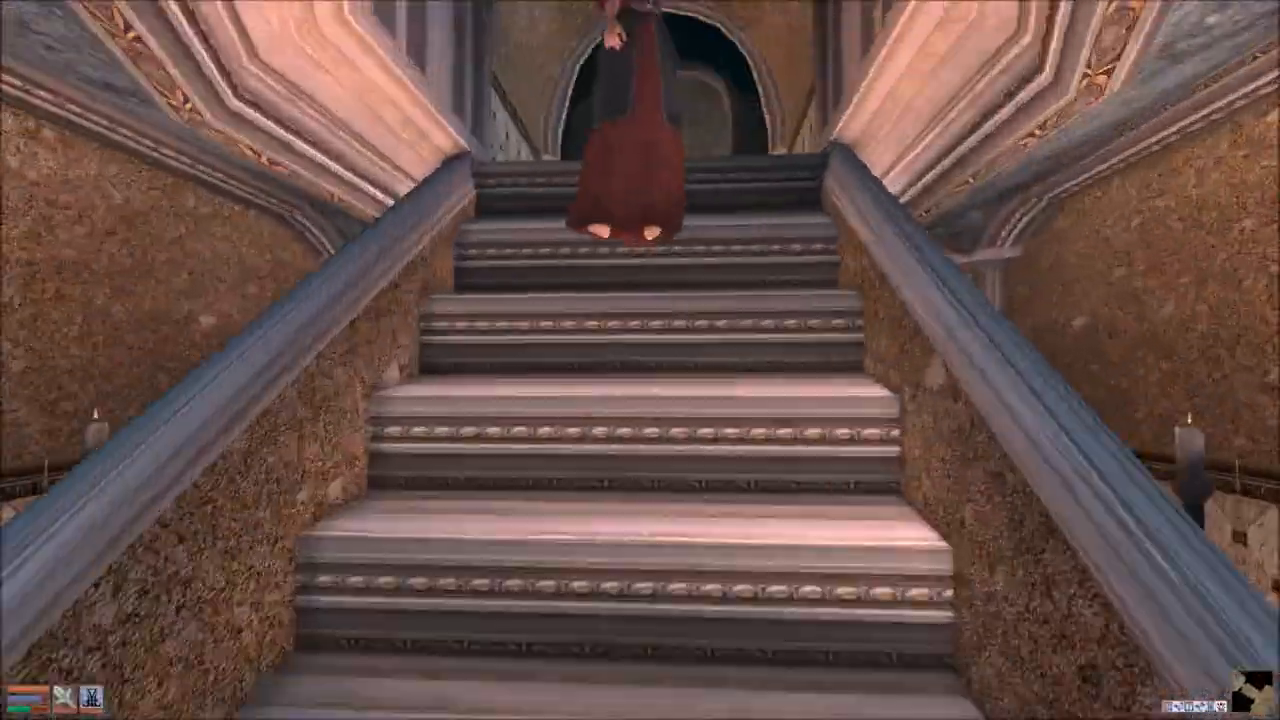
Go through the Manor District into Llethri Manor and hear Garisa Llethri on the ebony mines.
{"action": "key", "text": "w"}
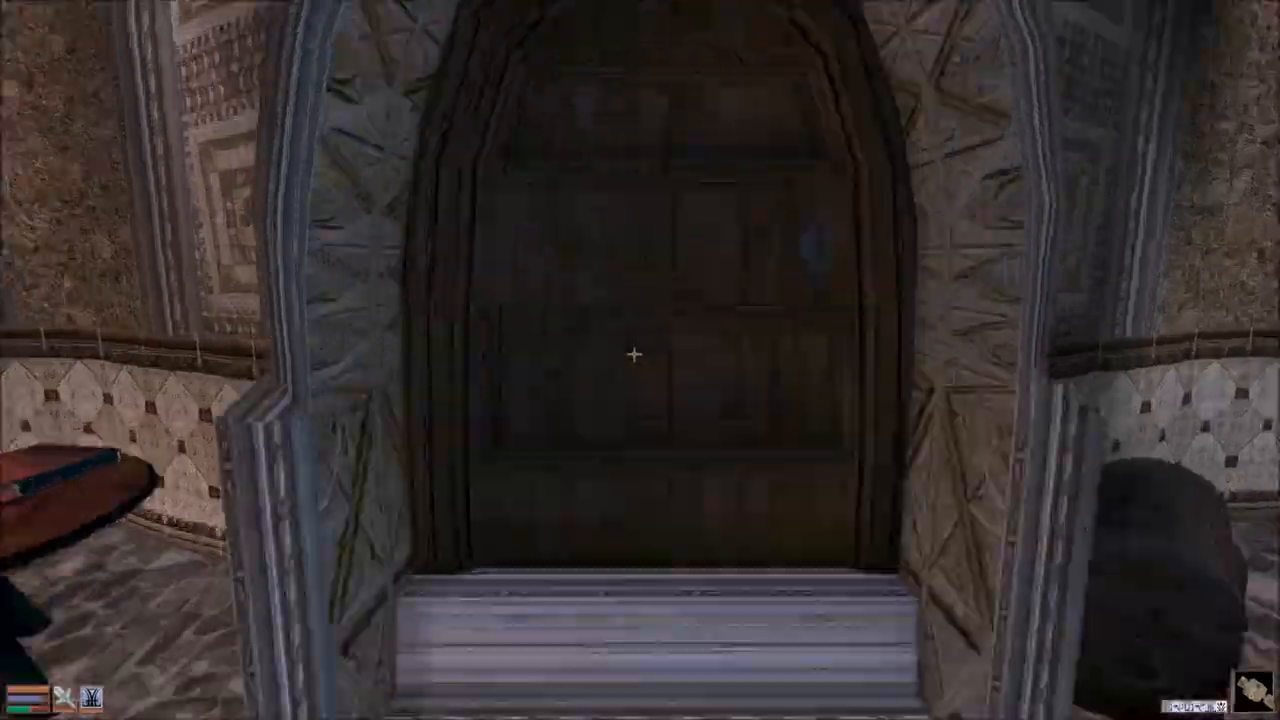
{"action": "left_click", "coordinate": [633, 354]}
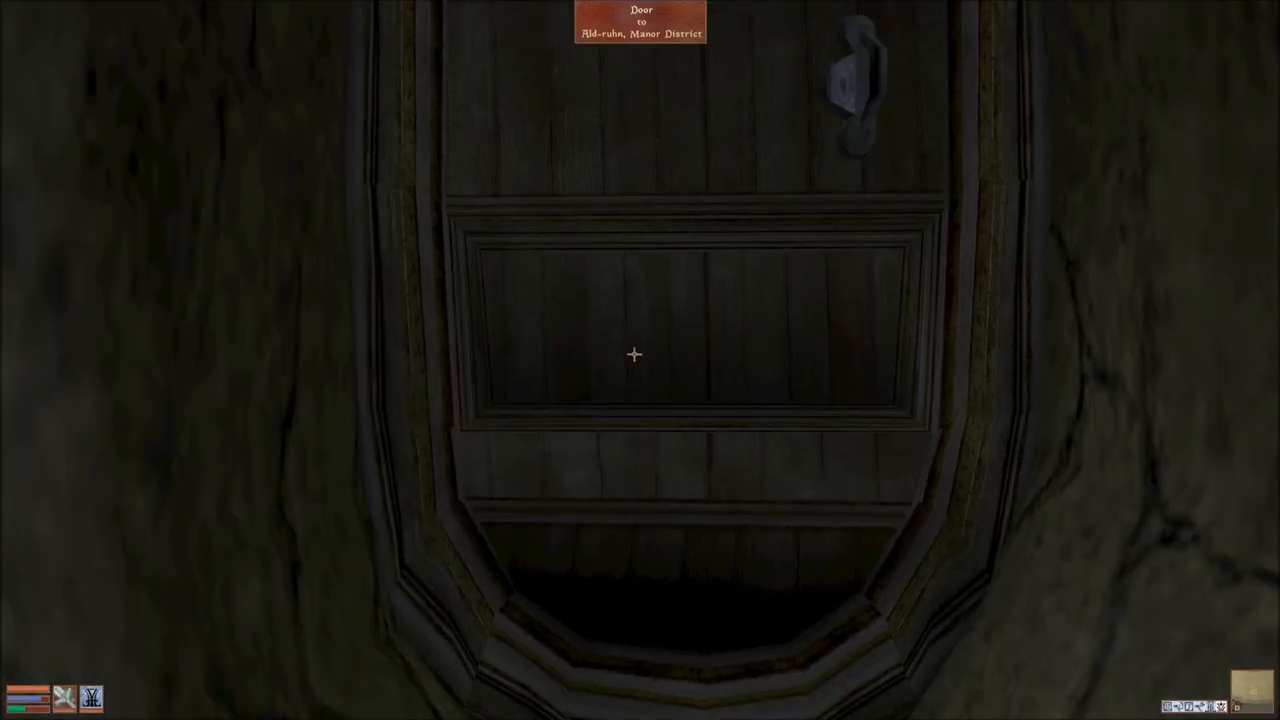
{"action": "left_click", "coordinate": [633, 354]}
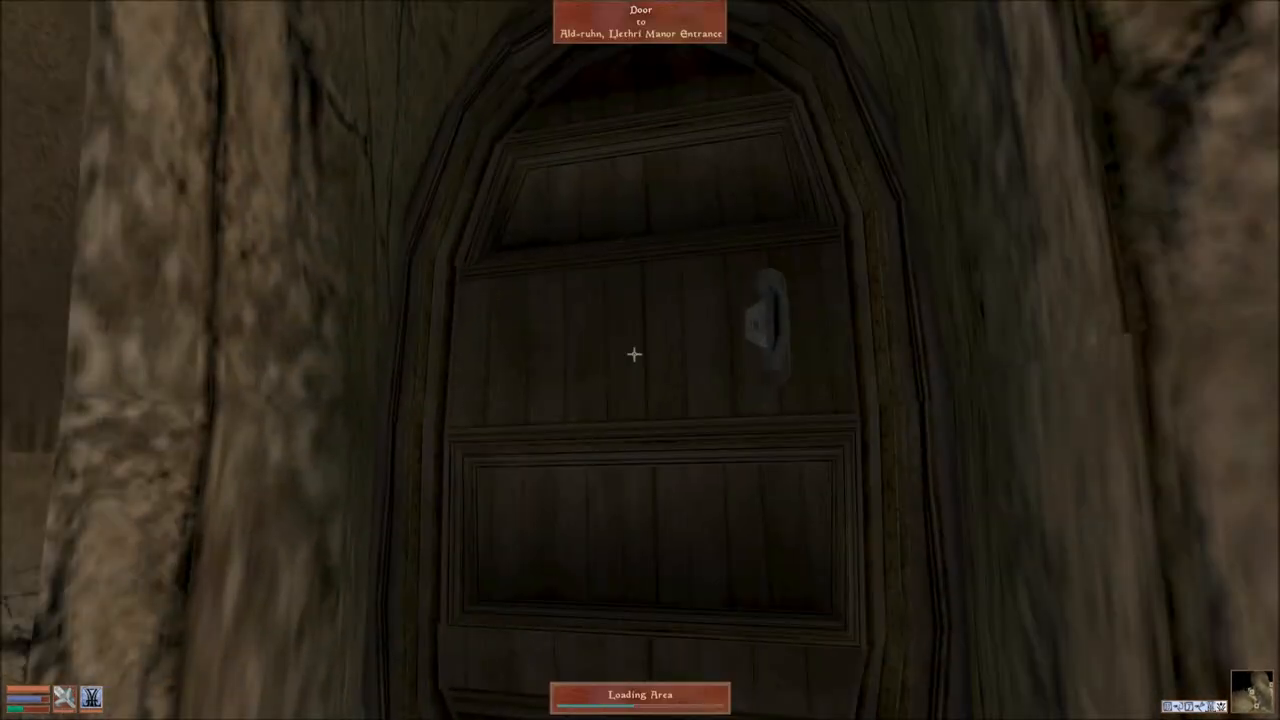
{"action": "left_click", "coordinate": [634, 354]}
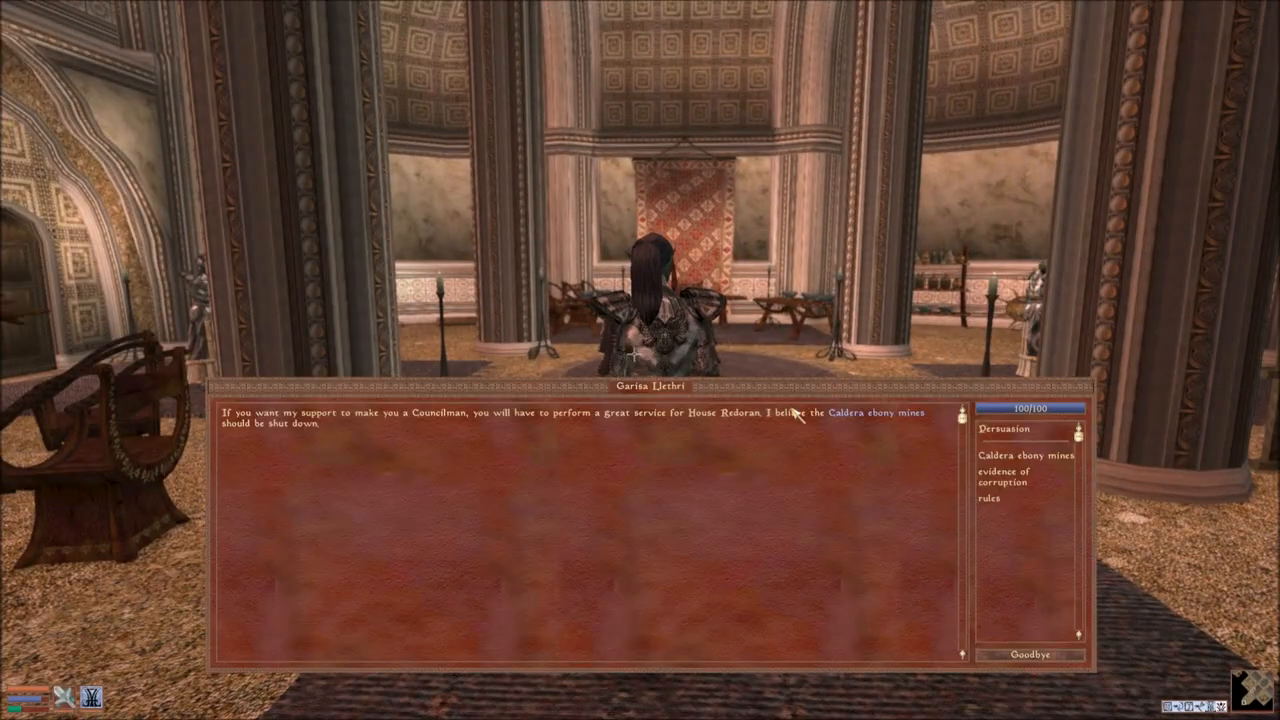
{"action": "left_click", "coordinate": [1024, 455]}
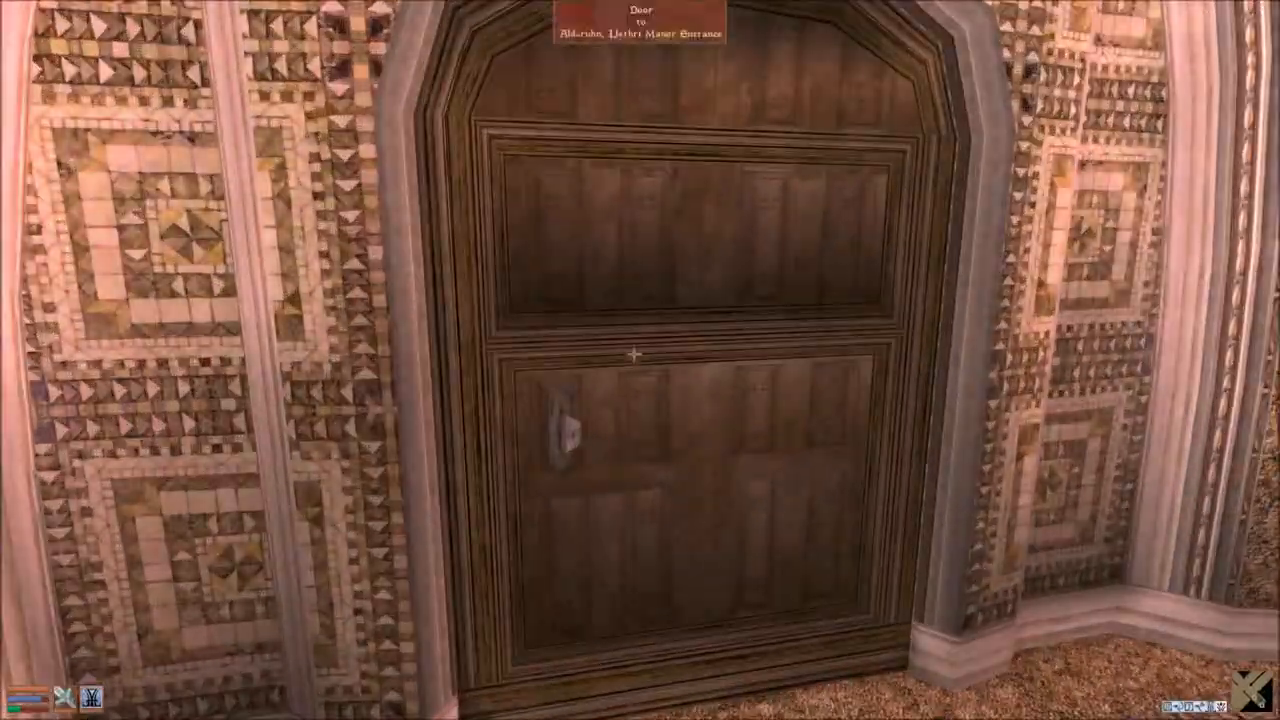
Leave Llethri Manor, enter Arobar Manor and head into the Private Quarters.
{"action": "left_click", "coordinate": [635, 355]}
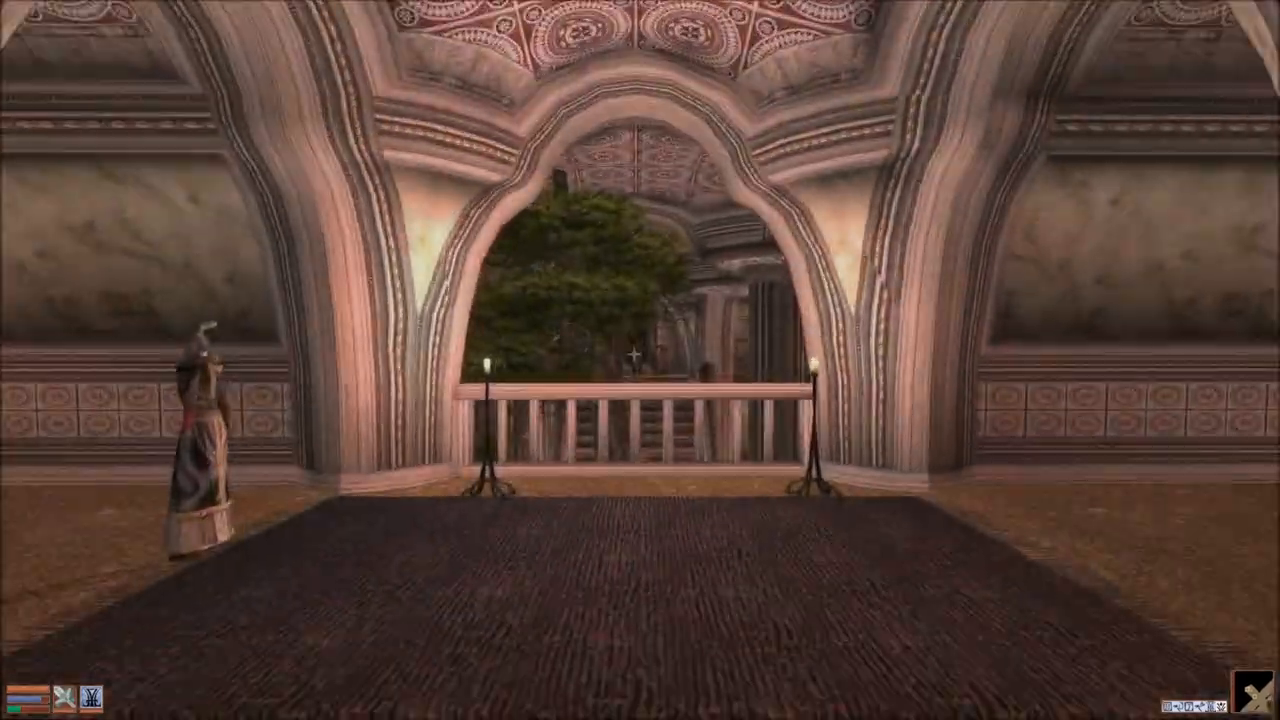
{"action": "mouse_move", "coordinate": [640, 360]}
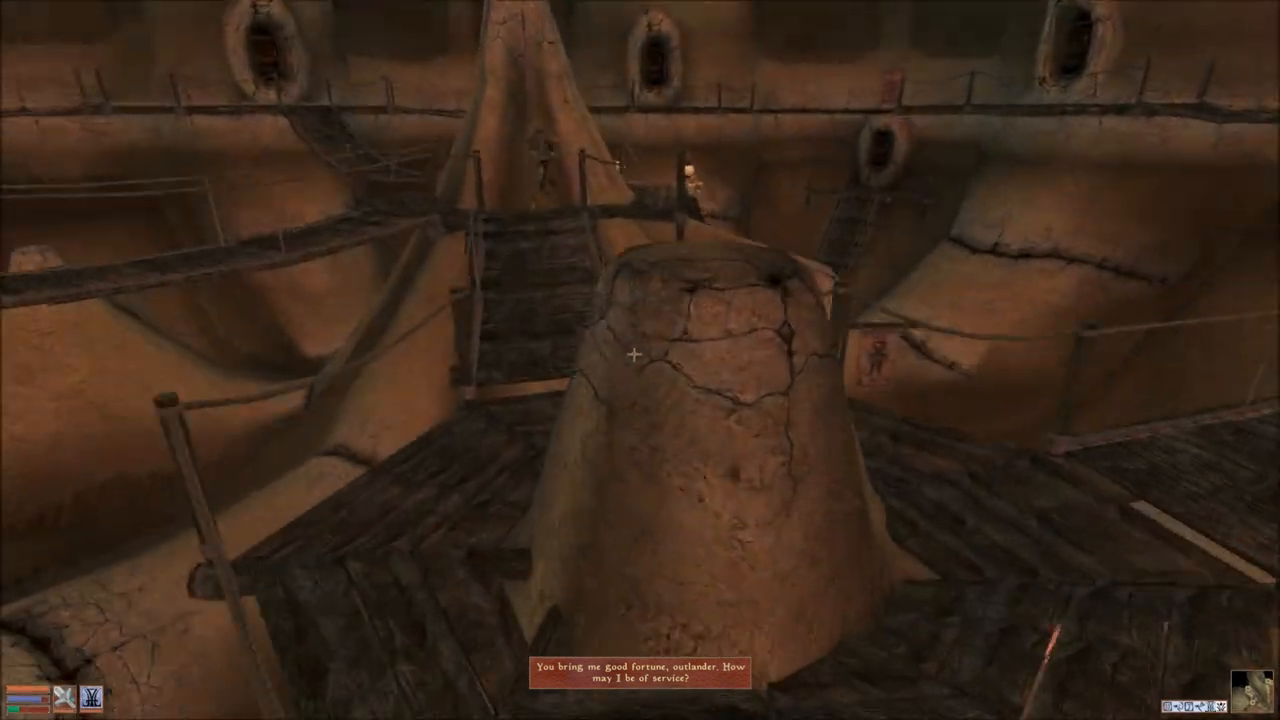
{"action": "mouse_move", "coordinate": [640, 360]}
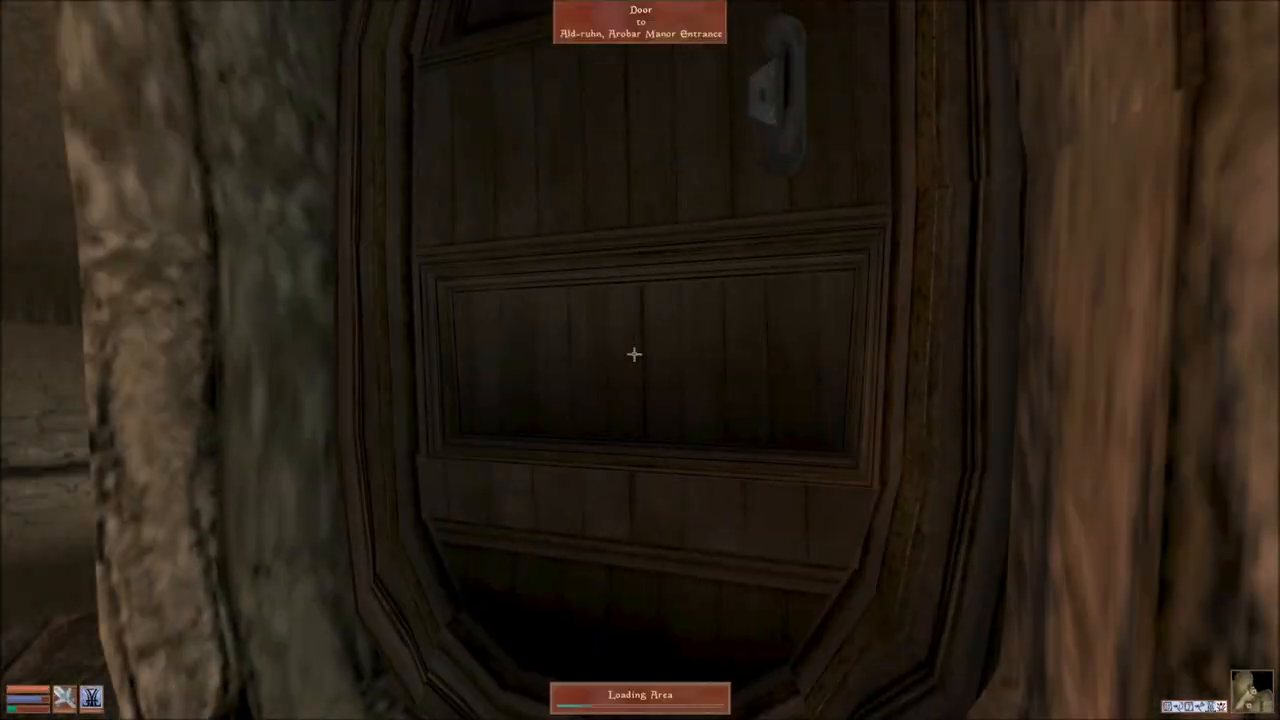
{"action": "left_click", "coordinate": [634, 354]}
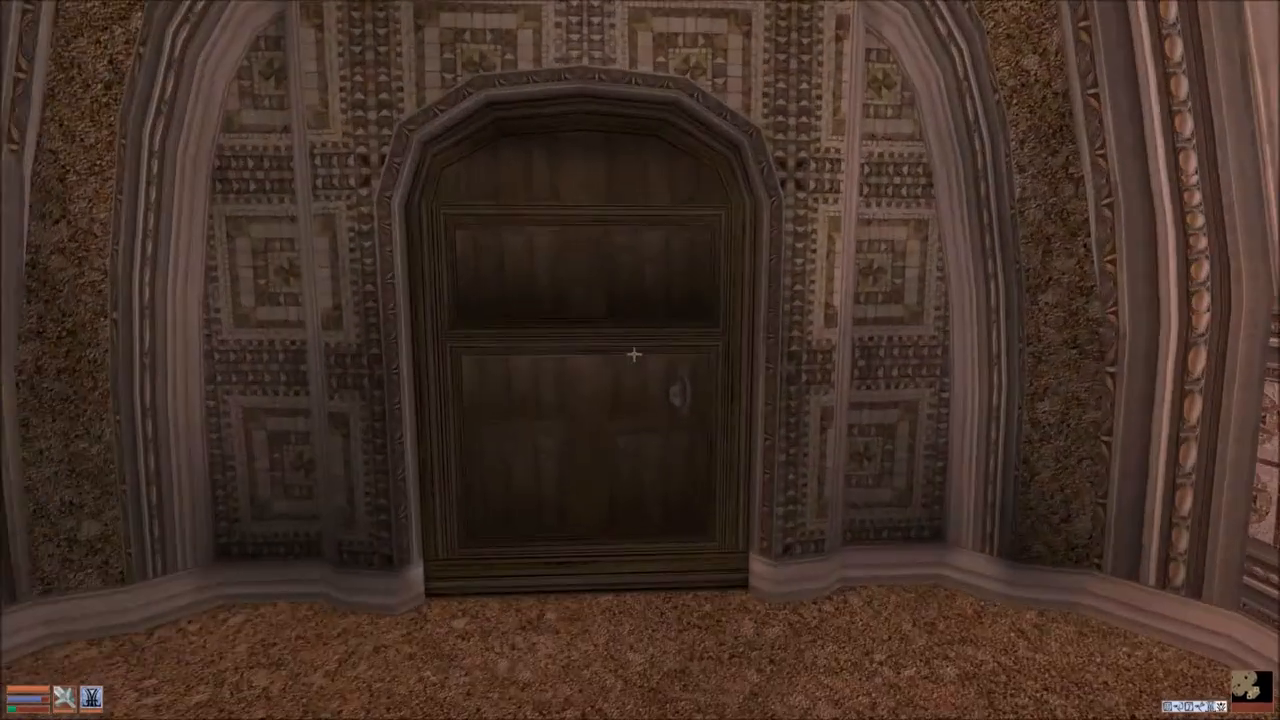
{"action": "left_click", "coordinate": [632, 355]}
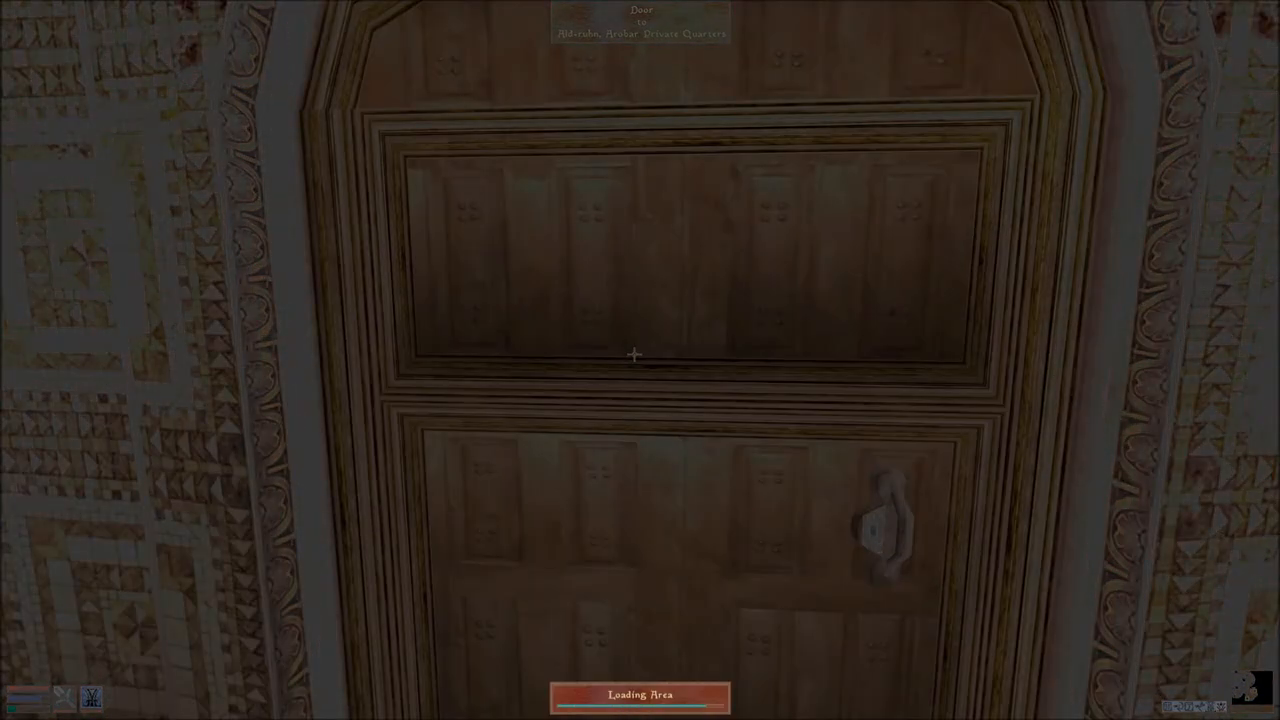
Explore the Arobar Manor Bedrooms and return through the Private Quarters.
{"action": "left_click", "coordinate": [632, 354]}
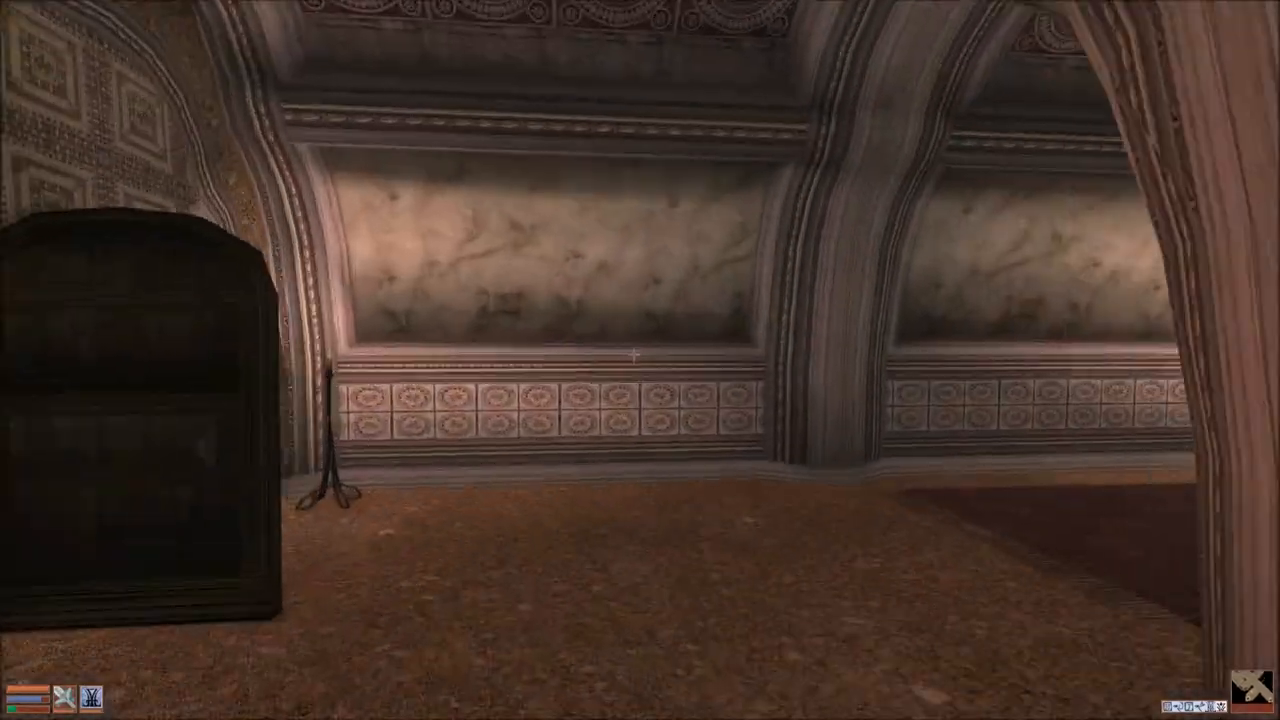
{"action": "left_click", "coordinate": [634, 354]}
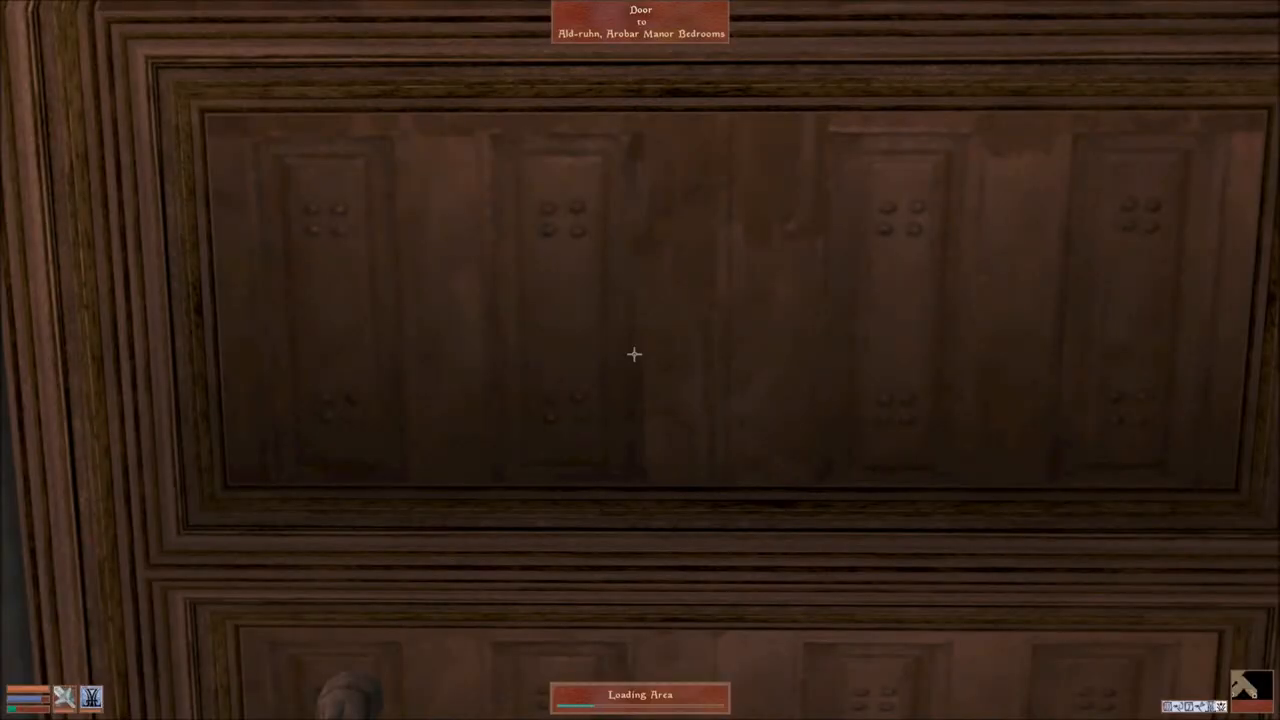
{"action": "left_click", "coordinate": [634, 354]}
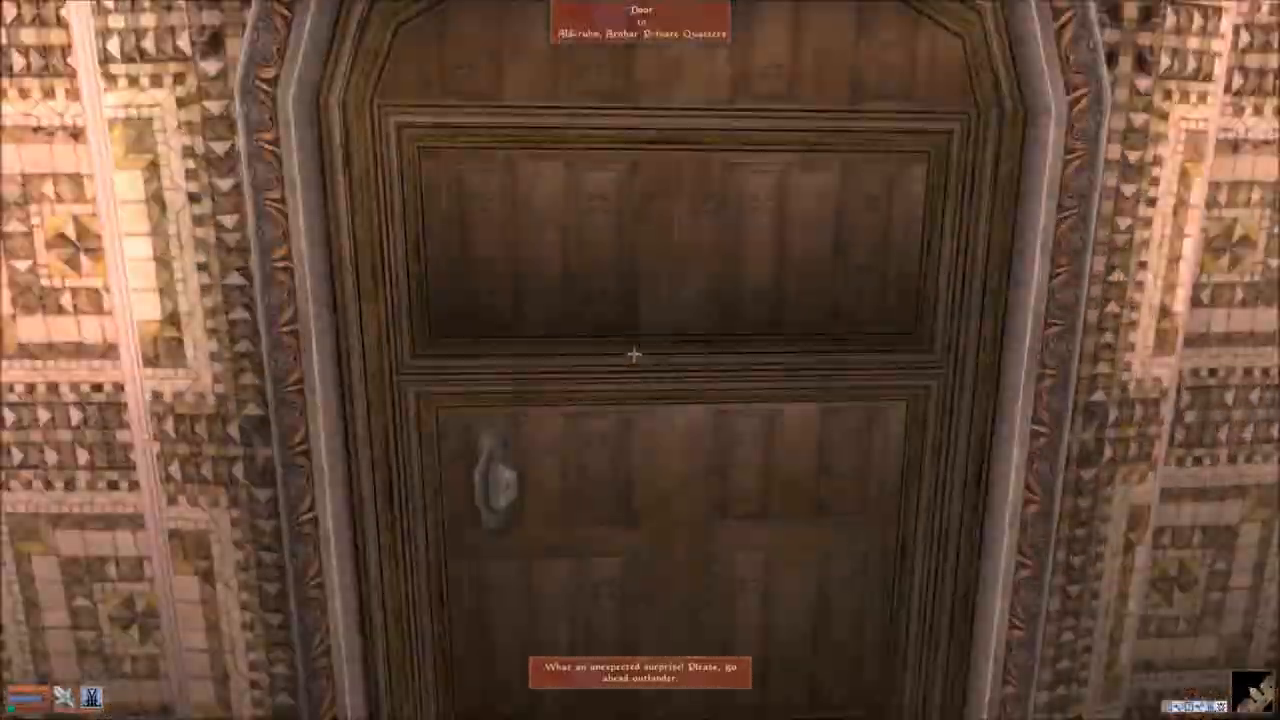
{"action": "left_click", "coordinate": [635, 355]}
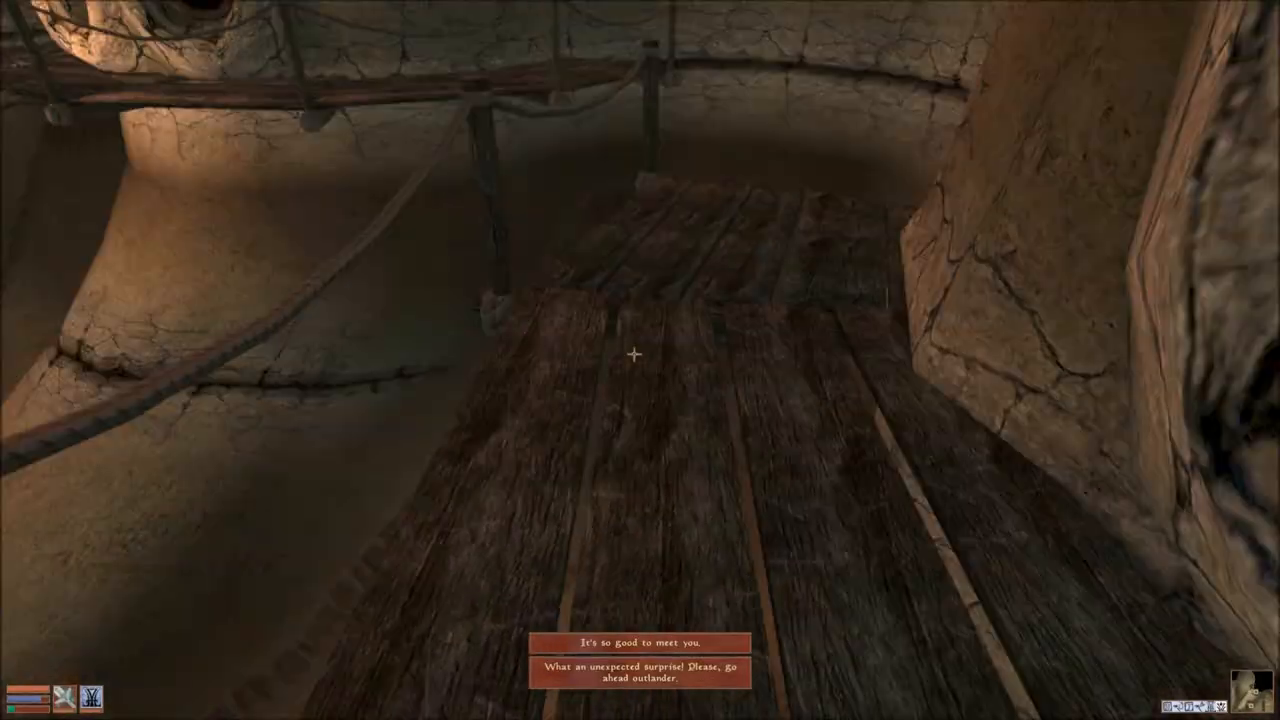
{"action": "mouse_move", "coordinate": [640, 360]}
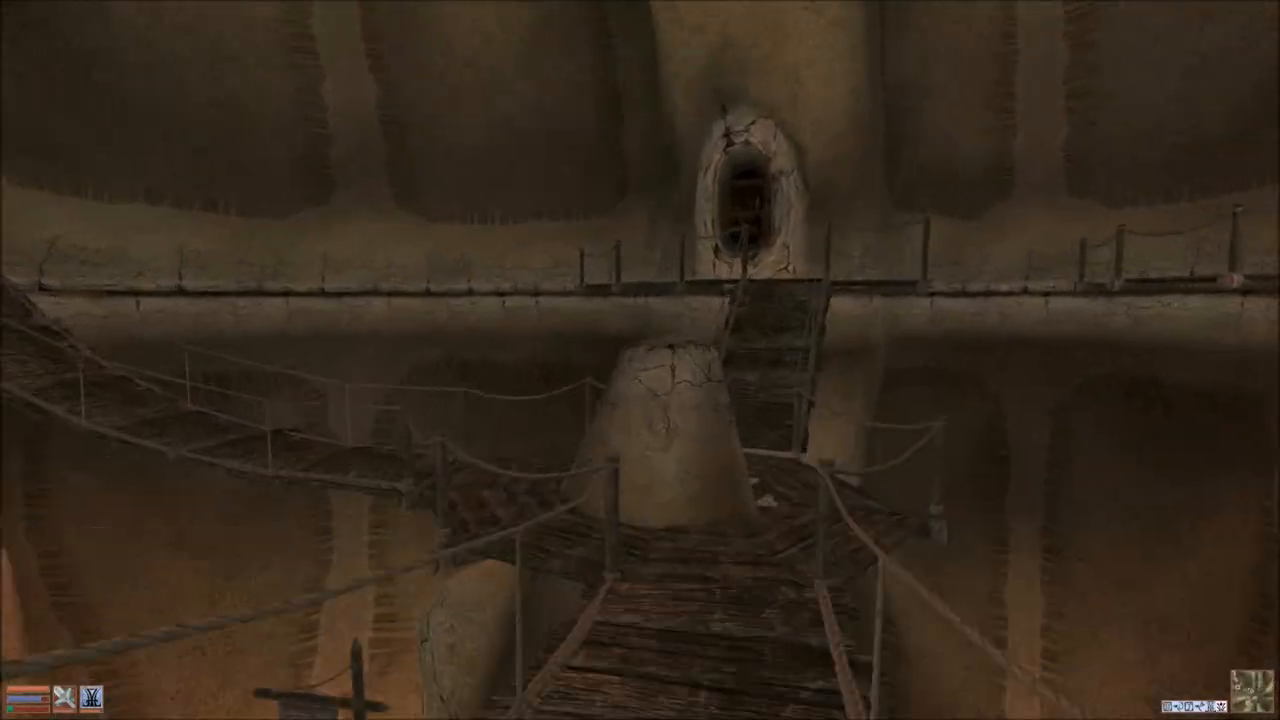
{"action": "mouse_move", "coordinate": [640, 360]}
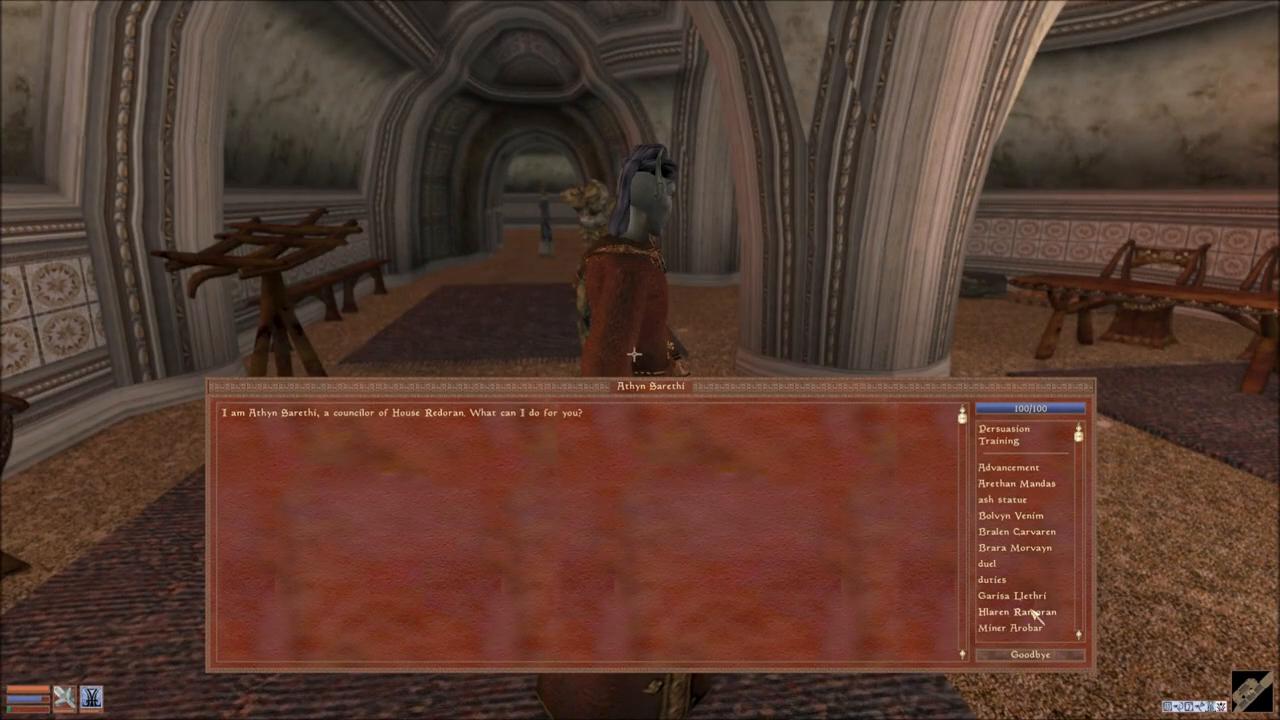
Ask Athyn Sarethi about Advancement and its requirements.
{"action": "left_click", "coordinate": [1010, 595]}
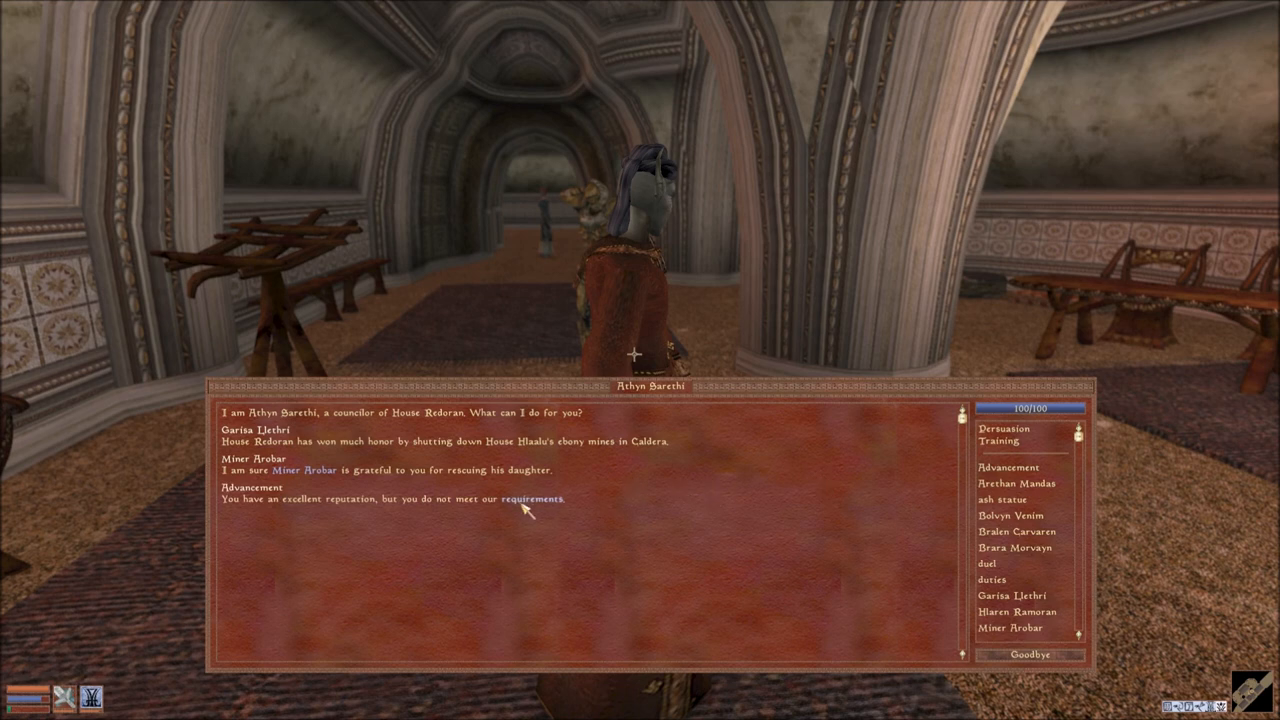
{"action": "left_click", "coordinate": [533, 499]}
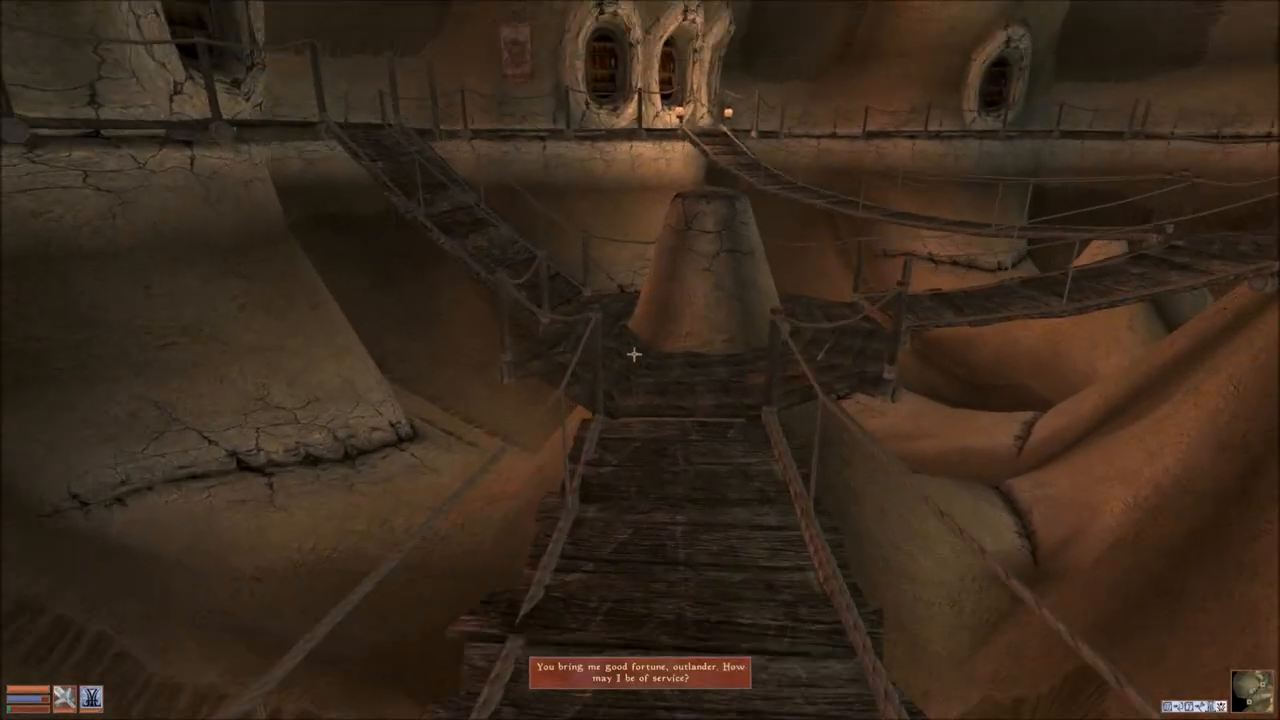
{"action": "mouse_move", "coordinate": [640, 360]}
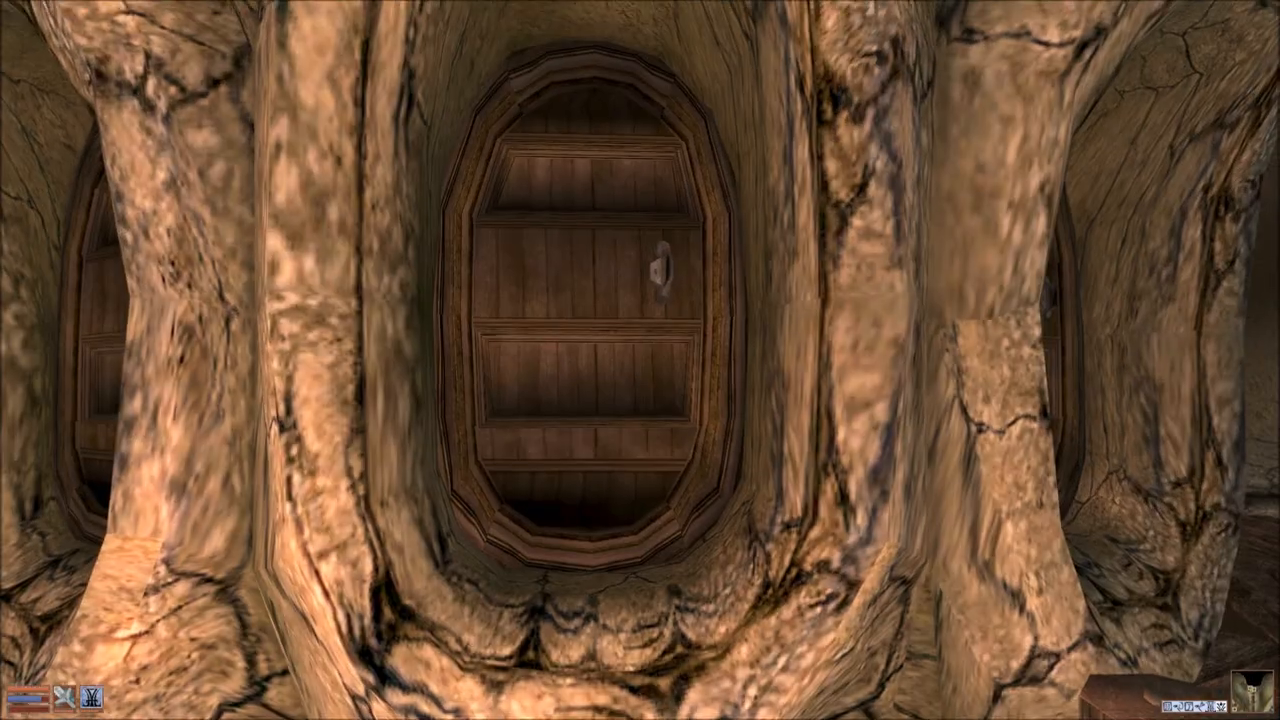
Enter the Redoran Council Entrance and Hall, then ask Galsa Gindu about the stronghold.
{"action": "left_click", "coordinate": [600, 300]}
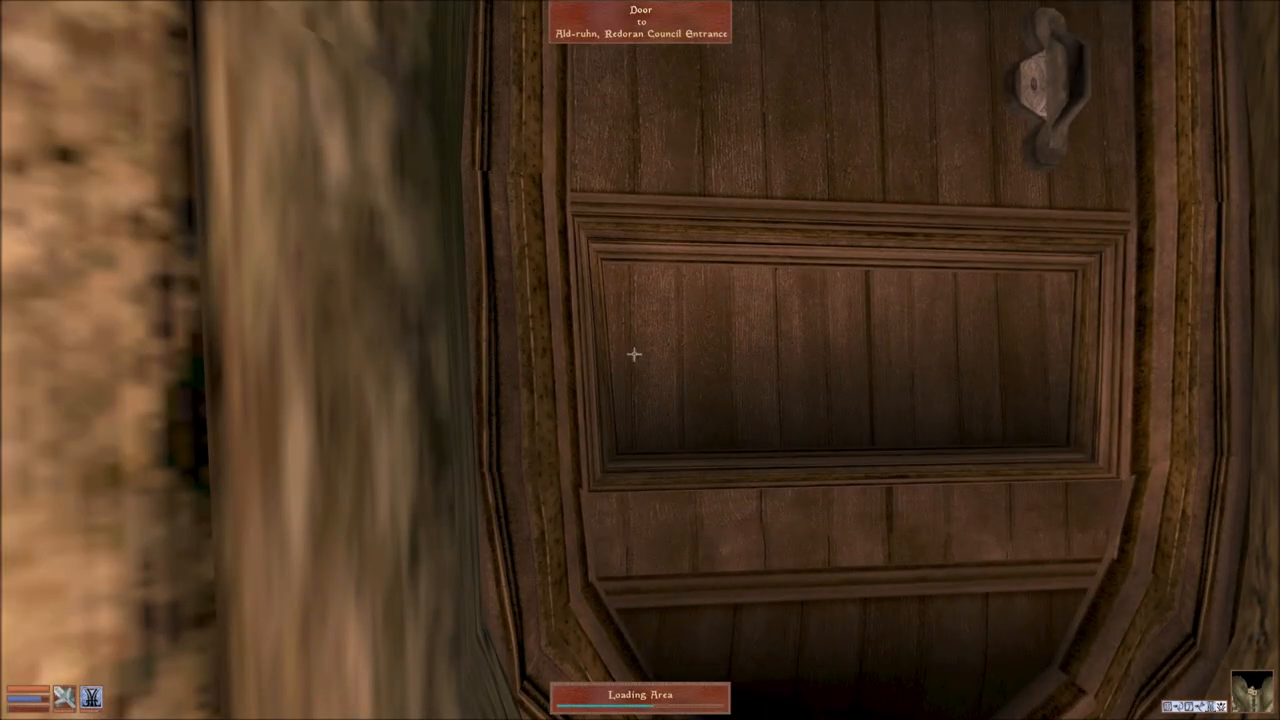
{"action": "left_click", "coordinate": [633, 354]}
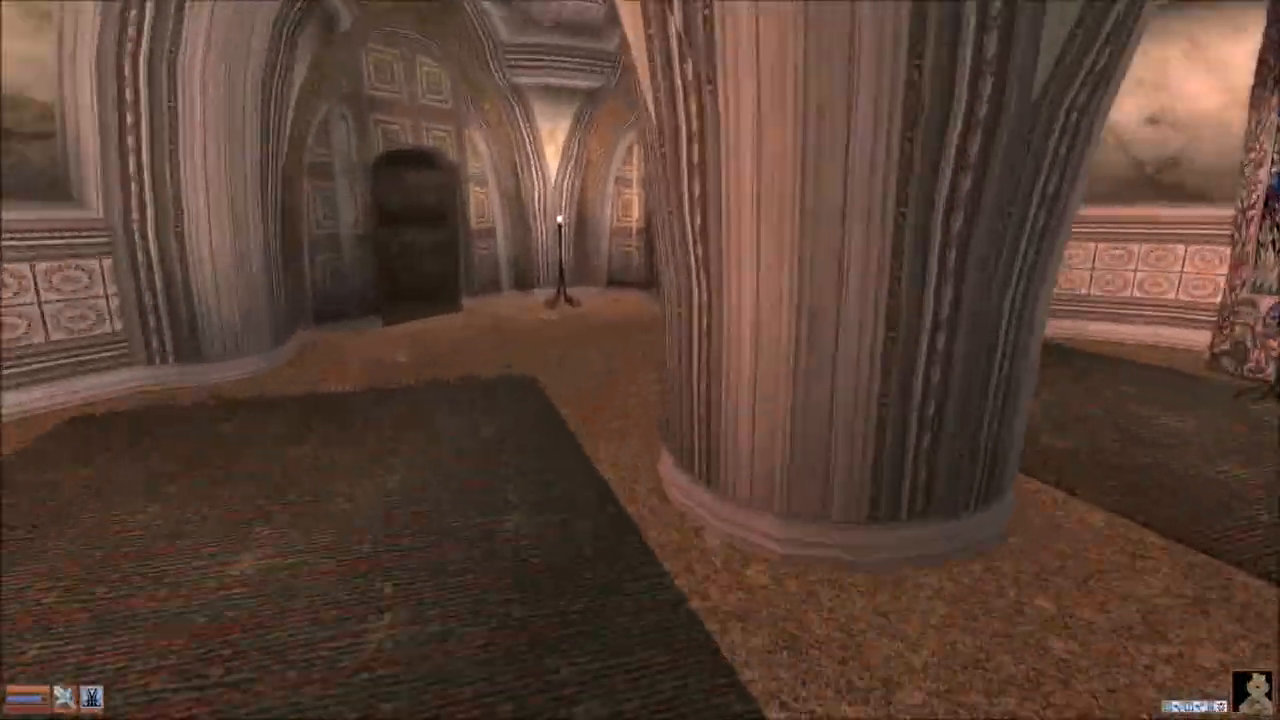
{"action": "left_click", "coordinate": [634, 354]}
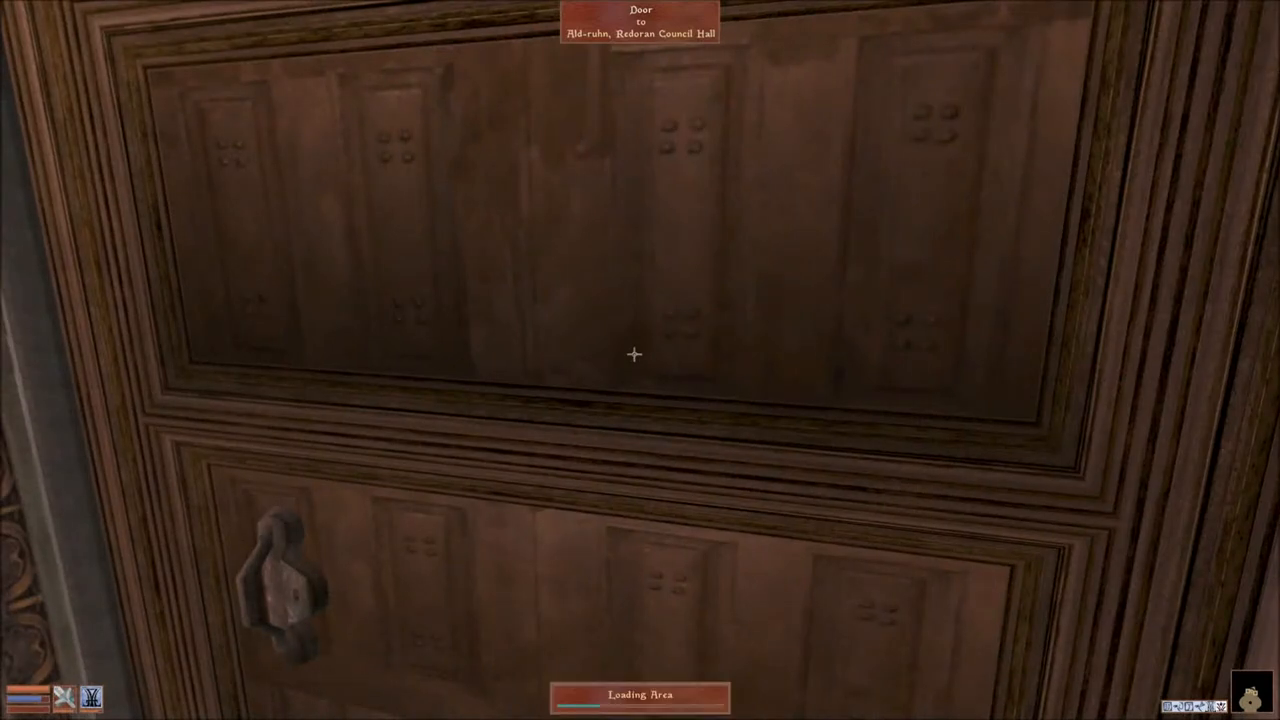
{"action": "left_click", "coordinate": [633, 354]}
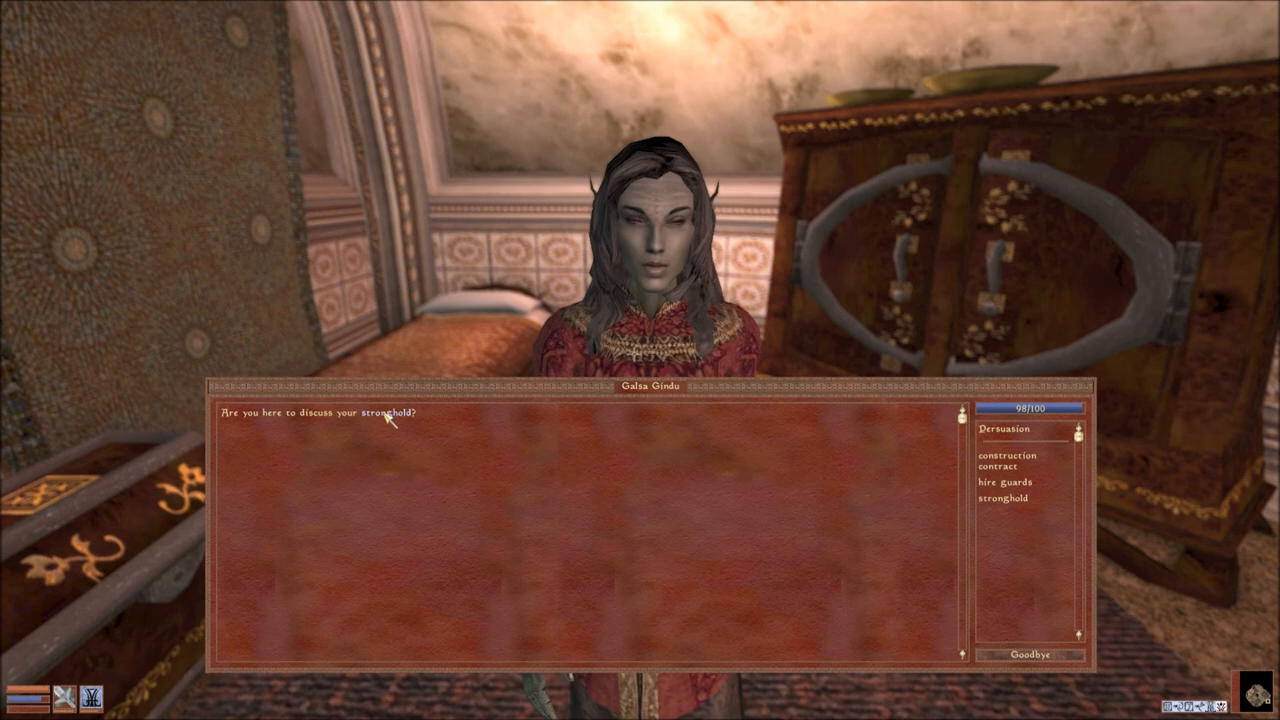
{"action": "left_click", "coordinate": [1001, 525]}
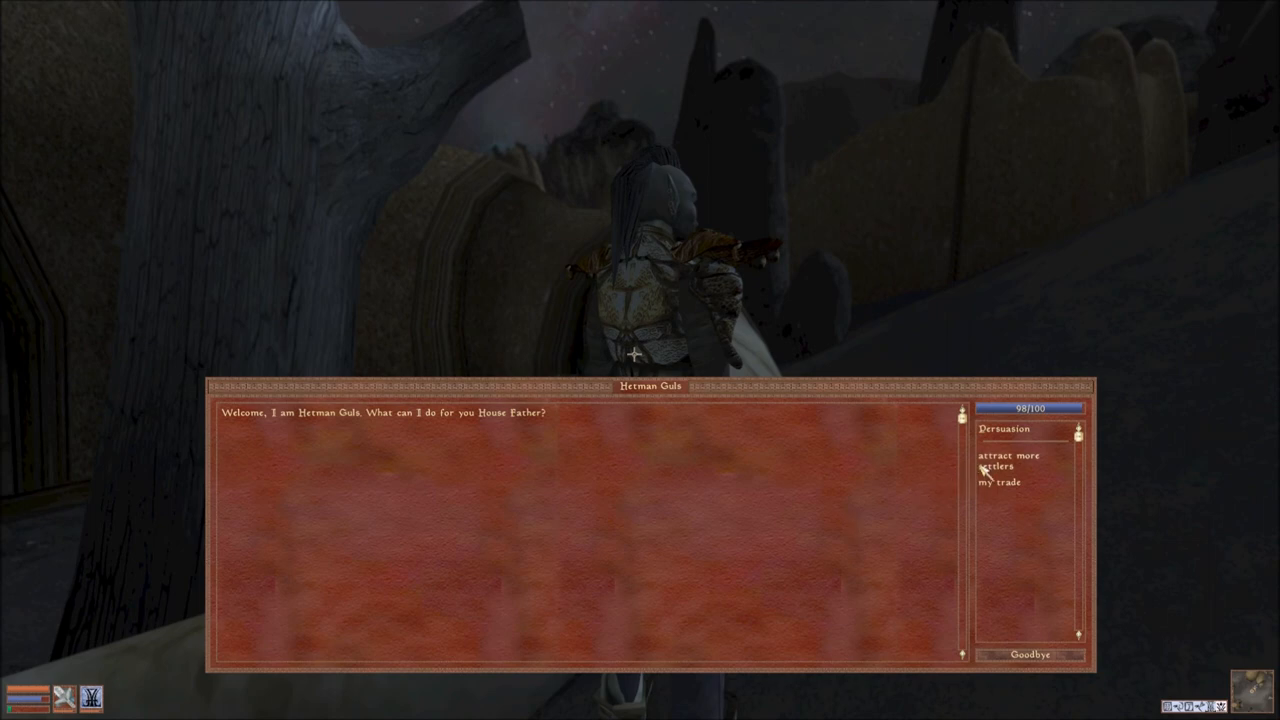
Ask Hetman Guls about attracting more settlers; he says the single men need wives.
{"action": "left_click", "coordinate": [1008, 461]}
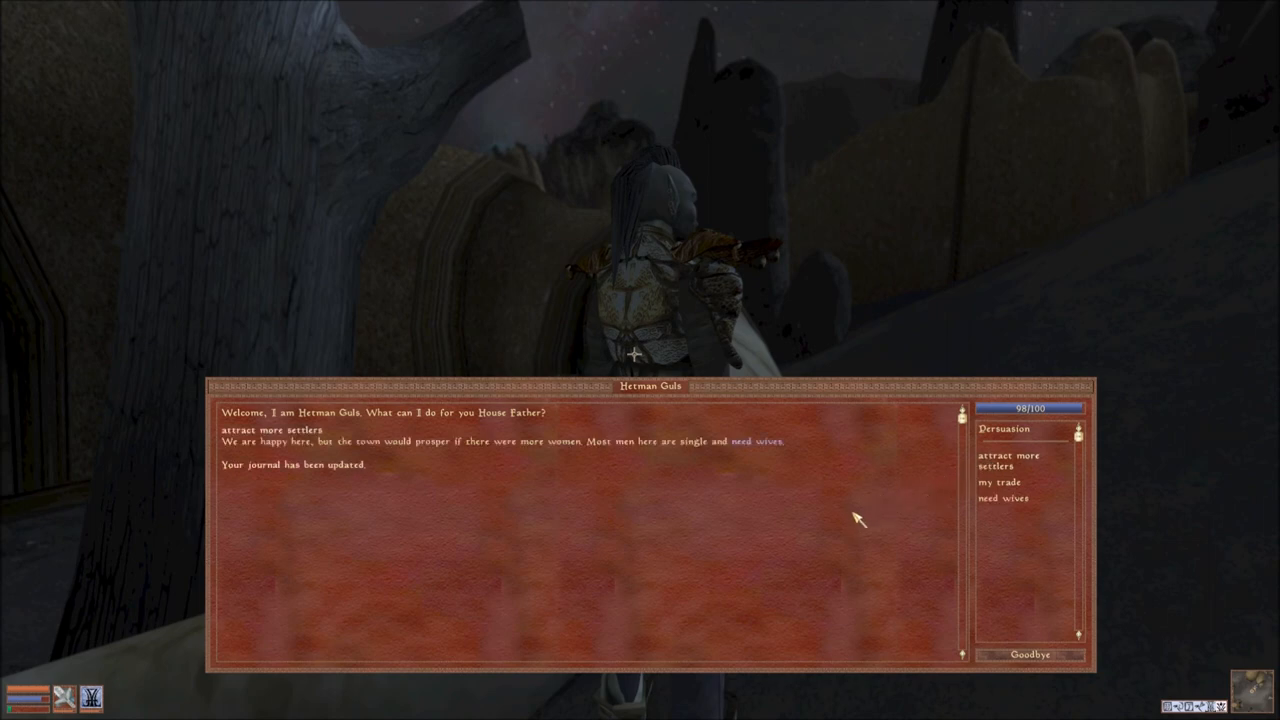
{"action": "mouse_move", "coordinate": [847, 523]}
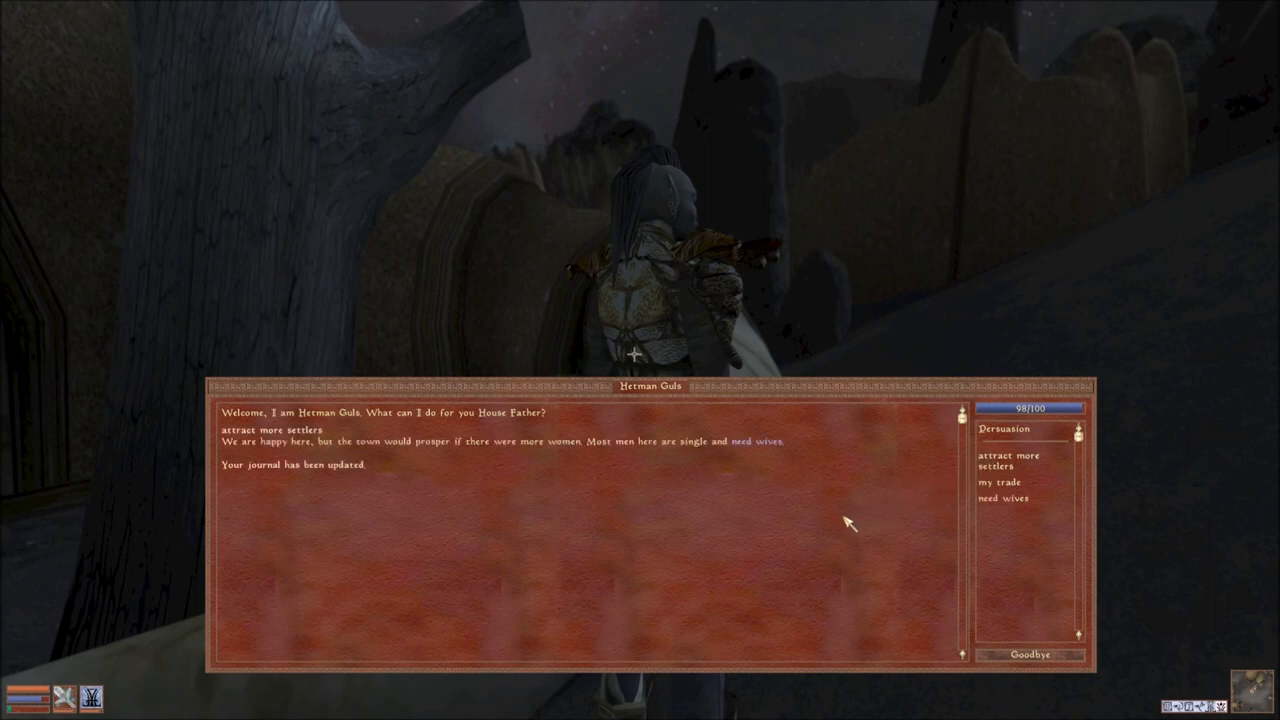
{"action": "mouse_move", "coordinate": [843, 523]}
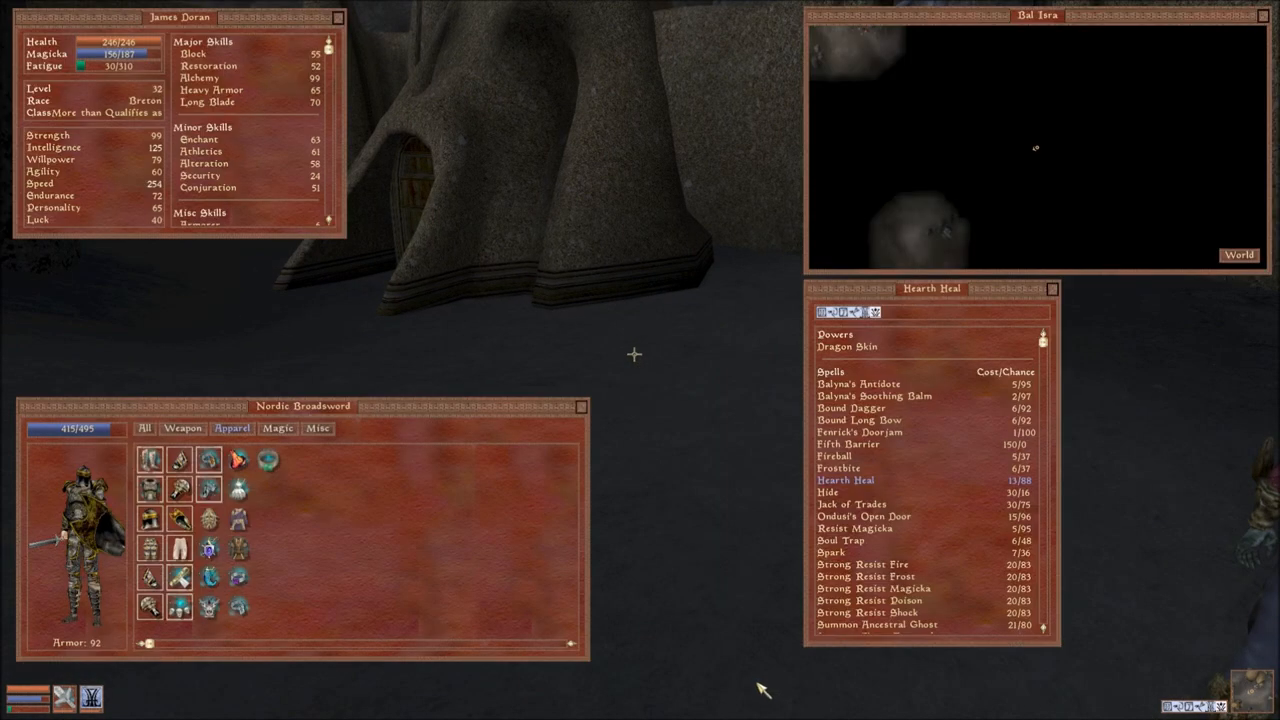
Scroll to Magic Items and use the Amulet of Almsivi Intervention to teleport.
{"action": "scroll", "scroll_direction": "down", "scroll_amount": 3}
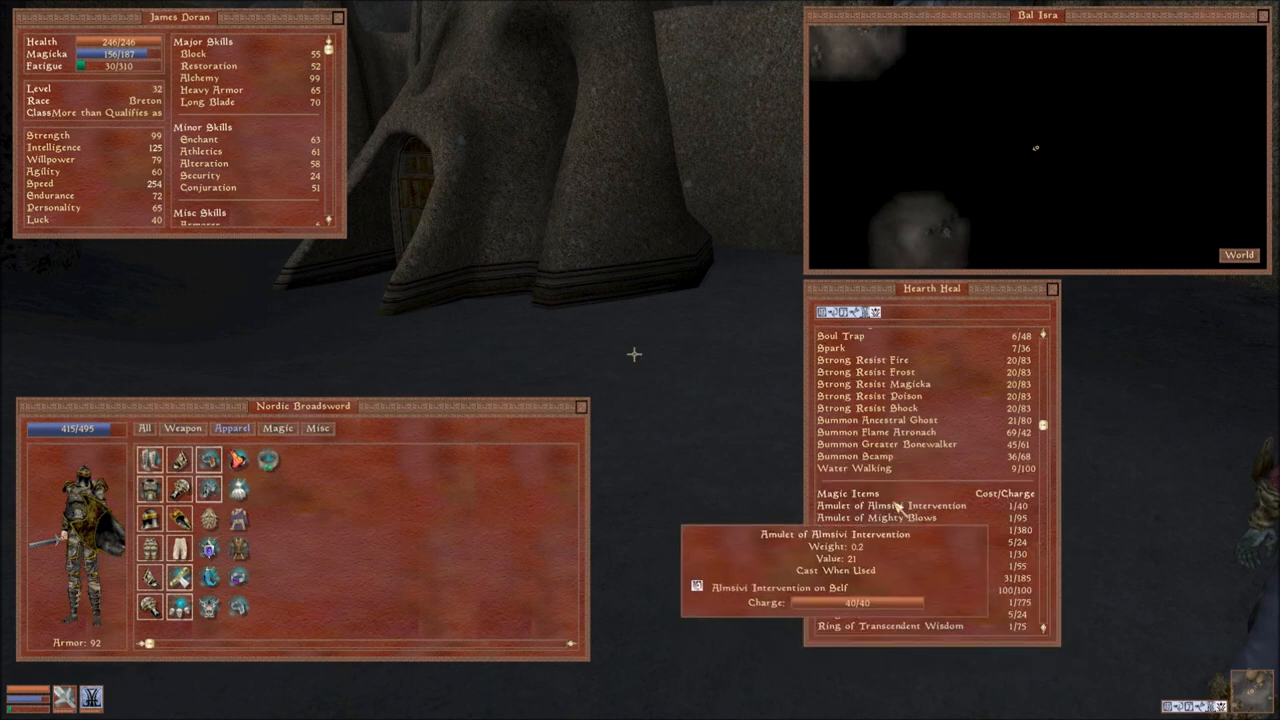
{"action": "left_click", "coordinate": [891, 505]}
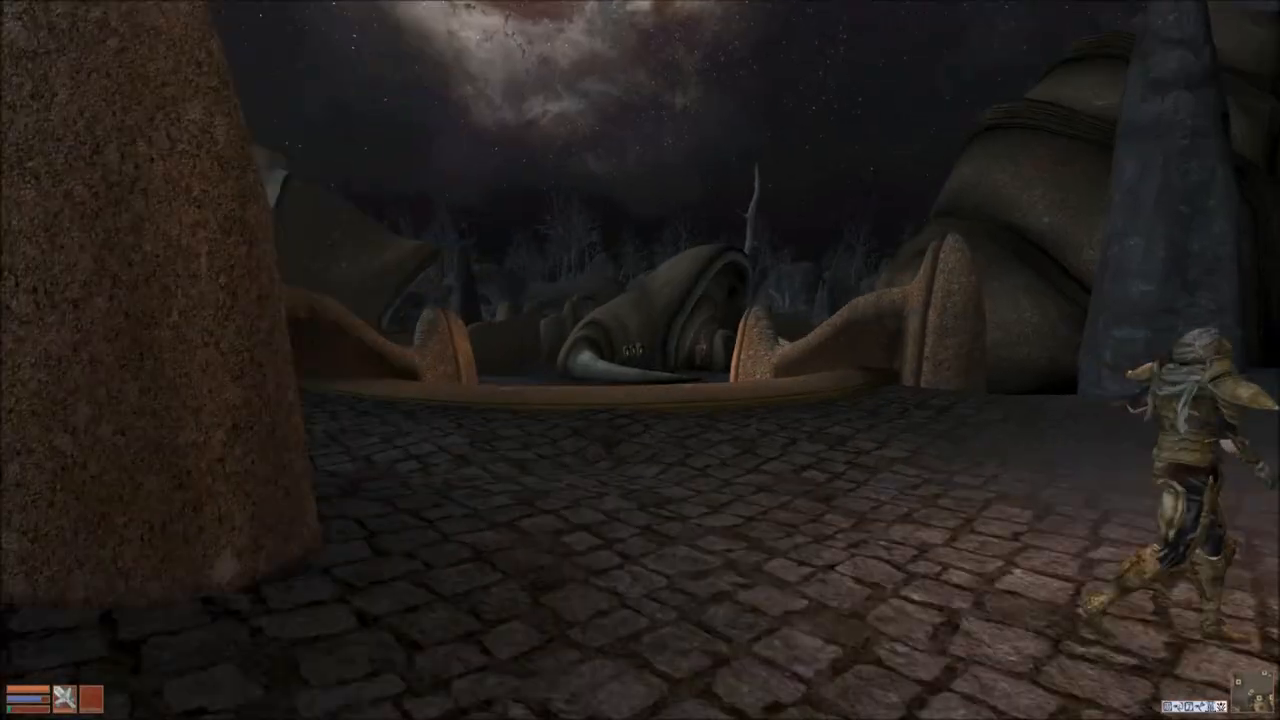
Step forward in the night streets and wait 3 hours.
{"action": "key", "text": "w"}
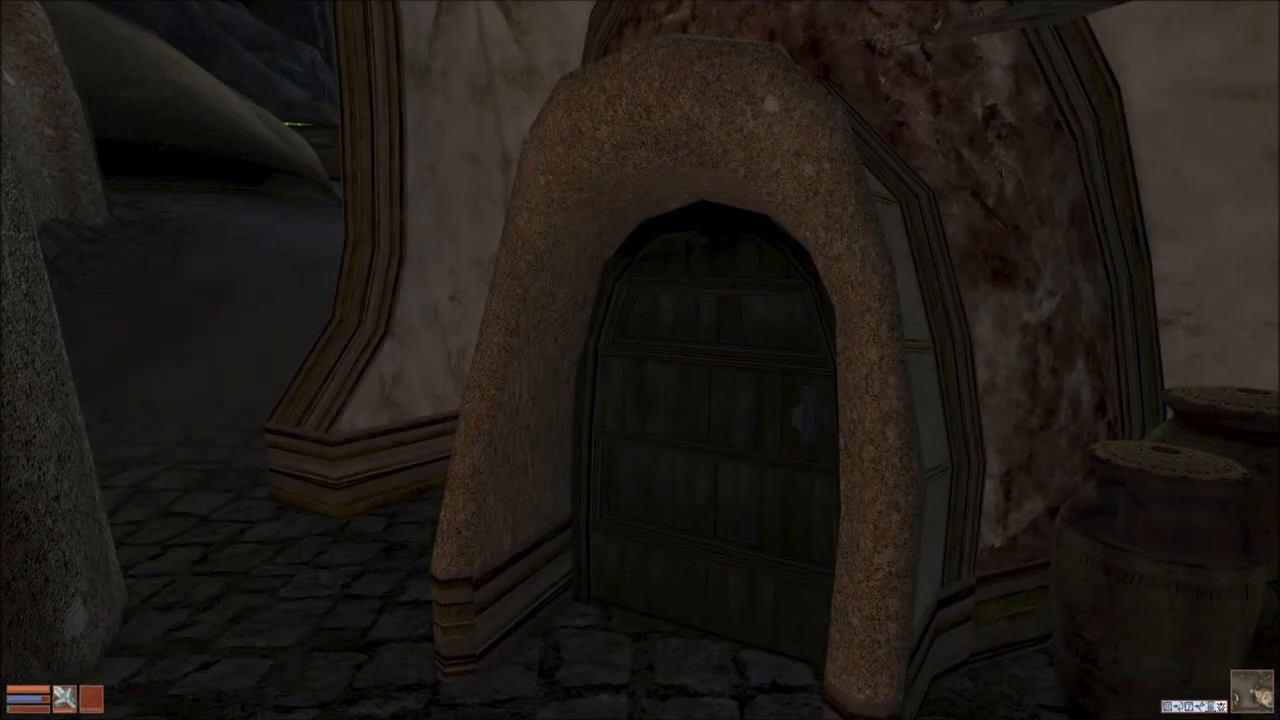
{"action": "mouse_move", "coordinate": [633, 354]}
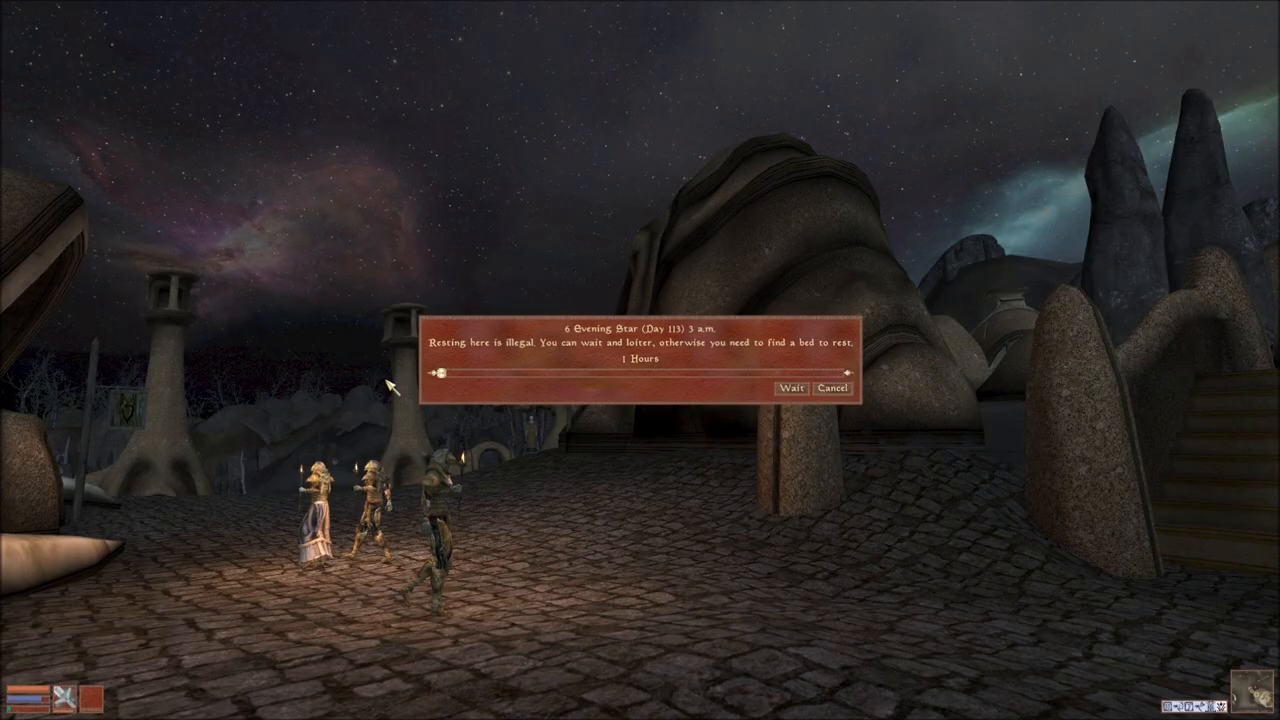
{"action": "left_click_drag", "start_coordinate": [432, 375], "coordinate": [475, 375]}
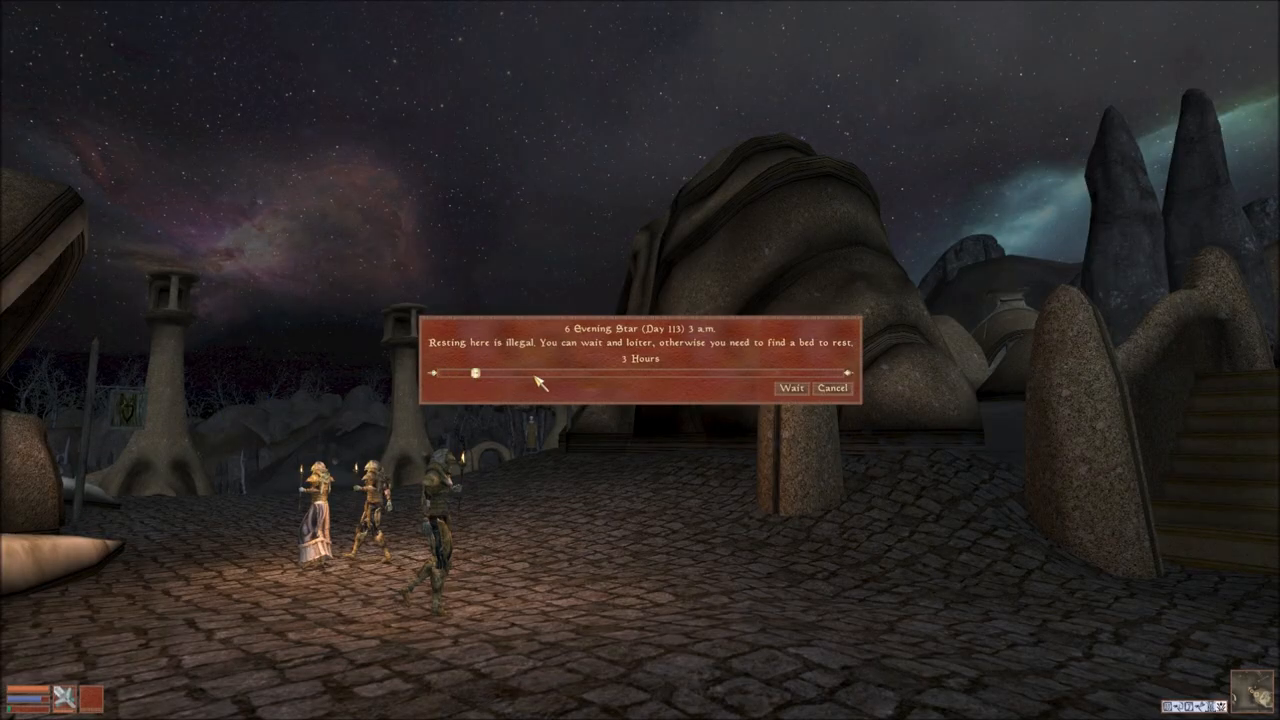
{"action": "left_click_drag", "start_coordinate": [471, 373], "coordinate": [545, 375]}
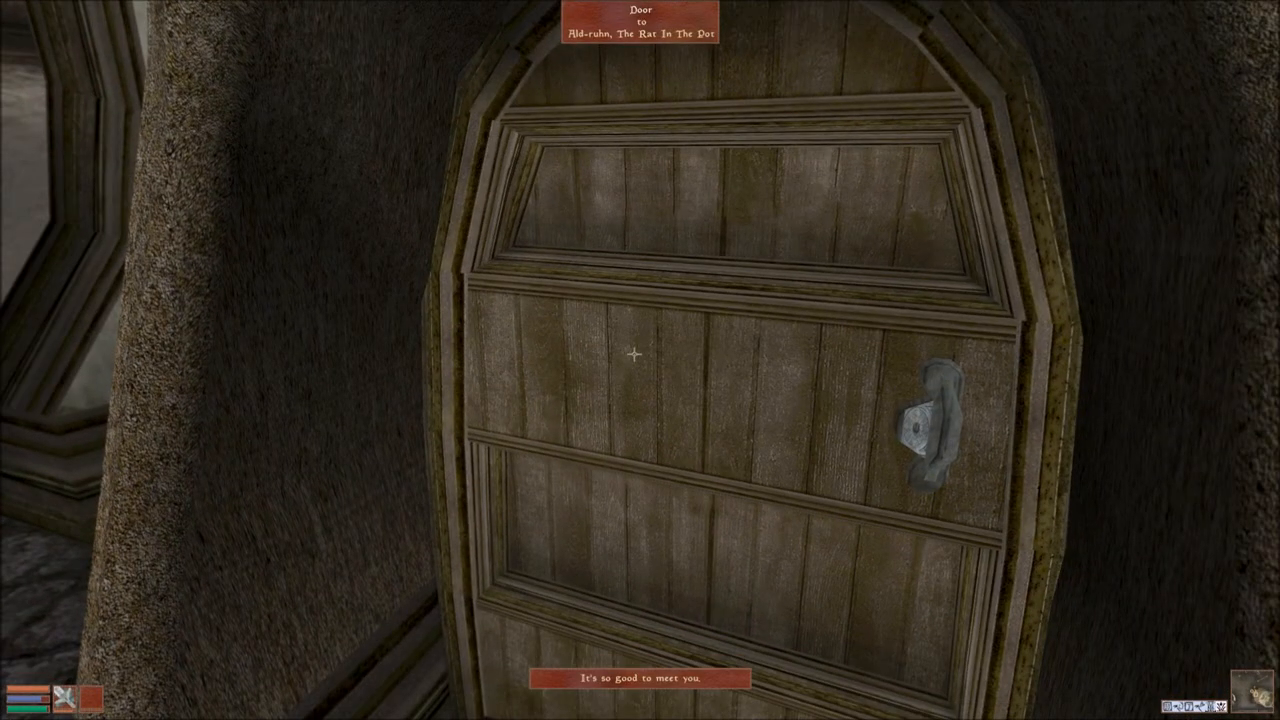
Enter The Rat In The Pot and talk to Battlemage Estoril.
{"action": "left_click", "coordinate": [632, 354]}
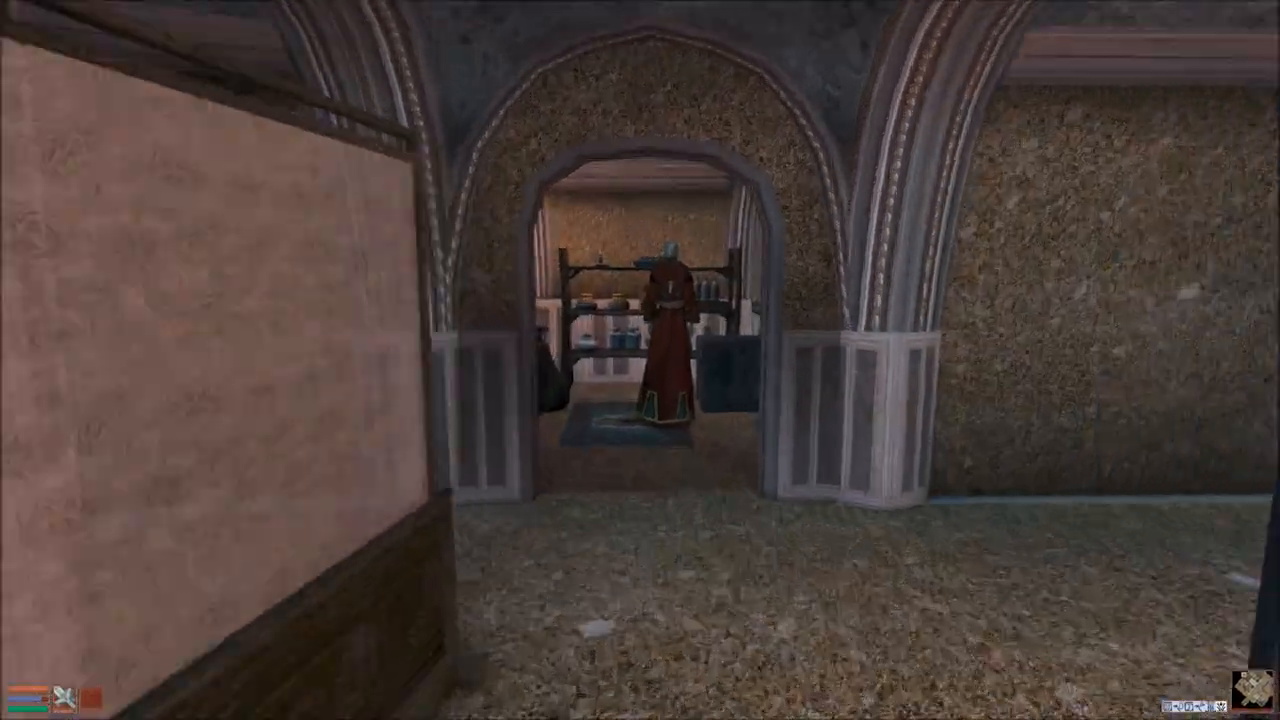
{"action": "key", "text": "W"}
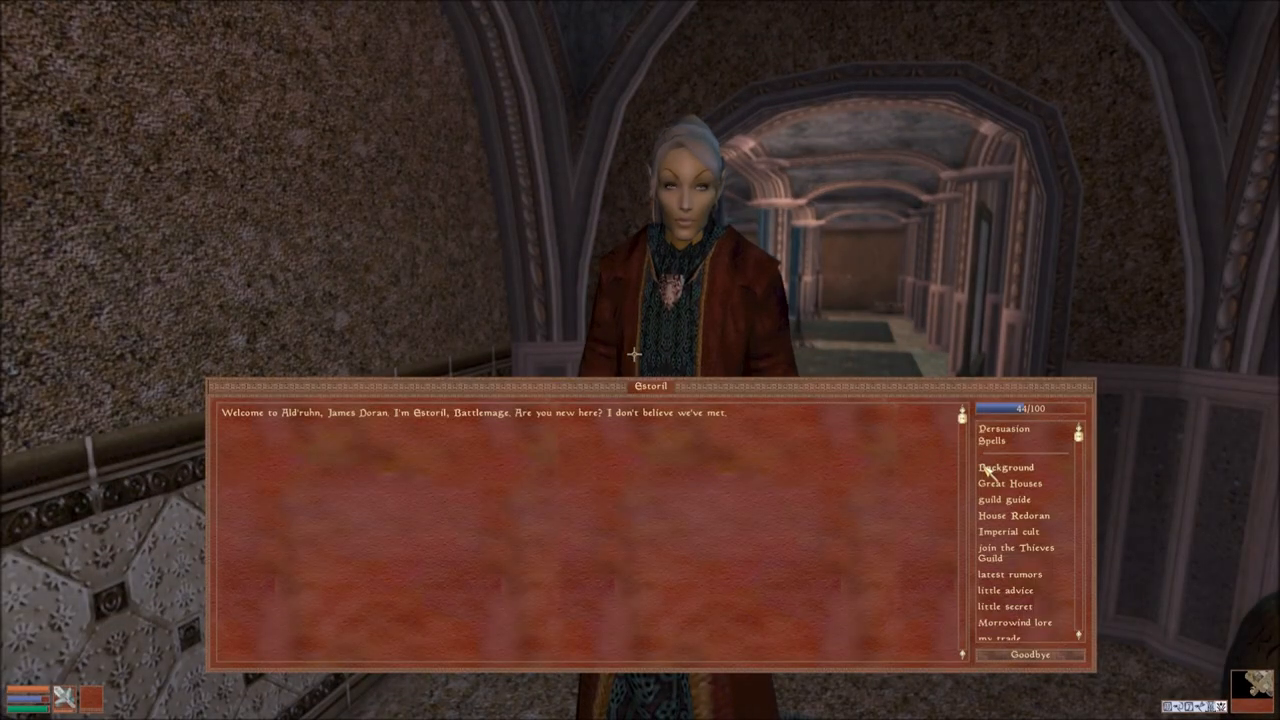
{"action": "mouse_move", "coordinate": [1085, 585]}
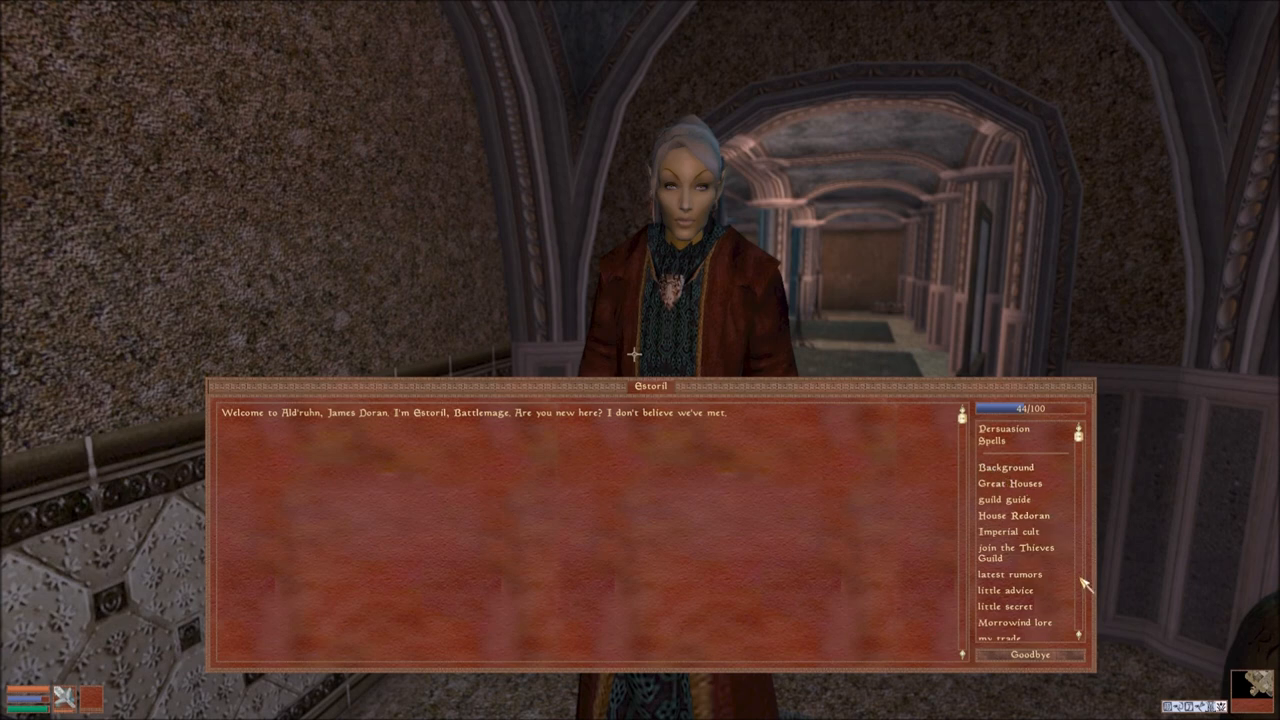
{"action": "scroll", "scroll_direction": "down", "scroll_amount": 3}
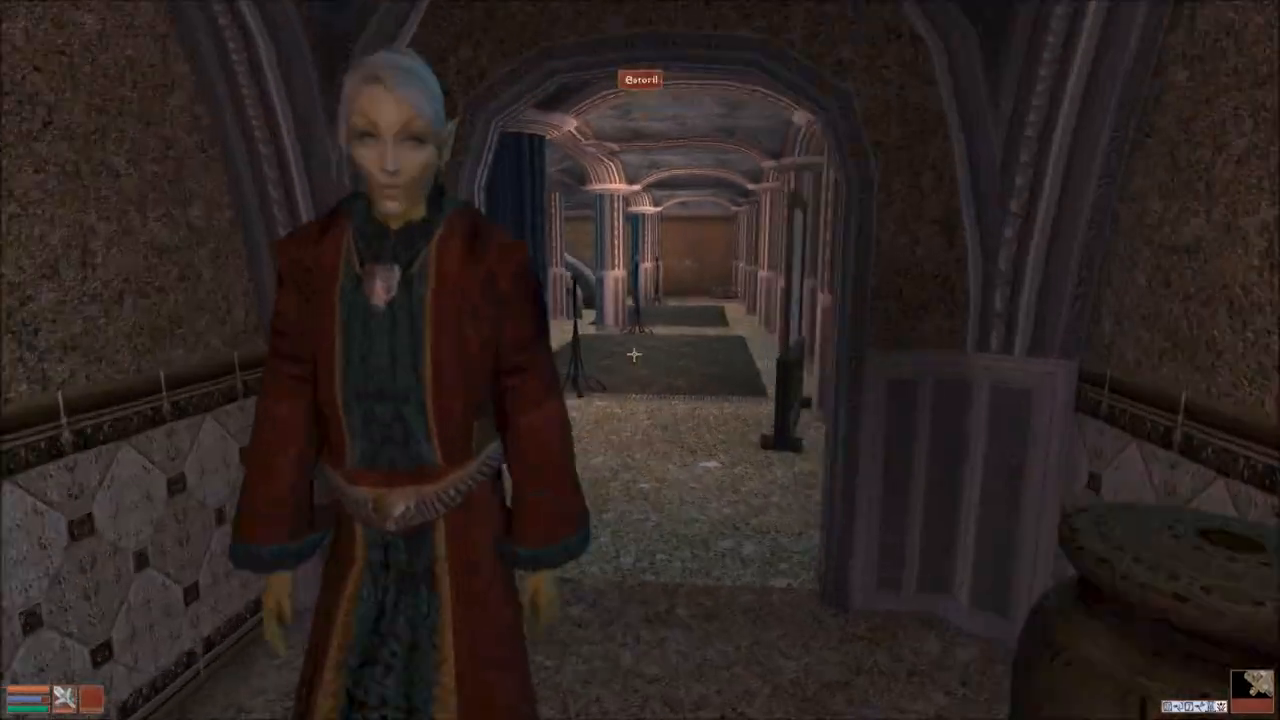
{"action": "mouse_move", "coordinate": [640, 360]}
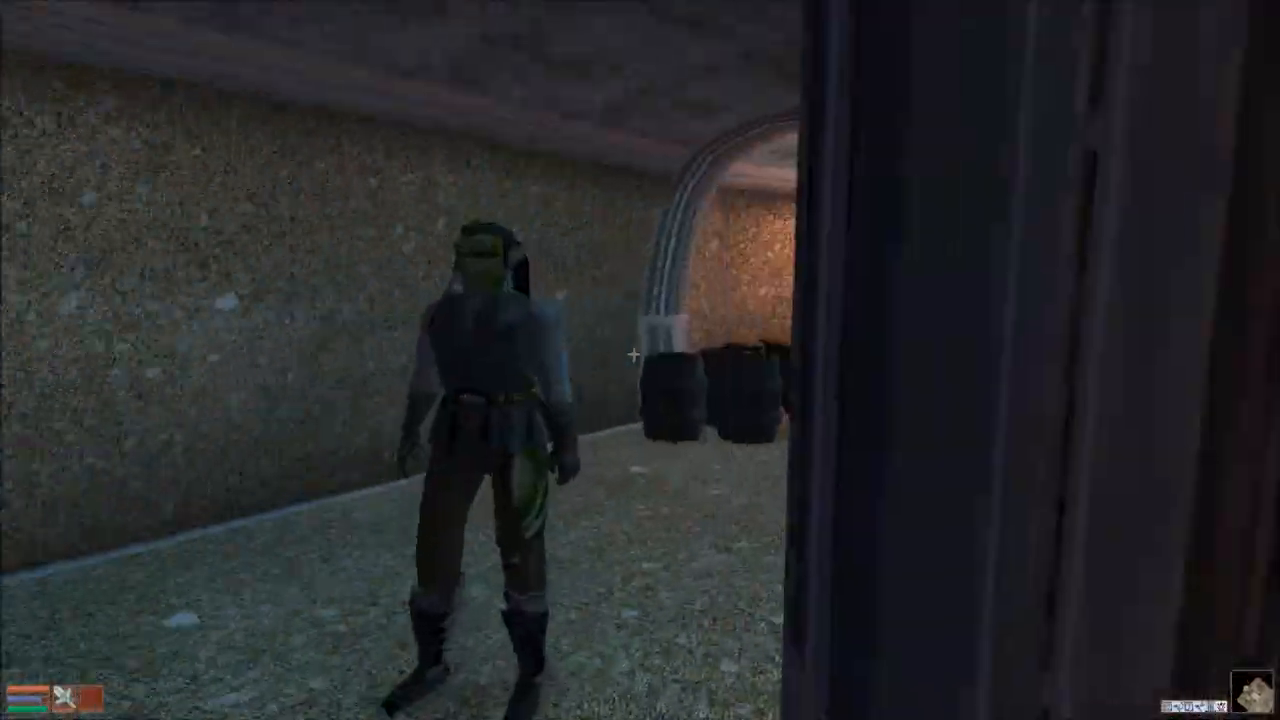
{"action": "mouse_move", "coordinate": [640, 360]}
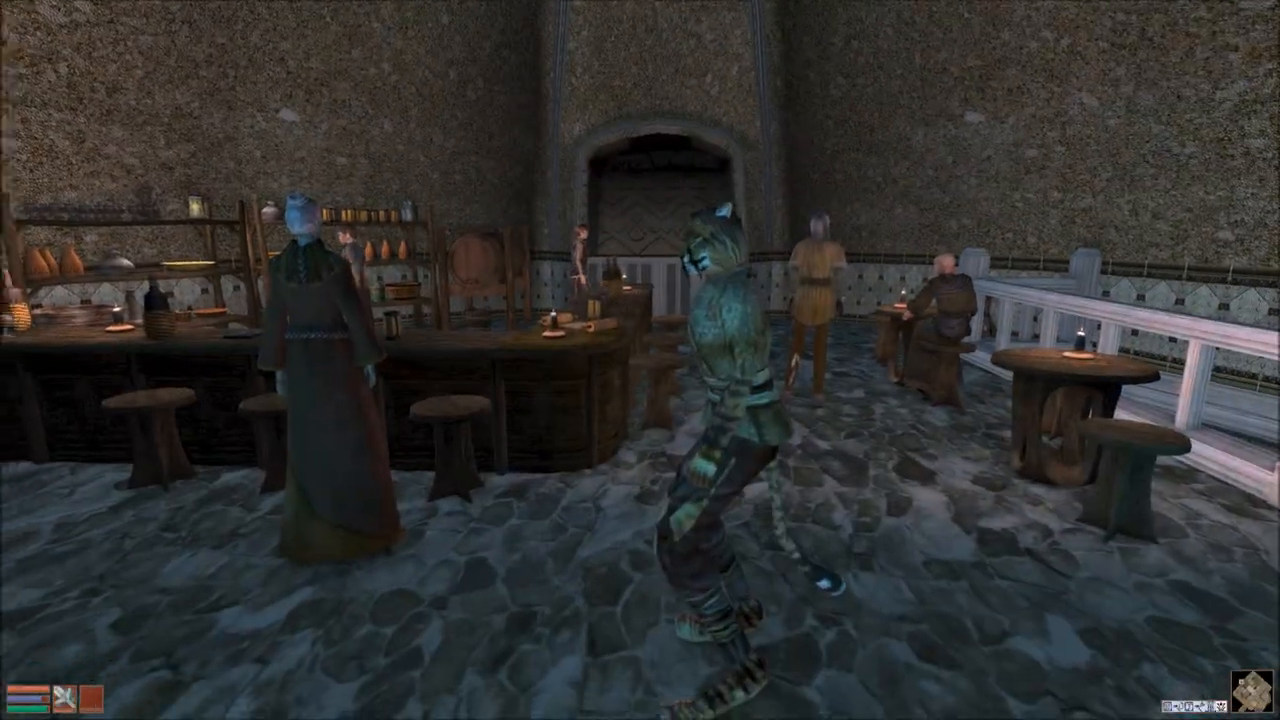
Ask commoner Narile Sadoro about 'need wives'.
{"action": "left_click", "coordinate": [310, 350]}
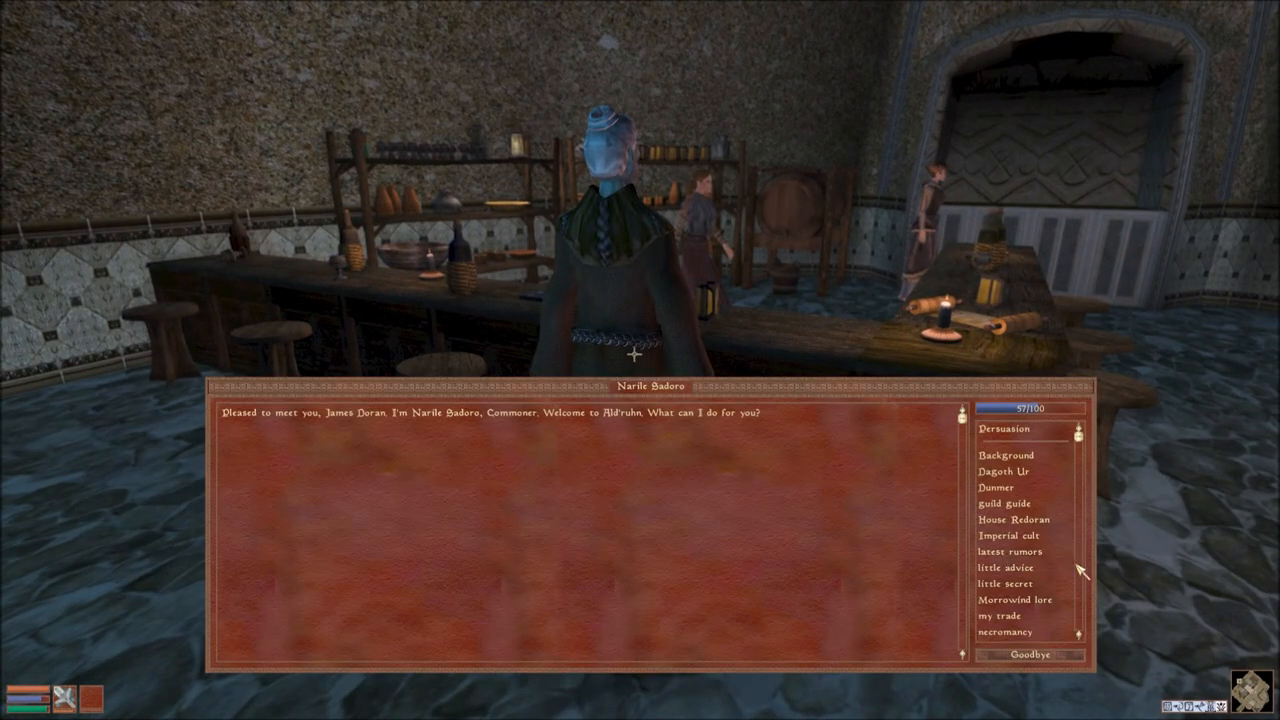
{"action": "scroll", "scroll_direction": "down", "scroll_amount": 3}
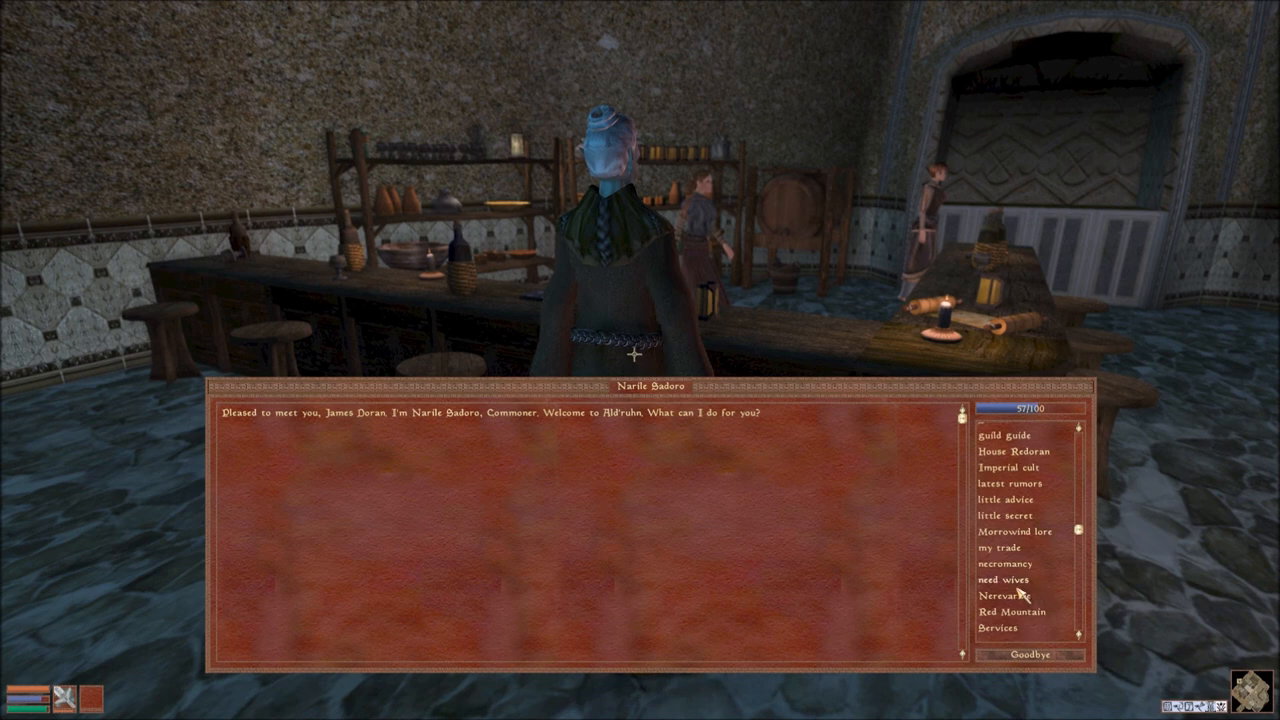
{"action": "left_click", "coordinate": [1002, 579]}
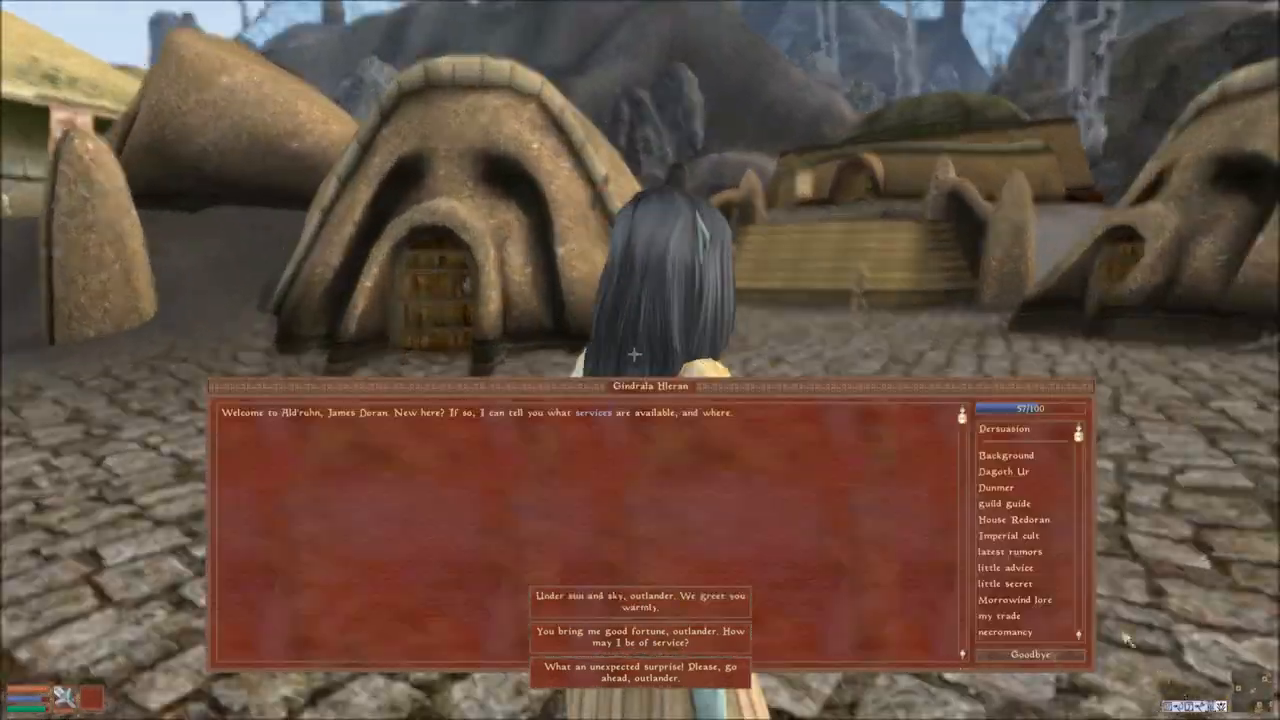
Say goodbye to Gindrala Hleran to end the conversation.
{"action": "left_click", "coordinate": [1005, 579]}
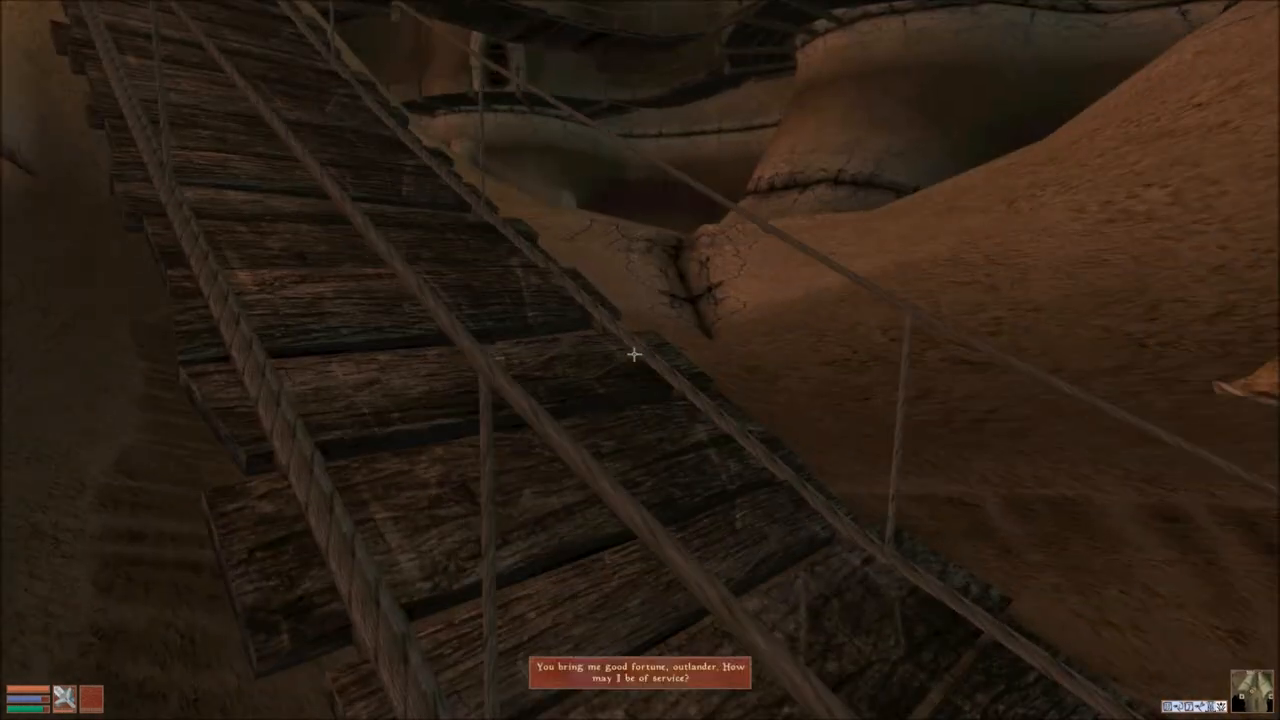
{"action": "mouse_move", "coordinate": [640, 360]}
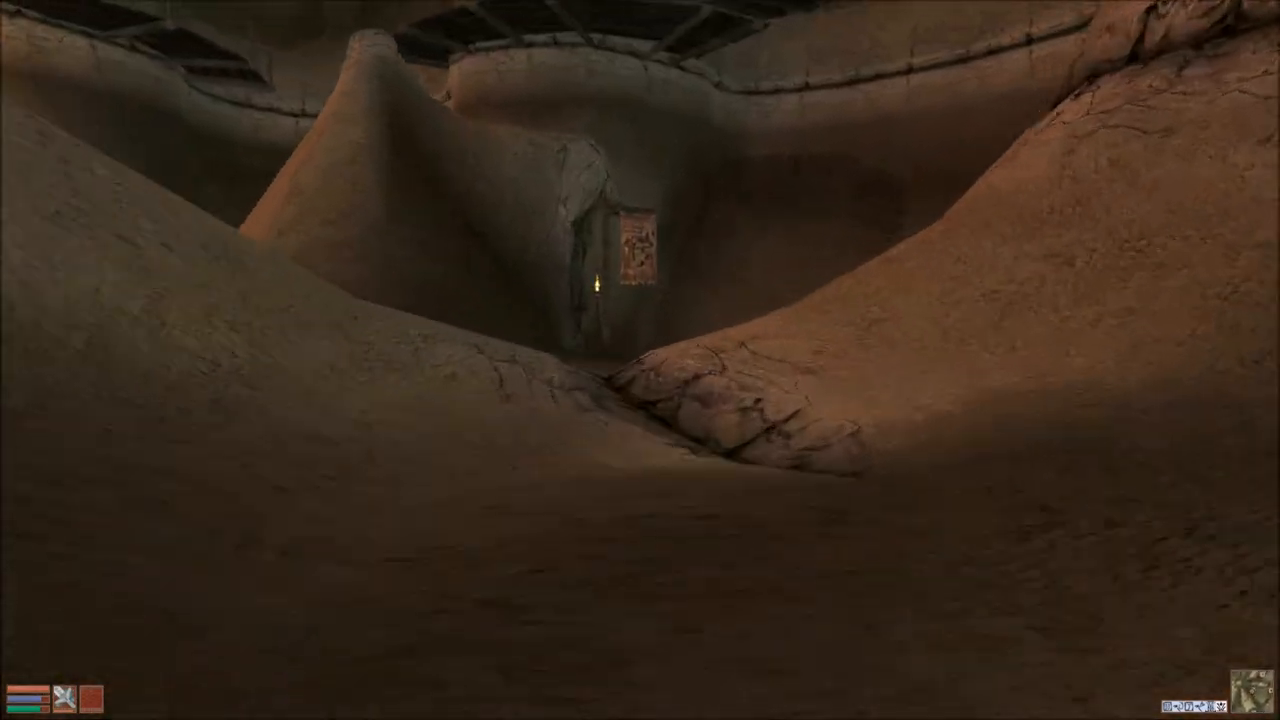
{"action": "mouse_move", "coordinate": [640, 360]}
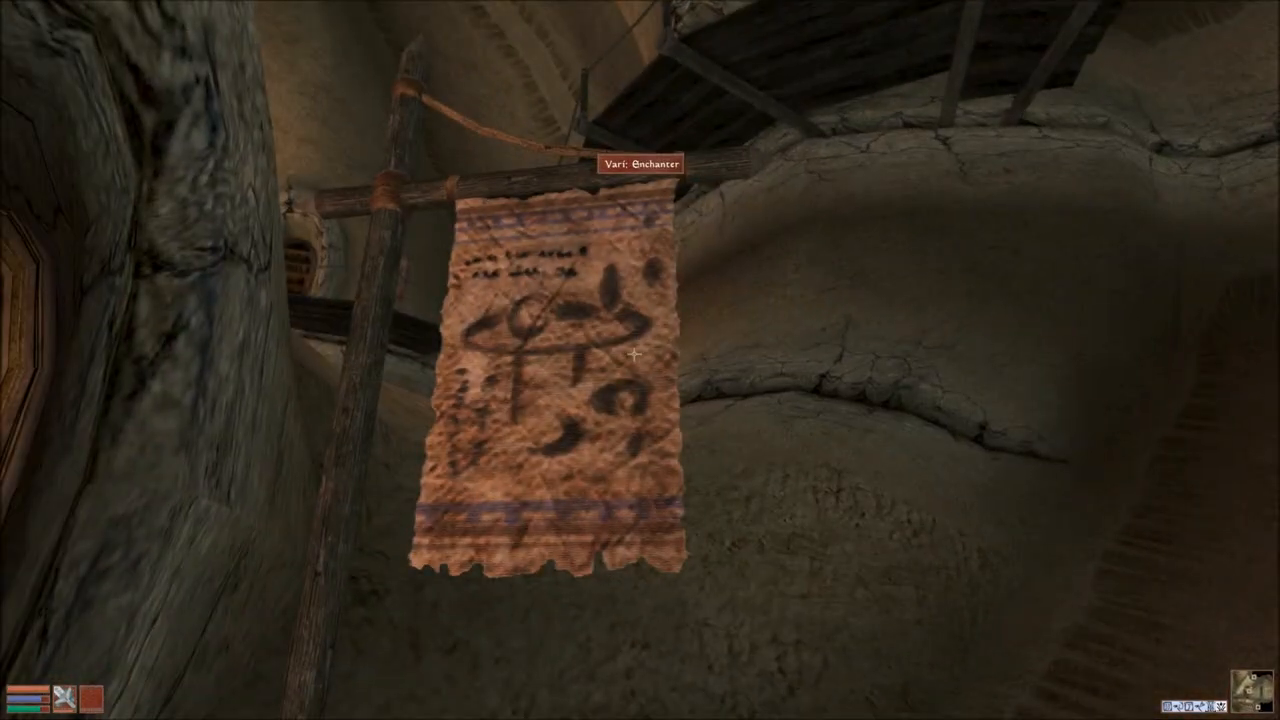
{"action": "mouse_move", "coordinate": [640, 360]}
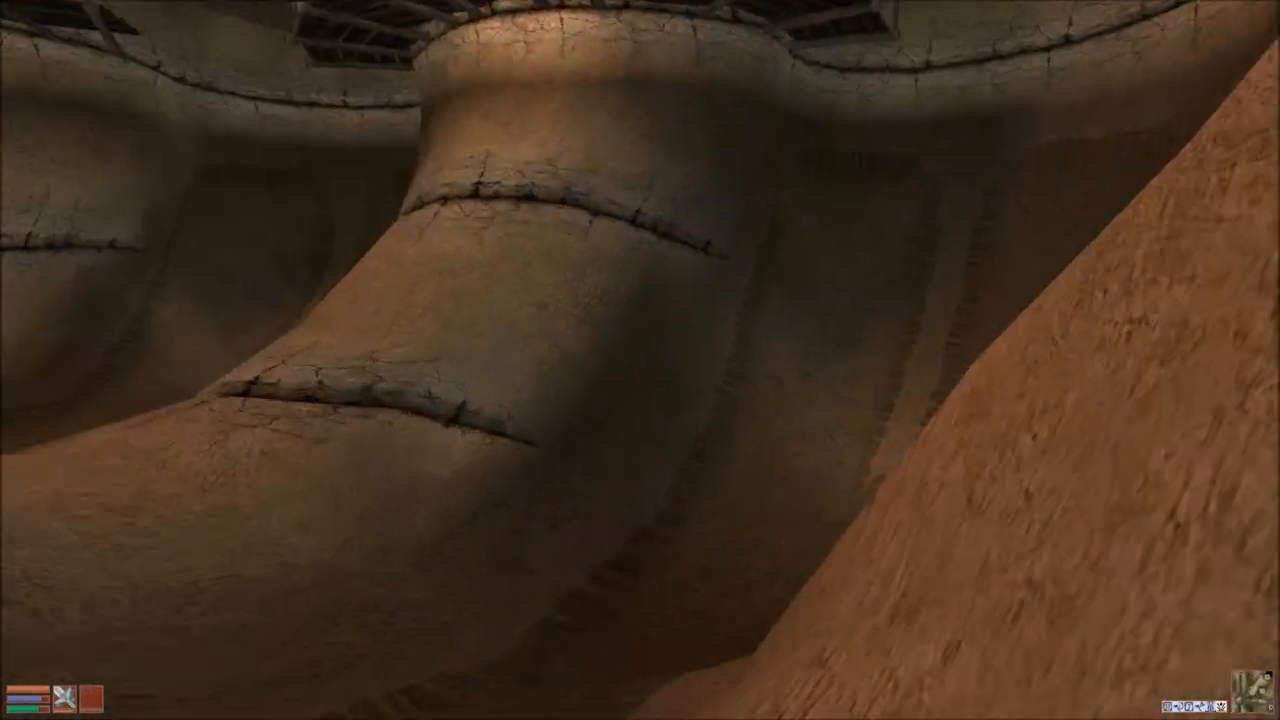
{"action": "mouse_move", "coordinate": [640, 360]}
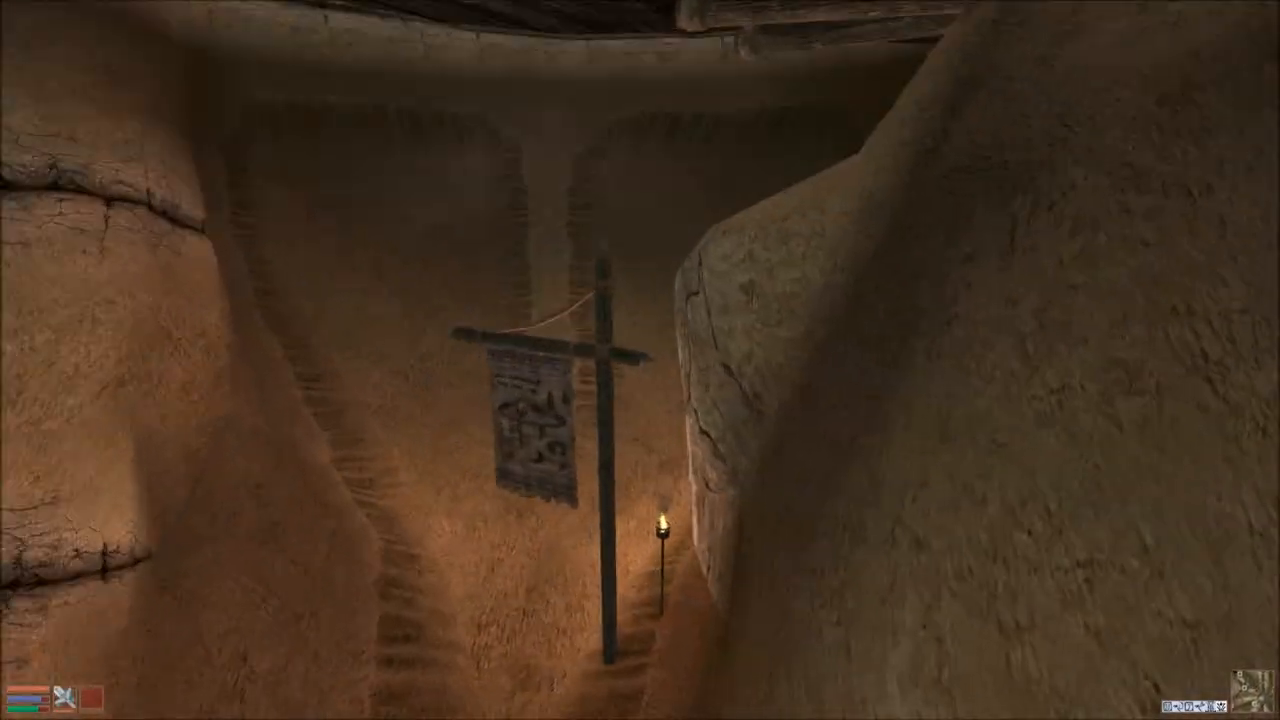
{"action": "mouse_move", "coordinate": [640, 360]}
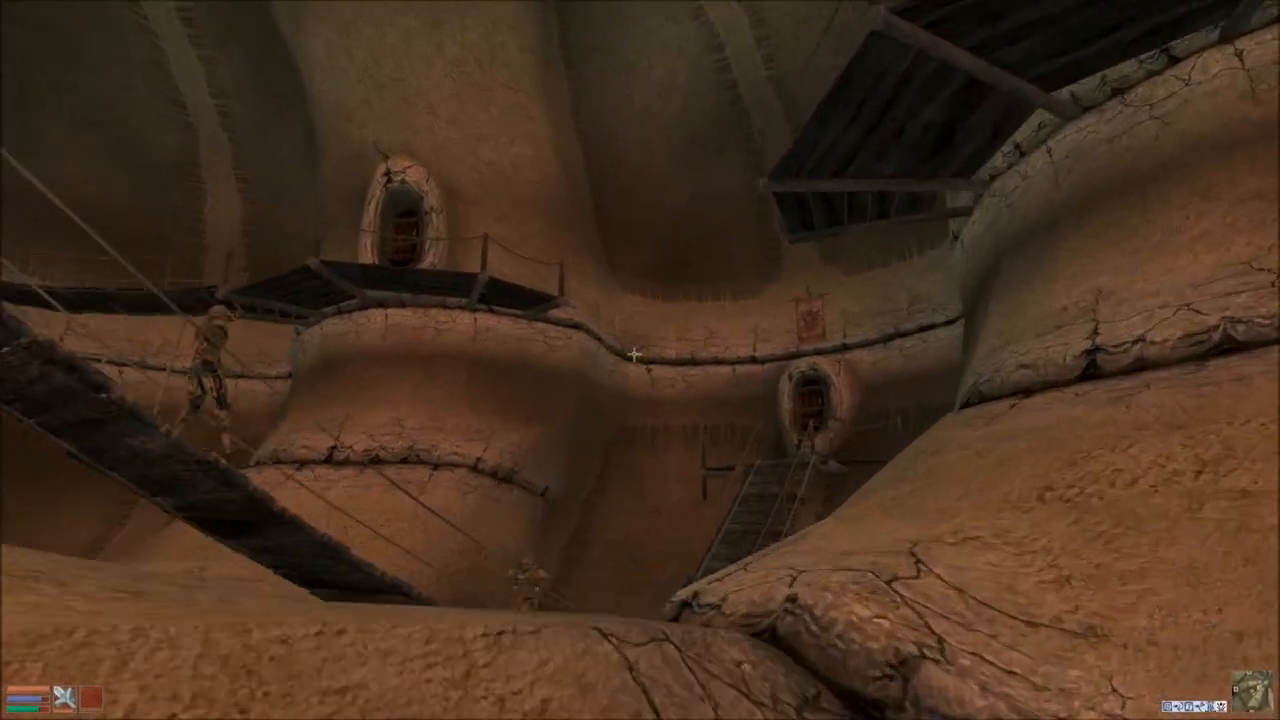
{"action": "mouse_move", "coordinate": [640, 360]}
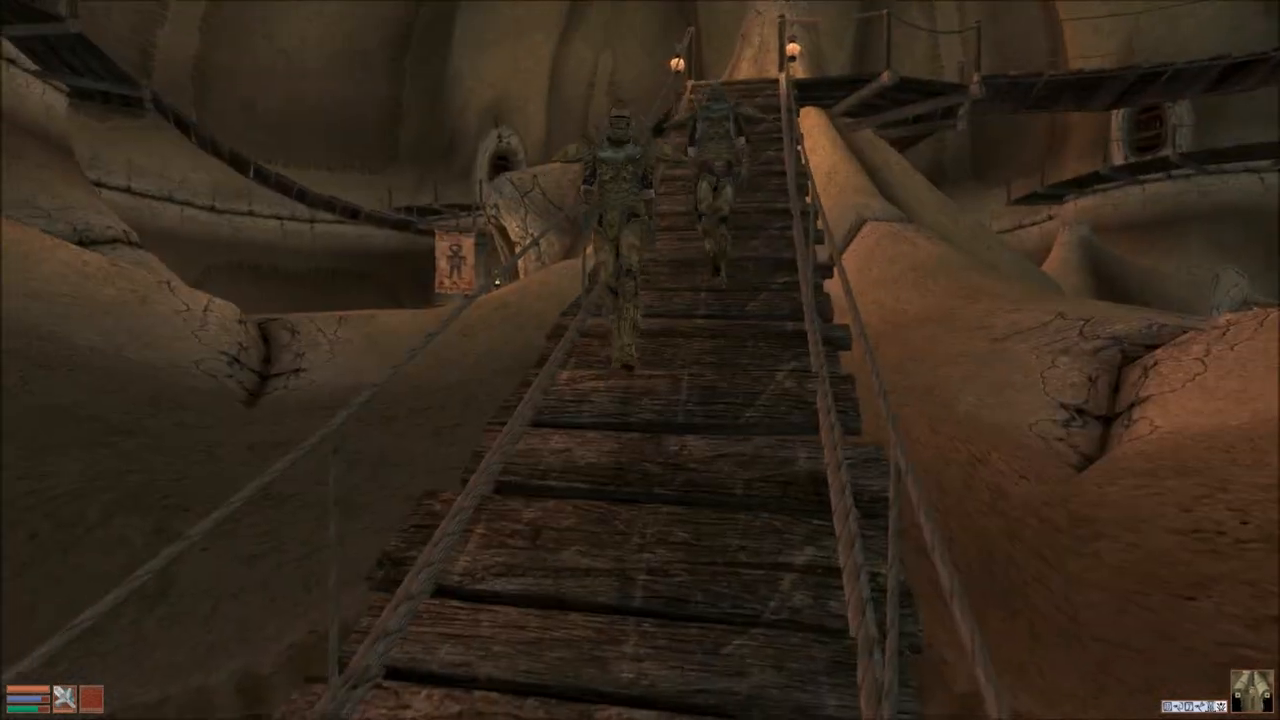
{"action": "mouse_move", "coordinate": [640, 360]}
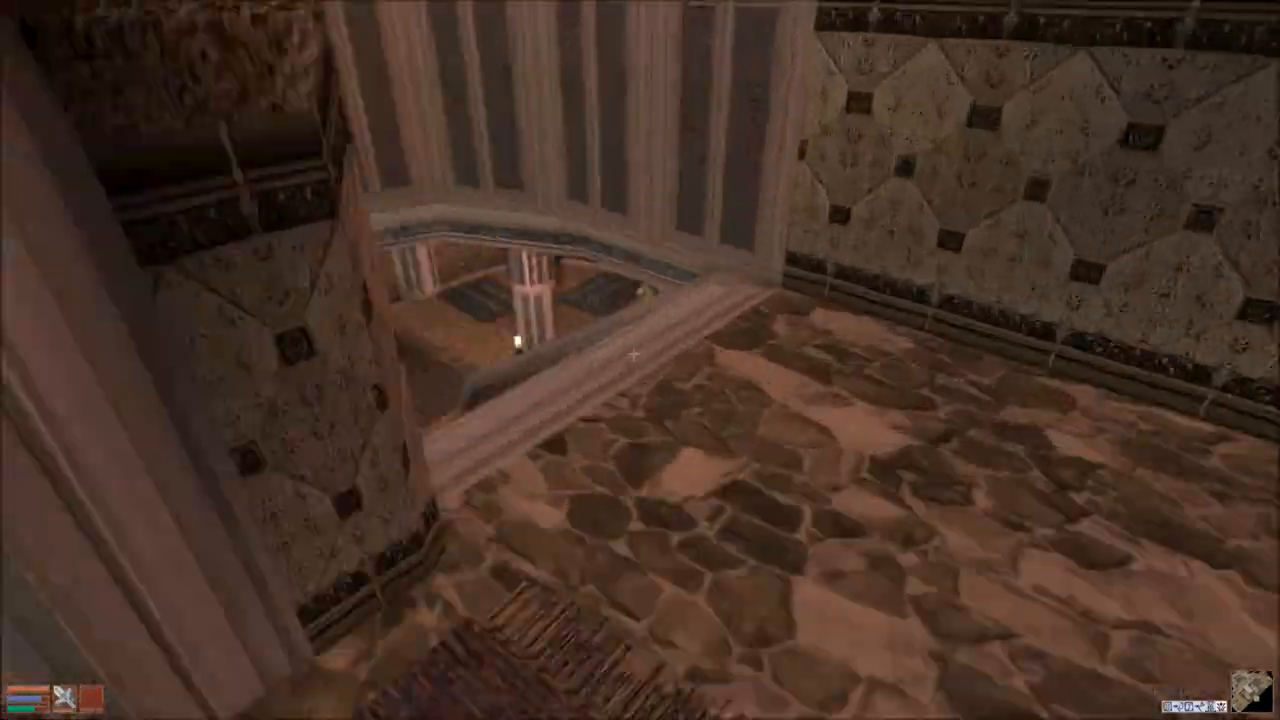
{"action": "mouse_move", "coordinate": [640, 360]}
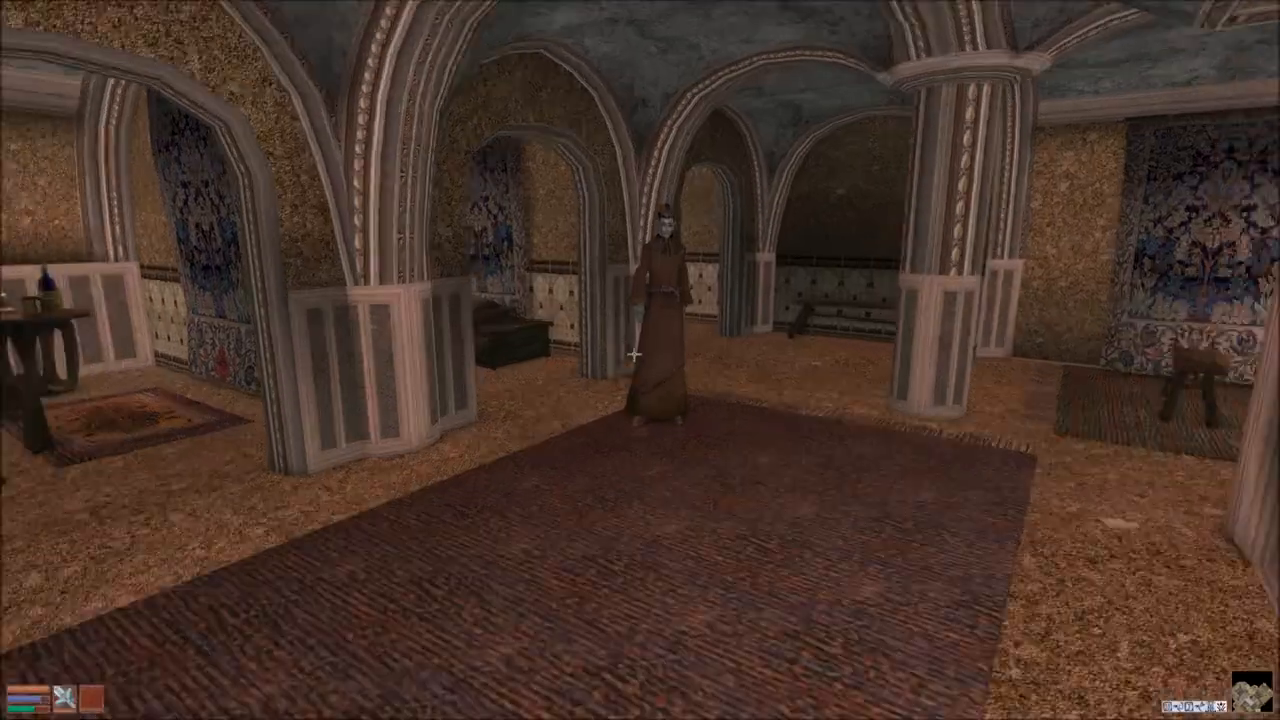
Greet Fathusa Girethi the bard and scroll through her topics.
{"action": "left_click", "coordinate": [655, 290]}
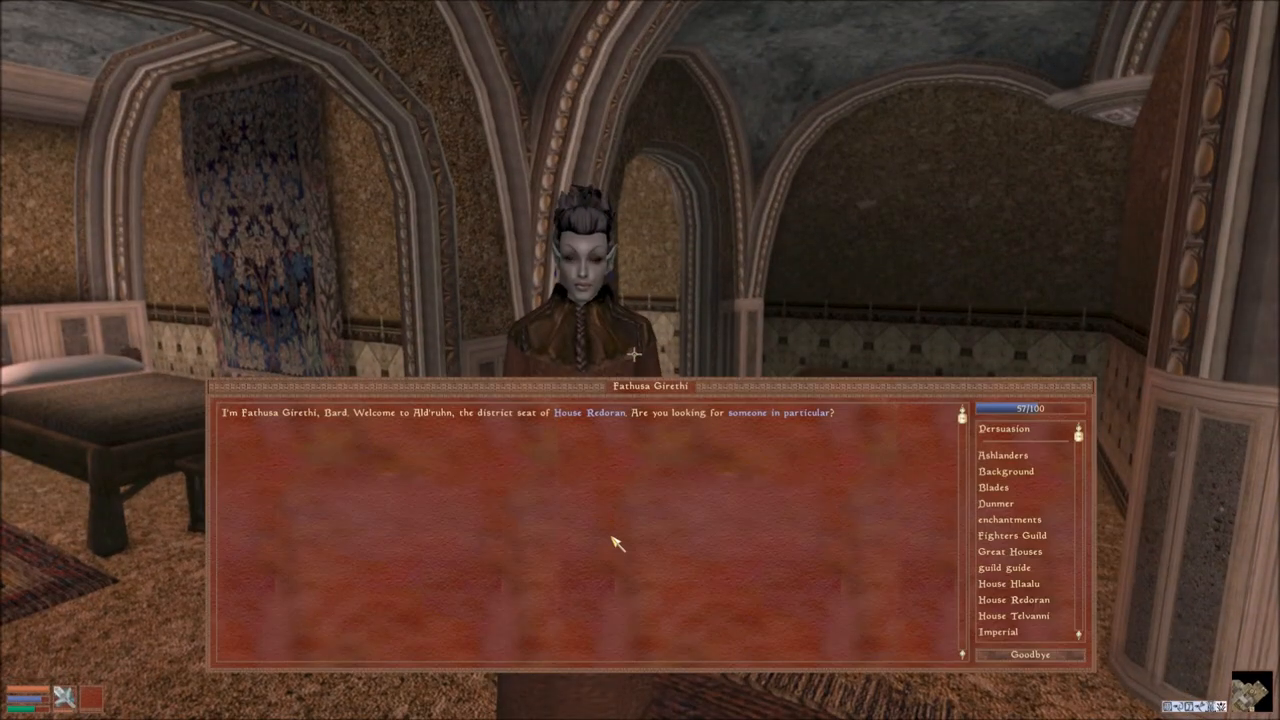
{"action": "scroll", "scroll_direction": "down", "scroll_amount": 3}
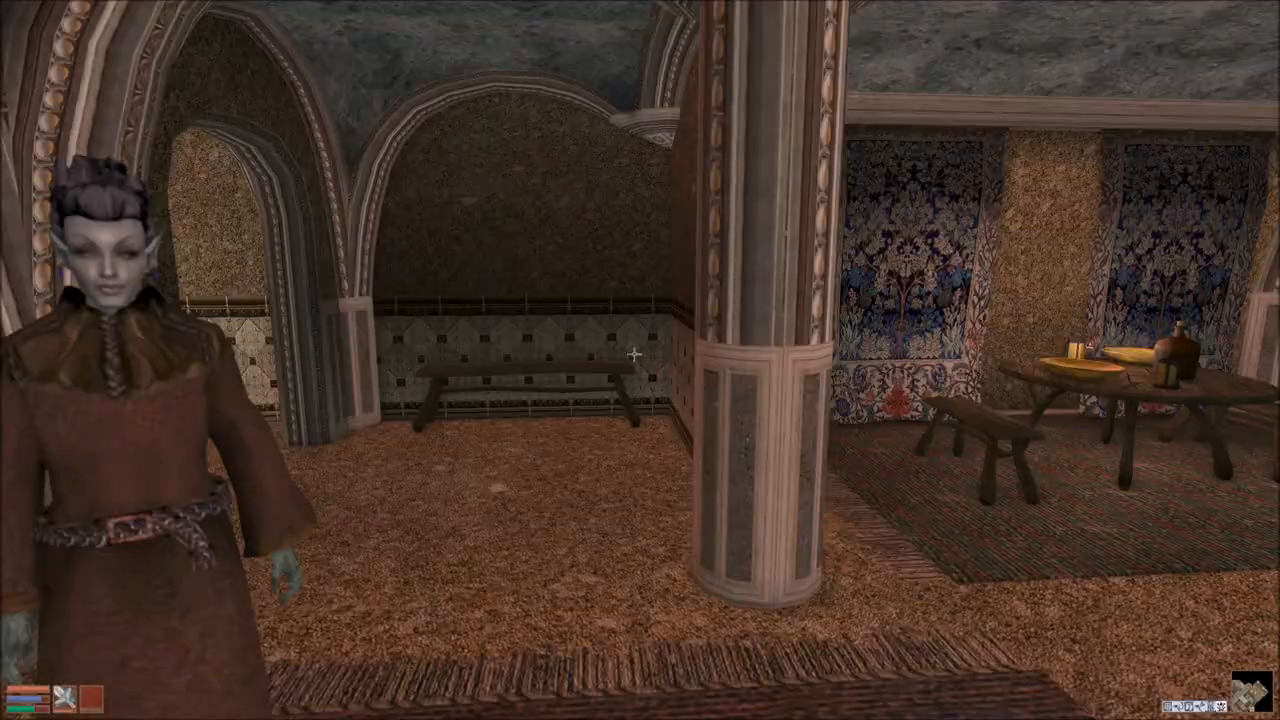
{"action": "mouse_move", "coordinate": [640, 360]}
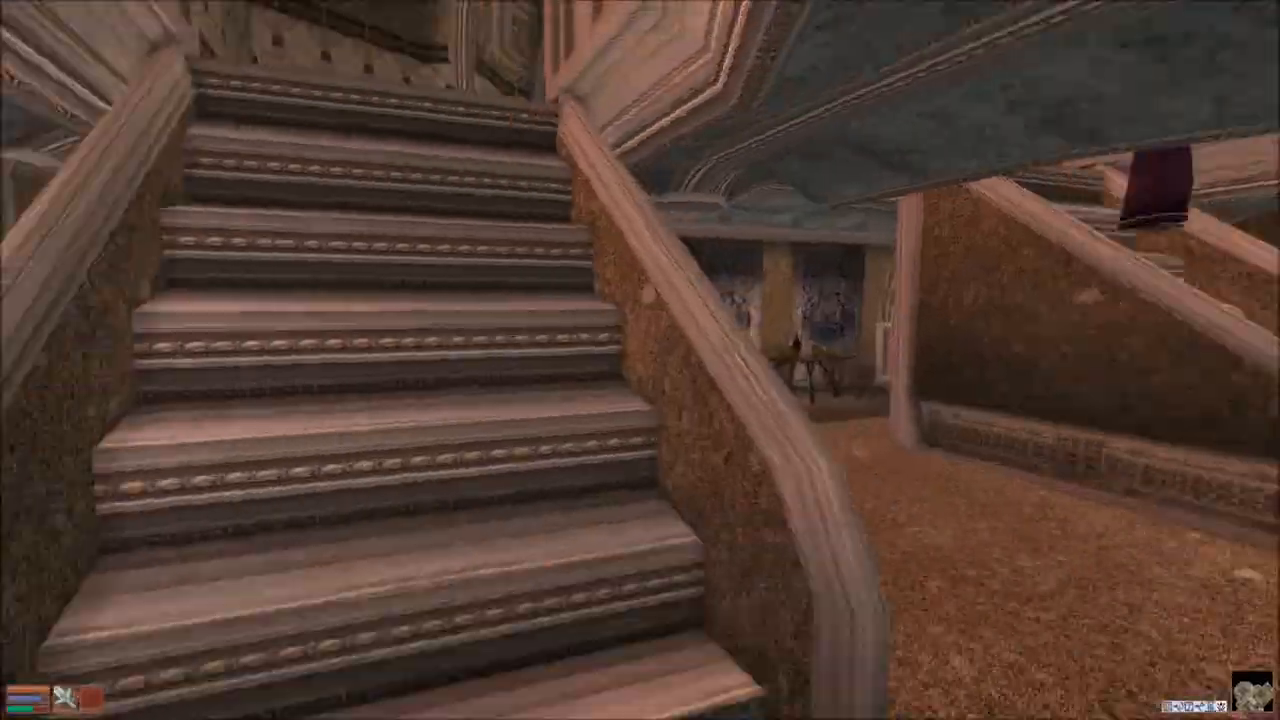
{"action": "mouse_move", "coordinate": [640, 360]}
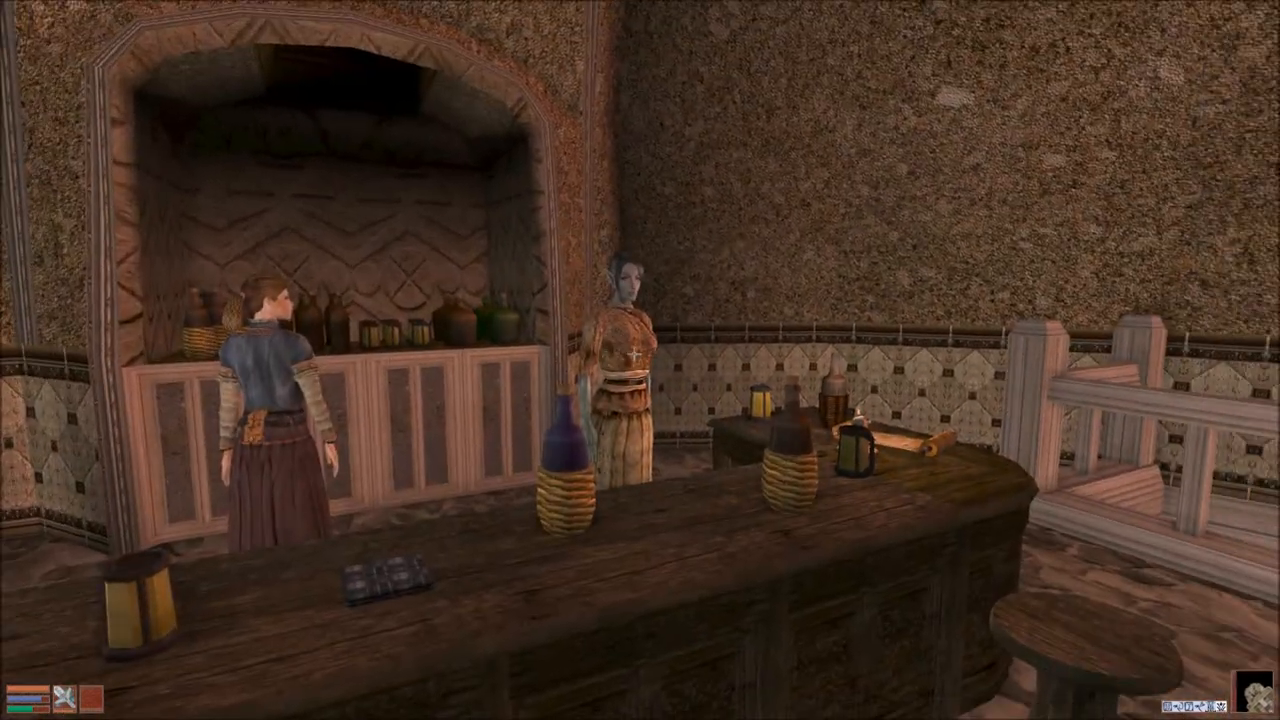
Talk to publican Boderi Farano at the bar and pick a topic from his list.
{"action": "left_click", "coordinate": [625, 350]}
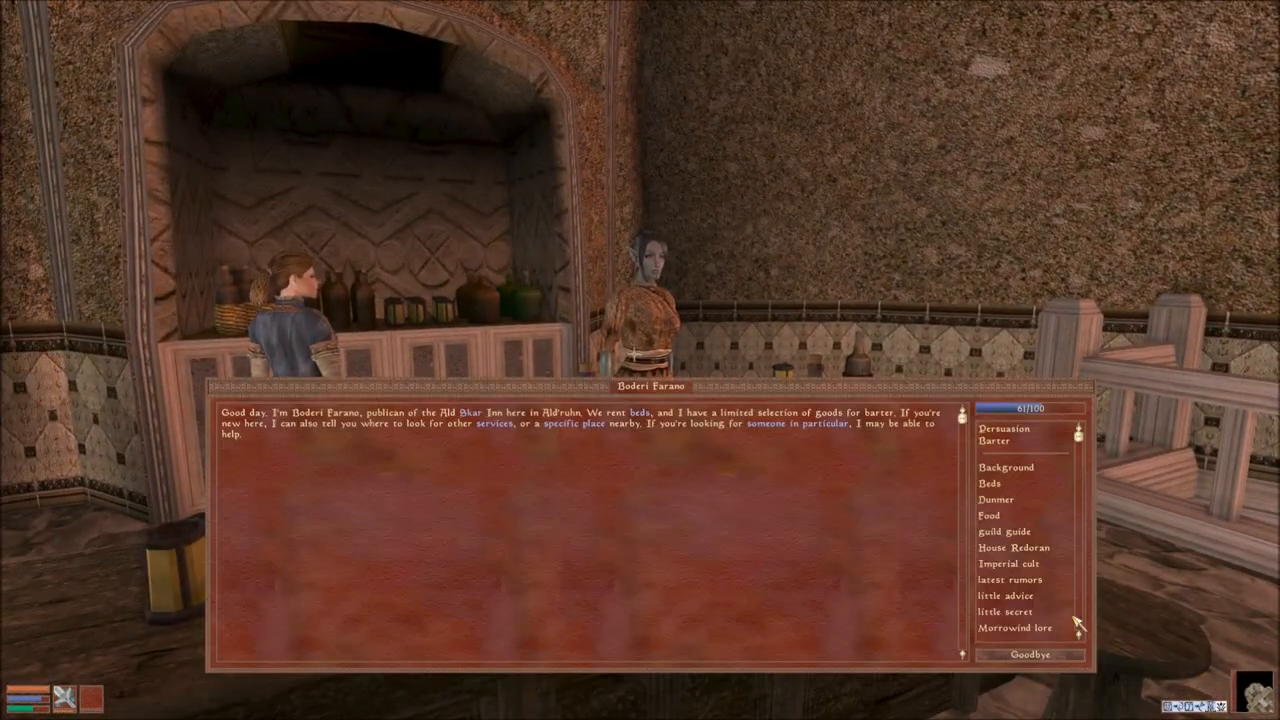
{"action": "scroll", "scroll_direction": "down", "scroll_amount": 3}
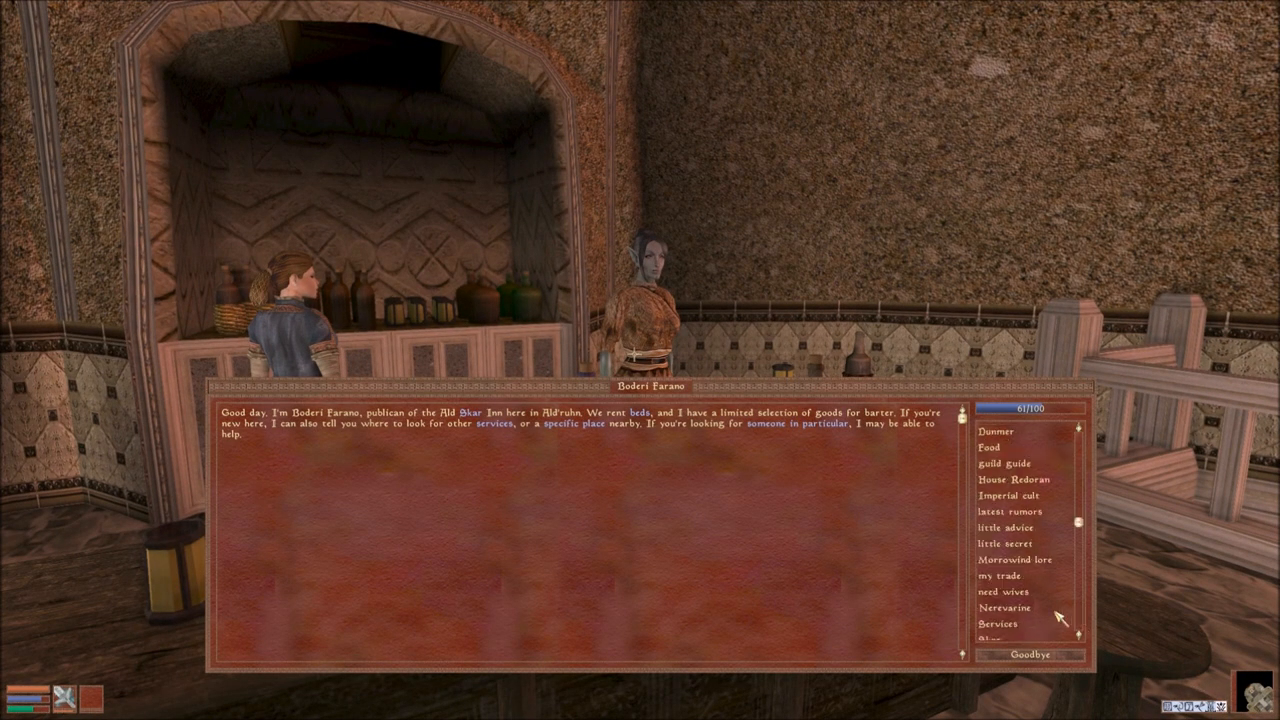
{"action": "left_click", "coordinate": [1004, 591]}
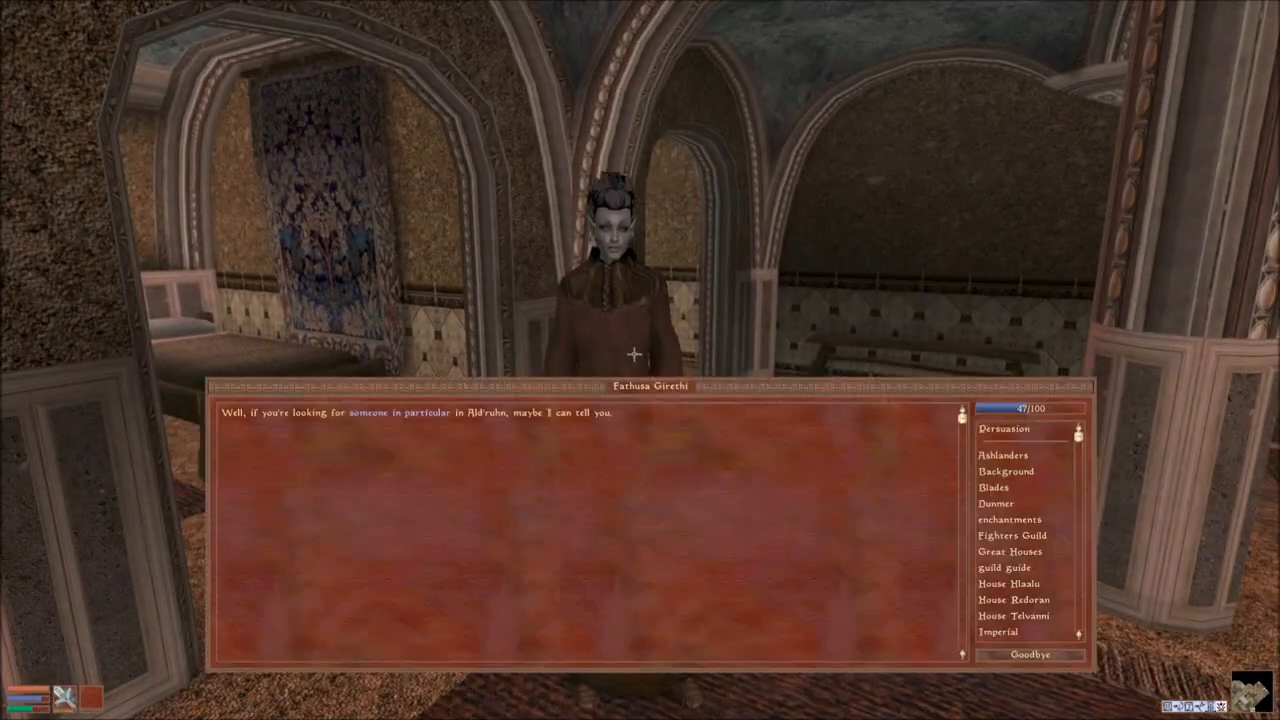
Scroll Fathusa Girethi's topic list while bribing her toward disposition 92.
{"action": "scroll", "scroll_direction": "down", "scroll_amount": 3}
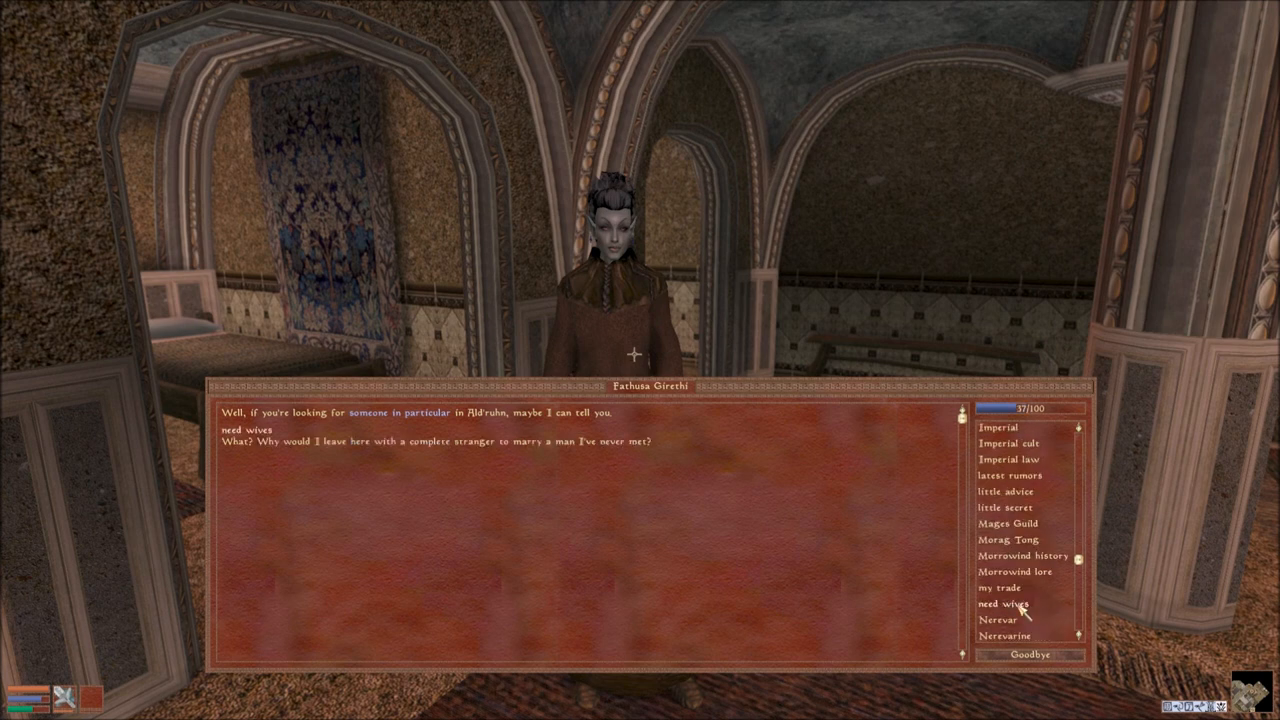
{"action": "mouse_move", "coordinate": [1085, 509]}
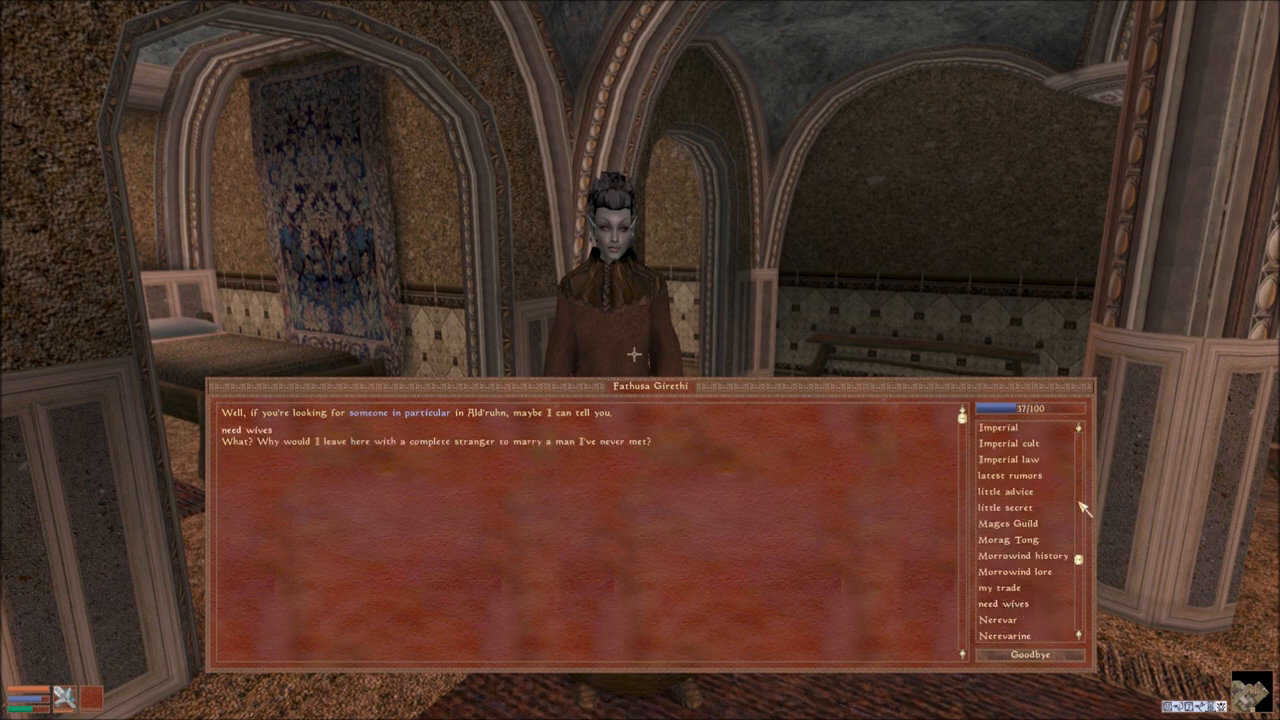
{"action": "scroll", "scroll_direction": "up", "scroll_amount": 3}
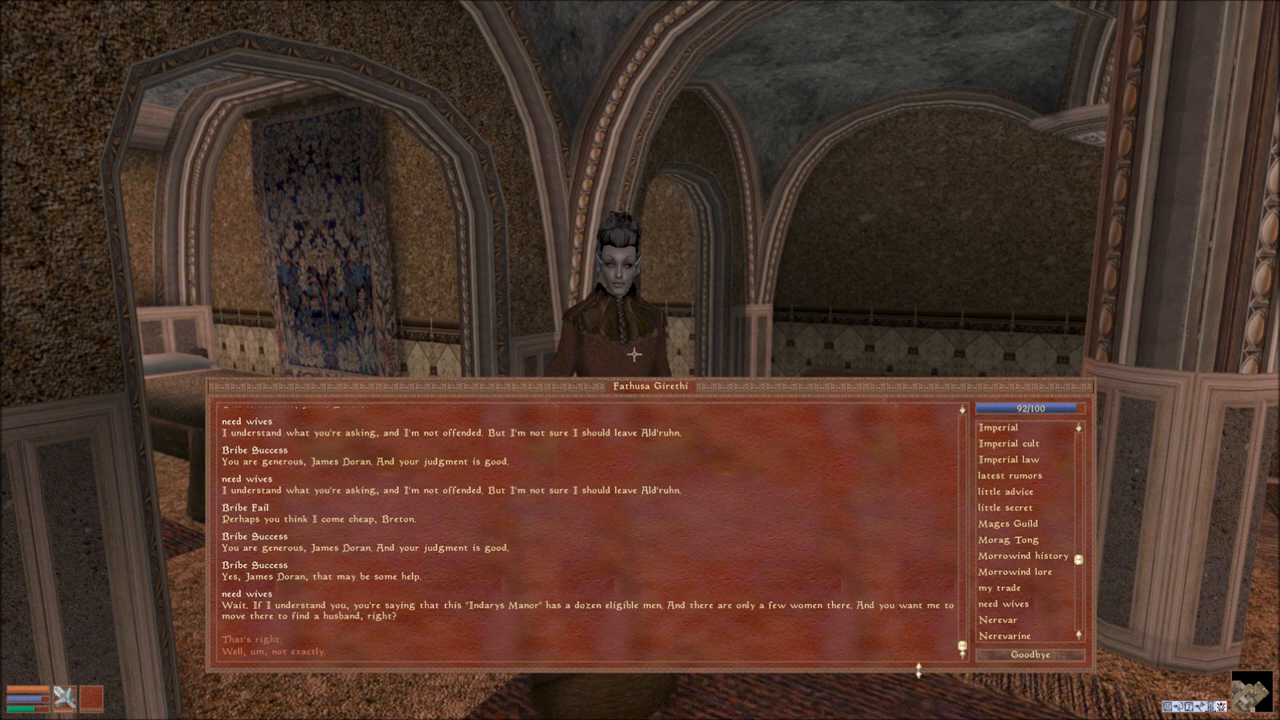
{"action": "mouse_move", "coordinate": [806, 571]}
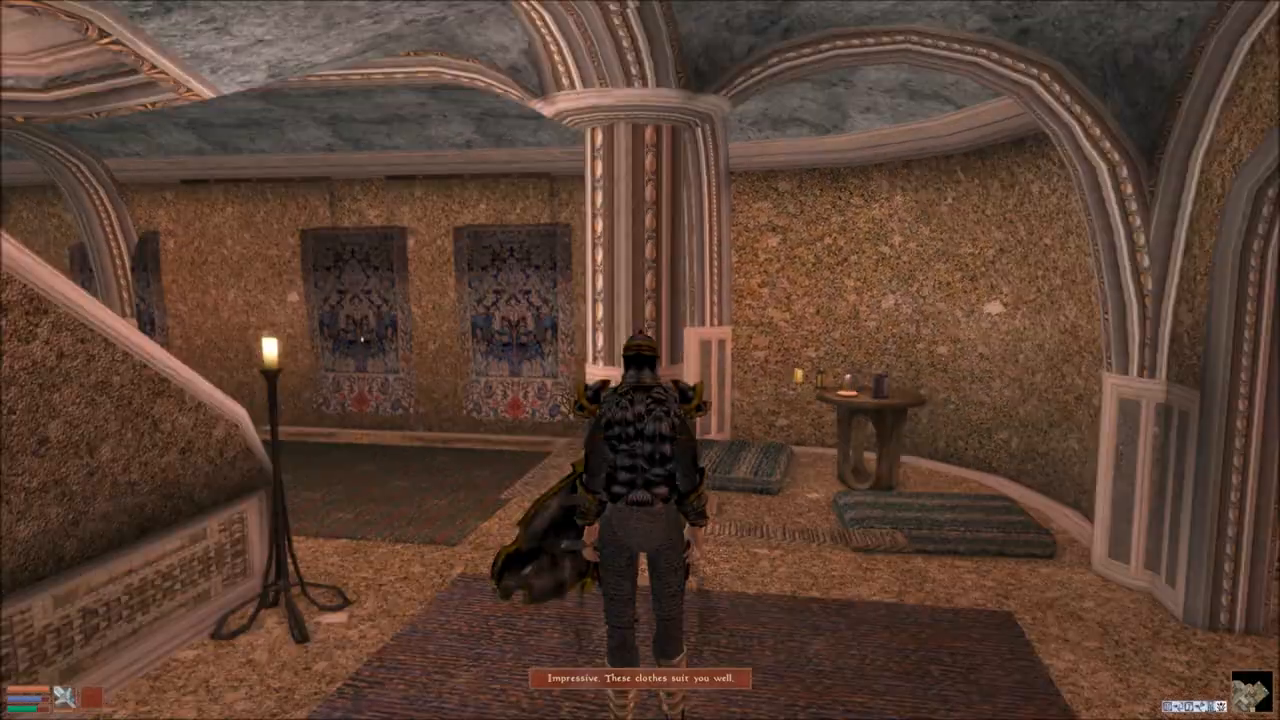
{"action": "mouse_move", "coordinate": [640, 360]}
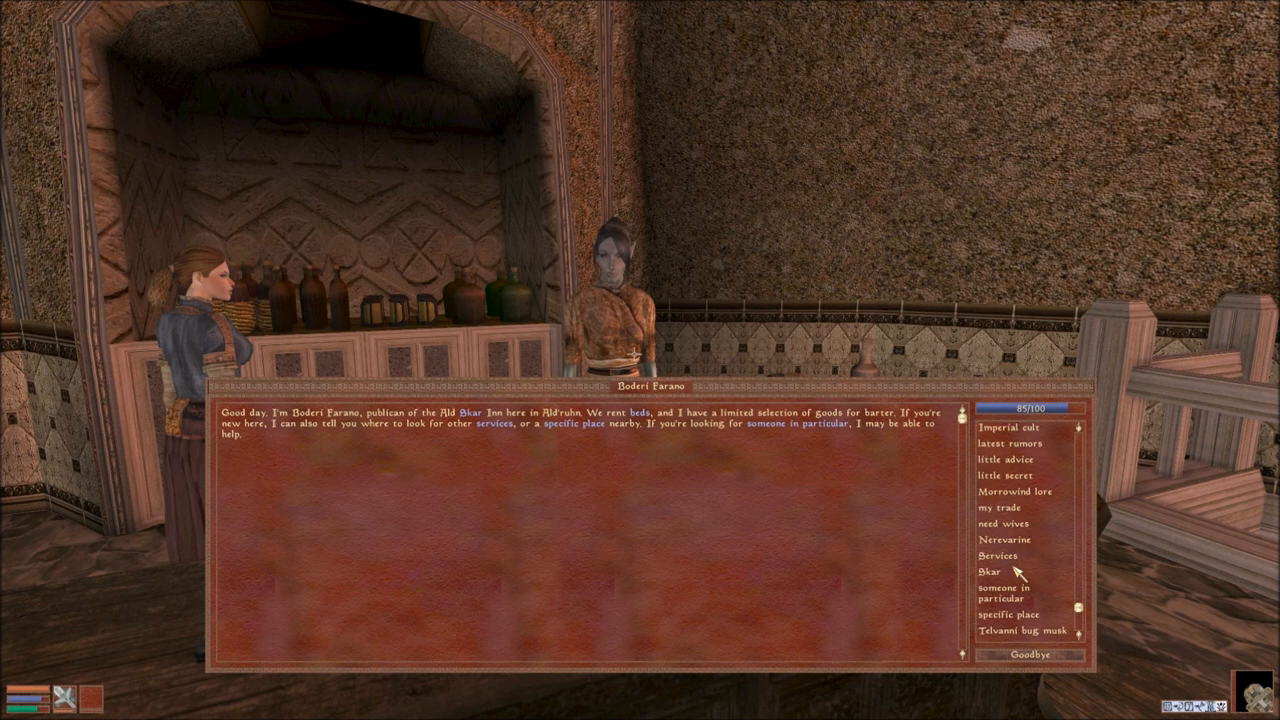
Pick a topic with Boderi Farano, now at disposition 85.
{"action": "left_click", "coordinate": [1002, 523]}
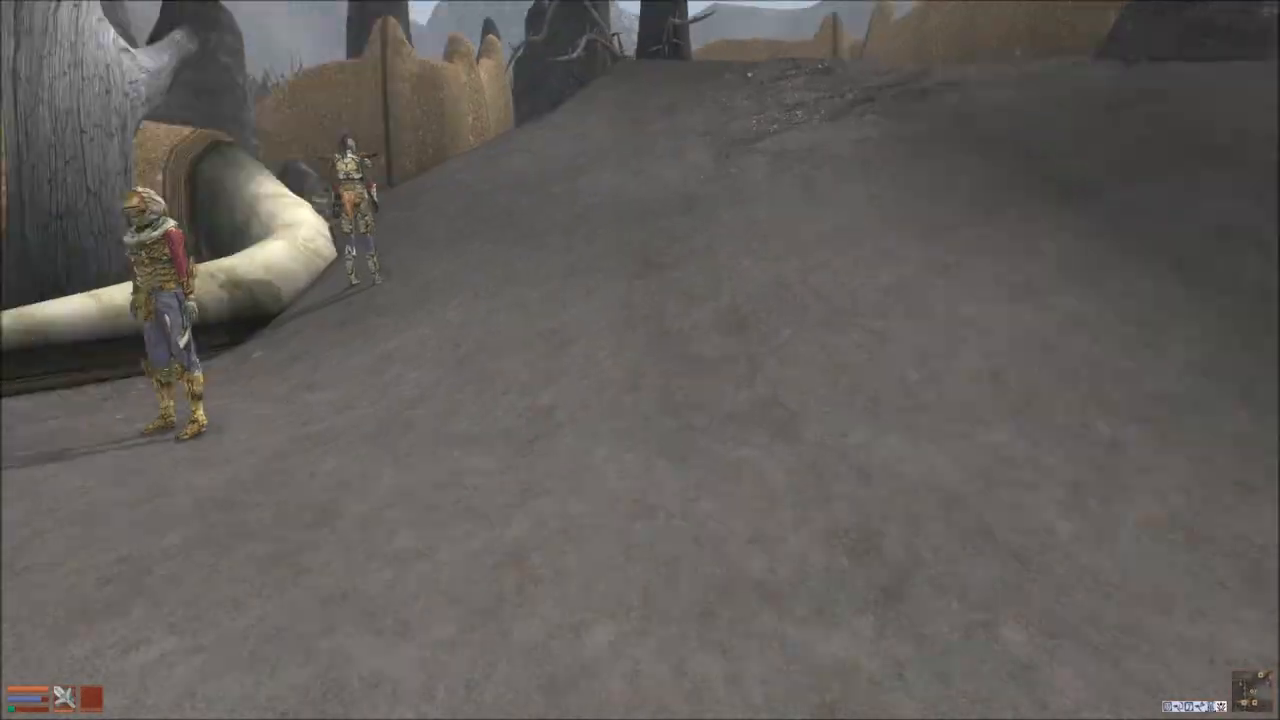
{"action": "mouse_move", "coordinate": [640, 360]}
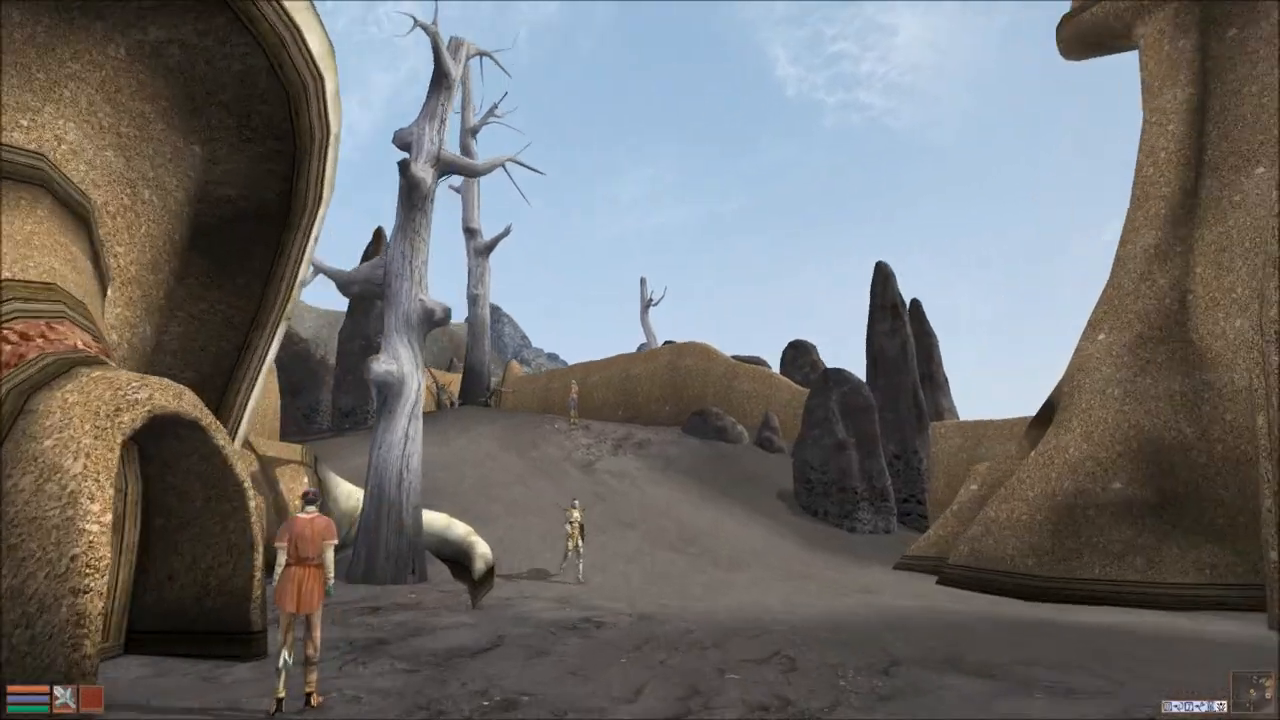
Walk through Ald'ruhn's outdoor streets past the townsfolk and a guard.
{"action": "key", "text": "w"}
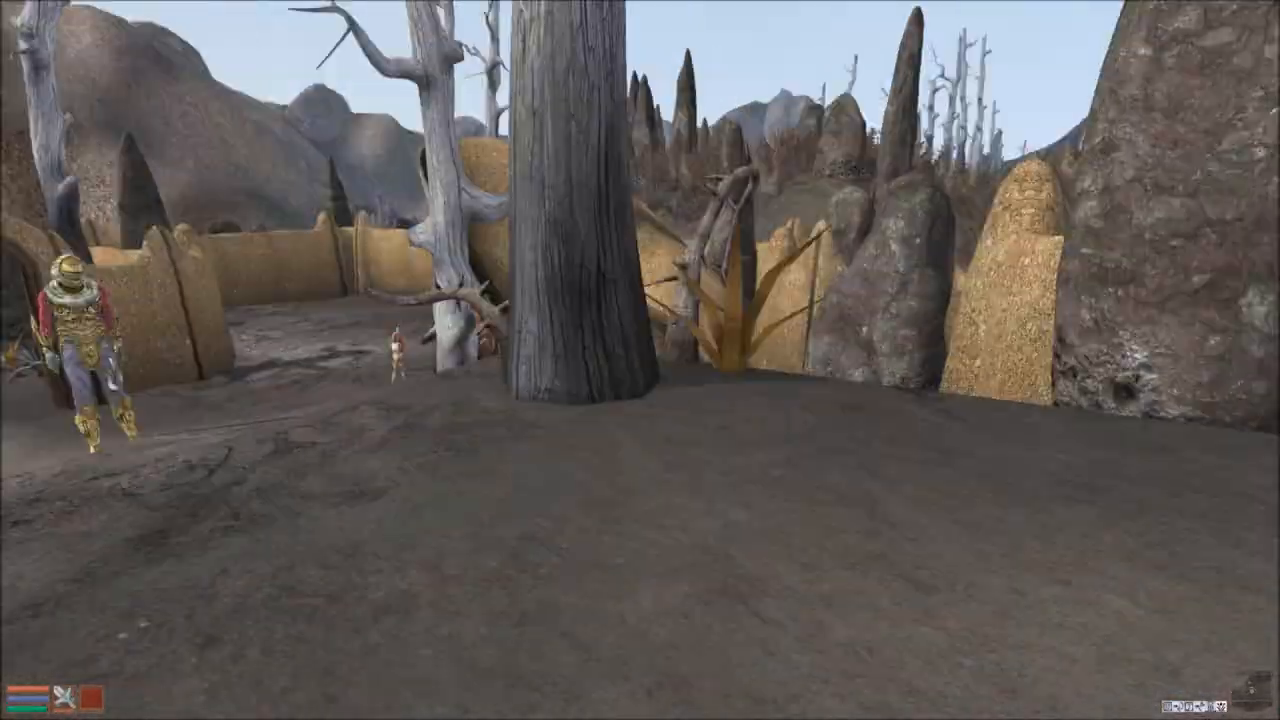
{"action": "mouse_move", "coordinate": [640, 360]}
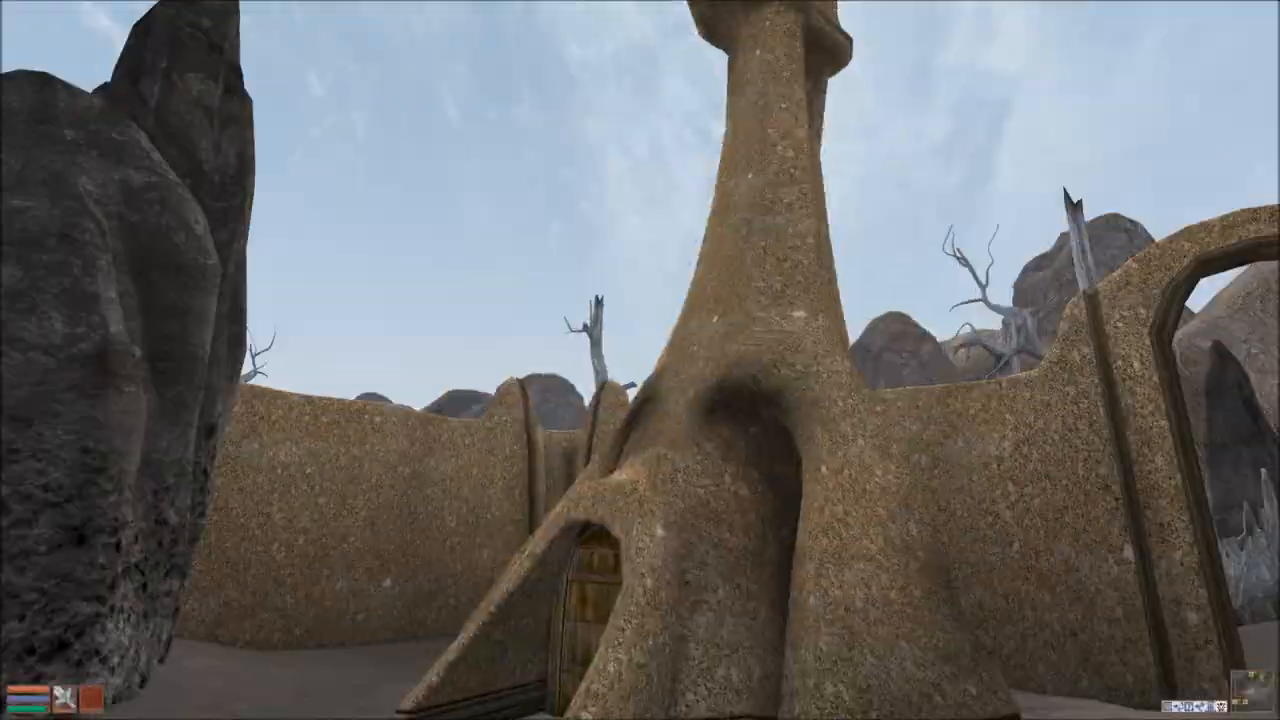
{"action": "mouse_move", "coordinate": [640, 360]}
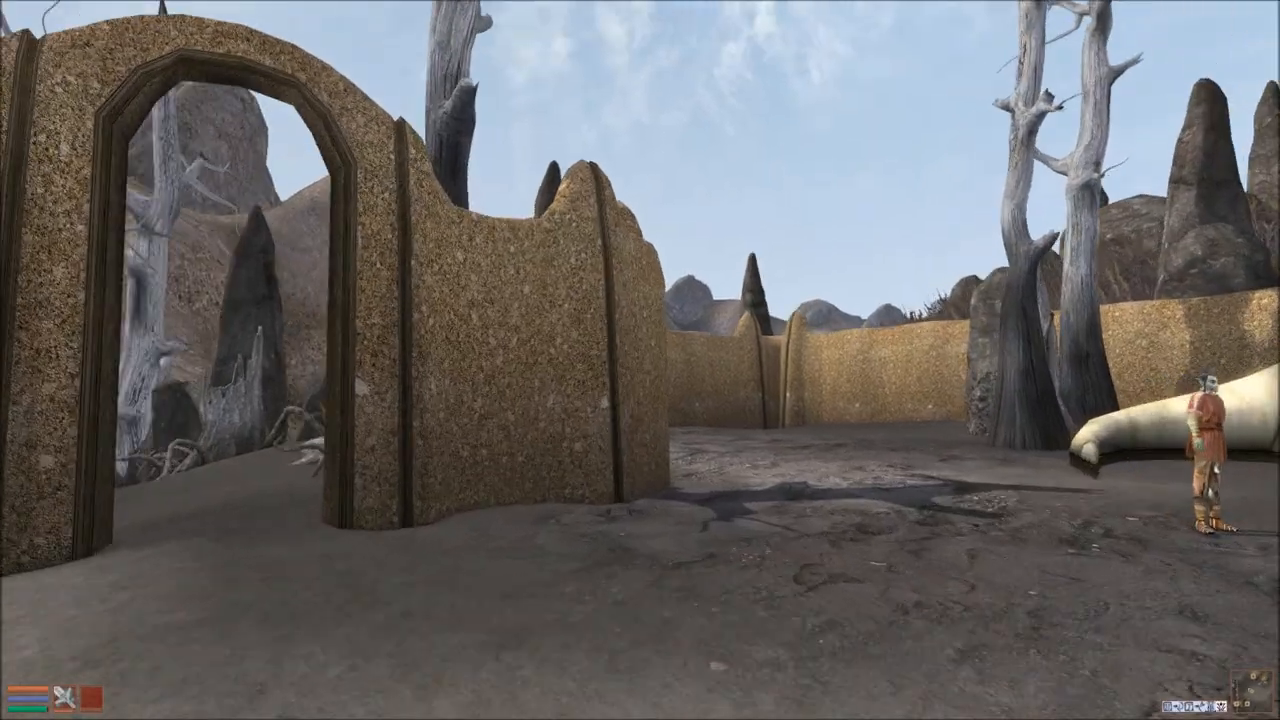